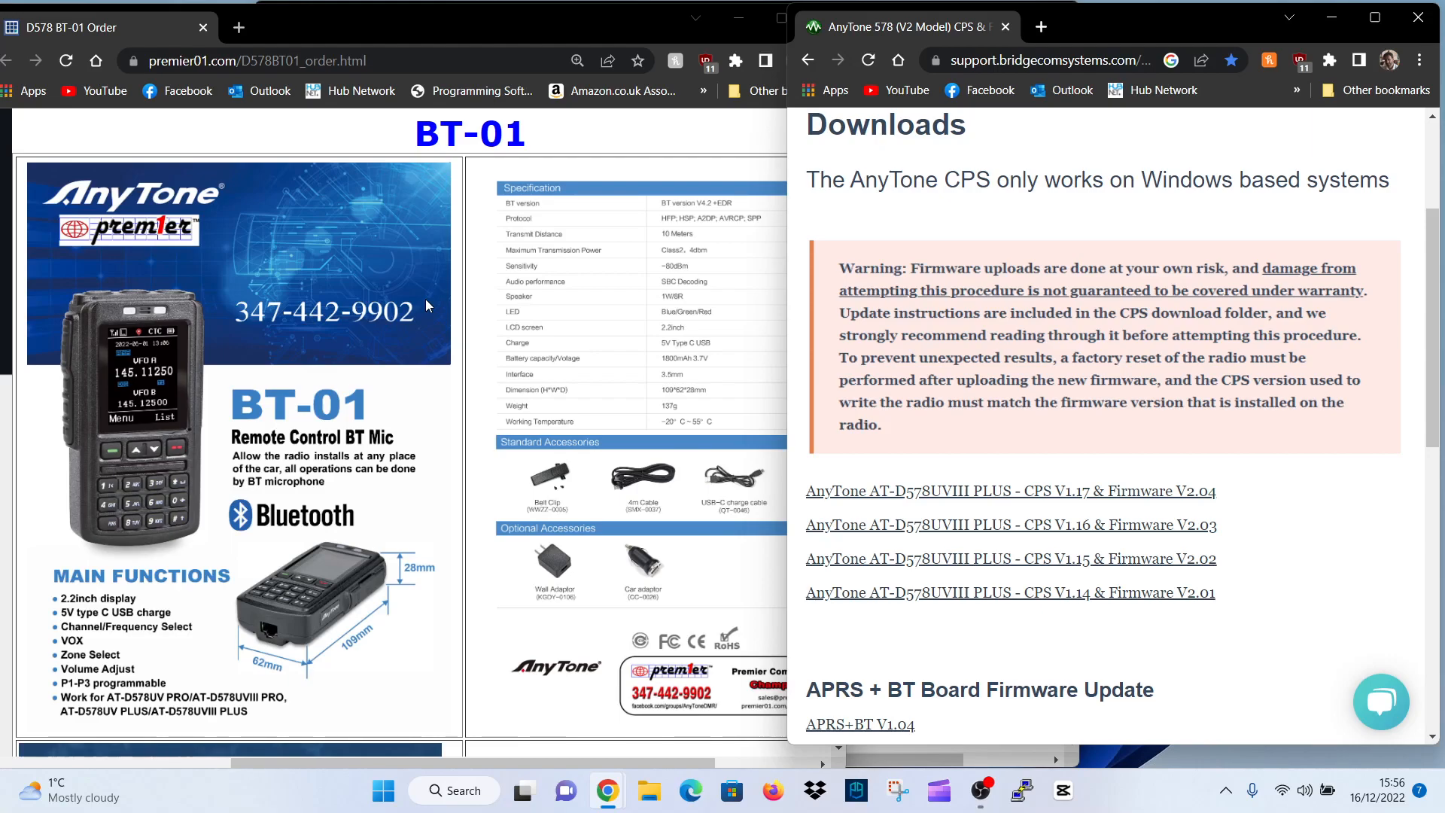
mouse_move(731, 484)
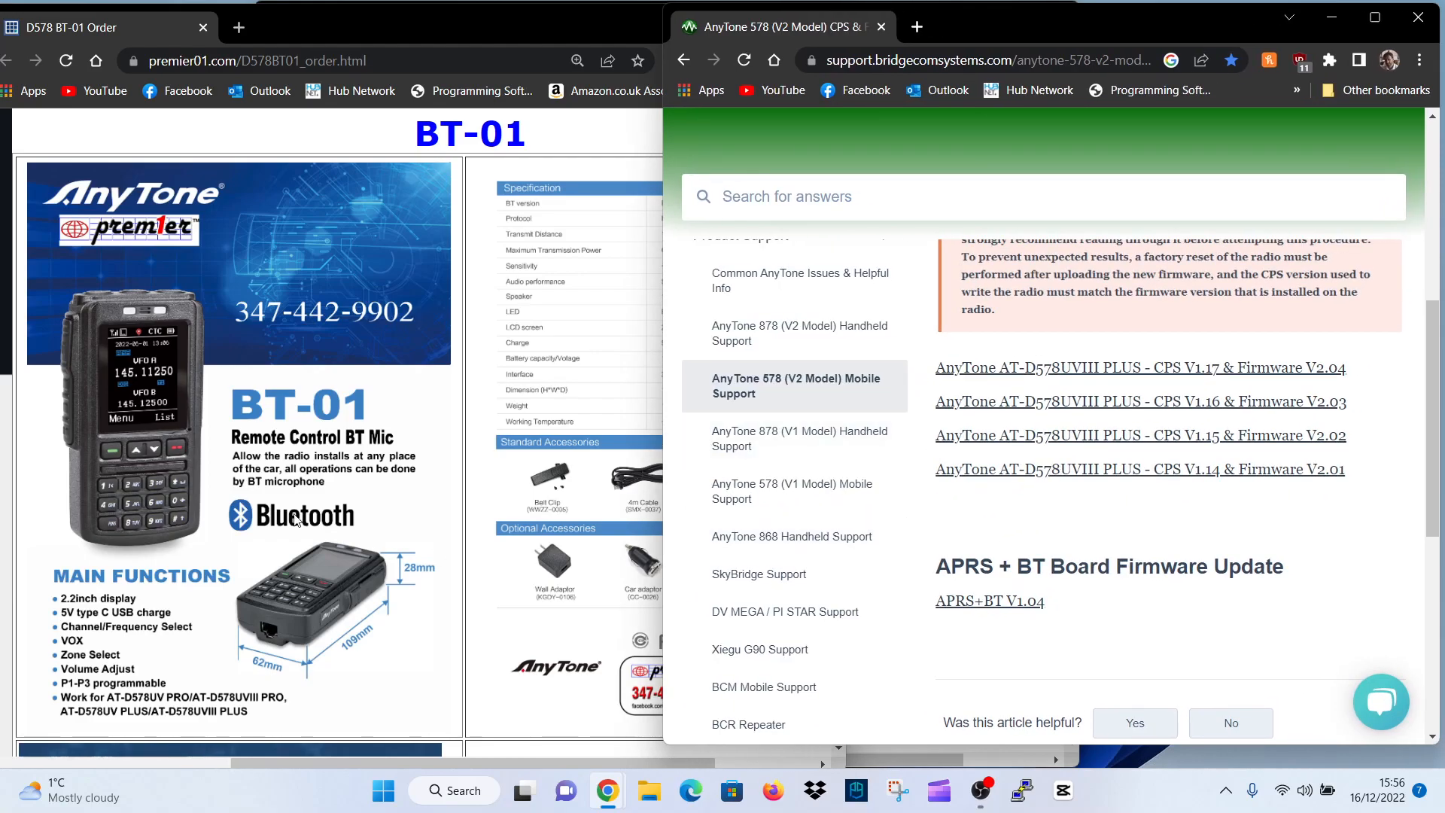
Download the CPS V1.17 & Firmware V2.04 package and open the downloaded zip
scroll(down, 3)
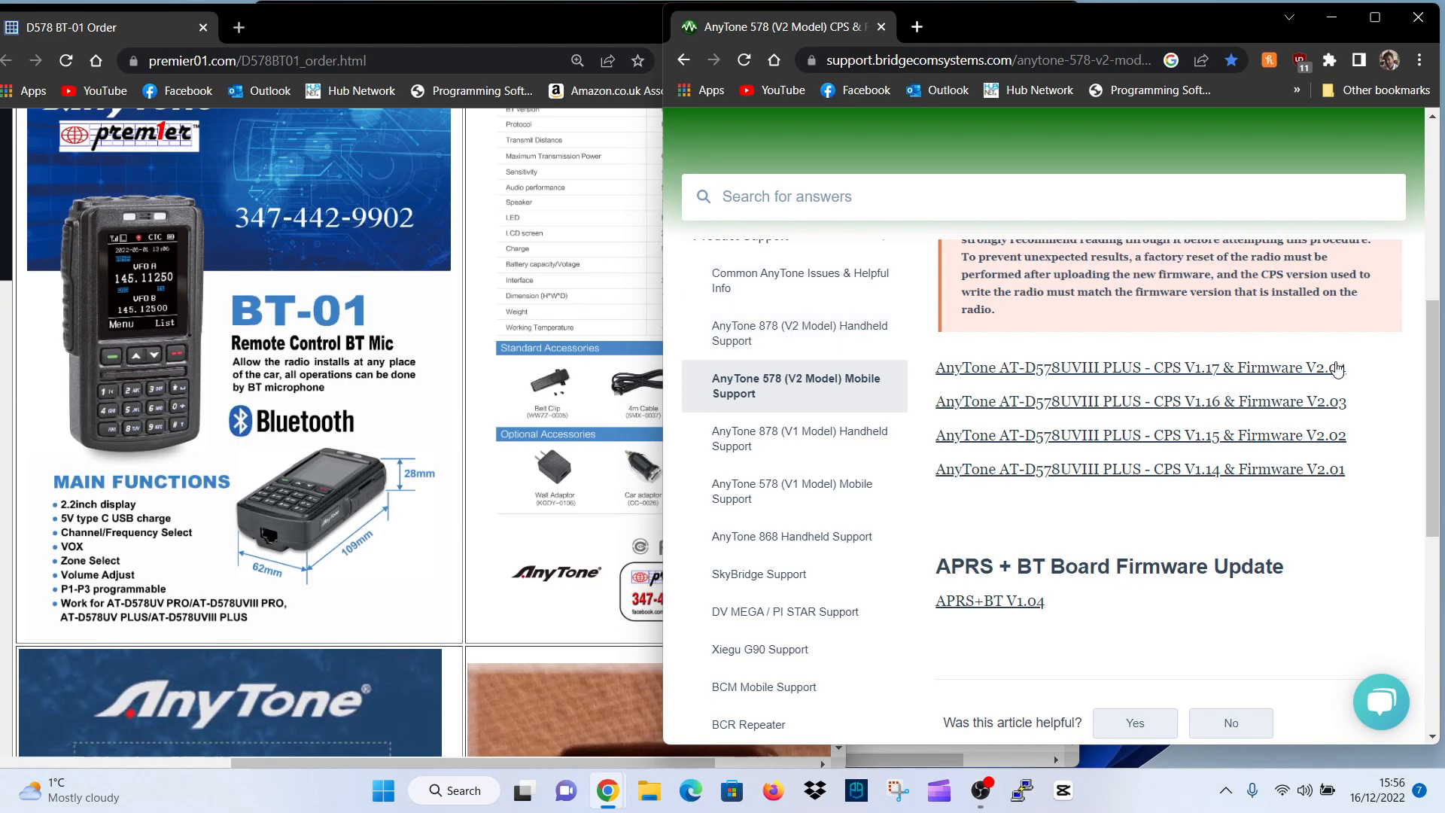
mouse_move(1218, 368)
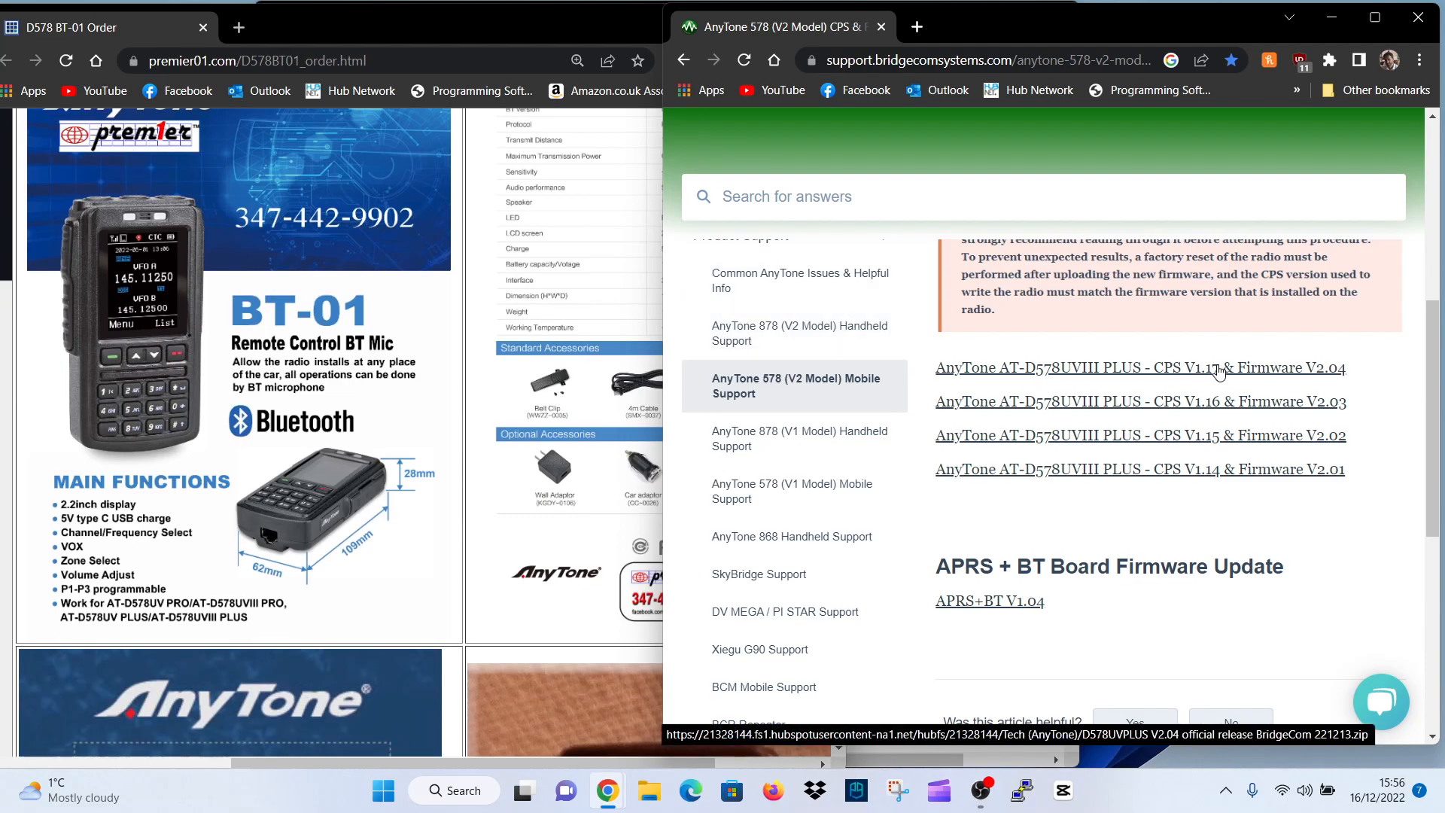
mouse_move(539, 479)
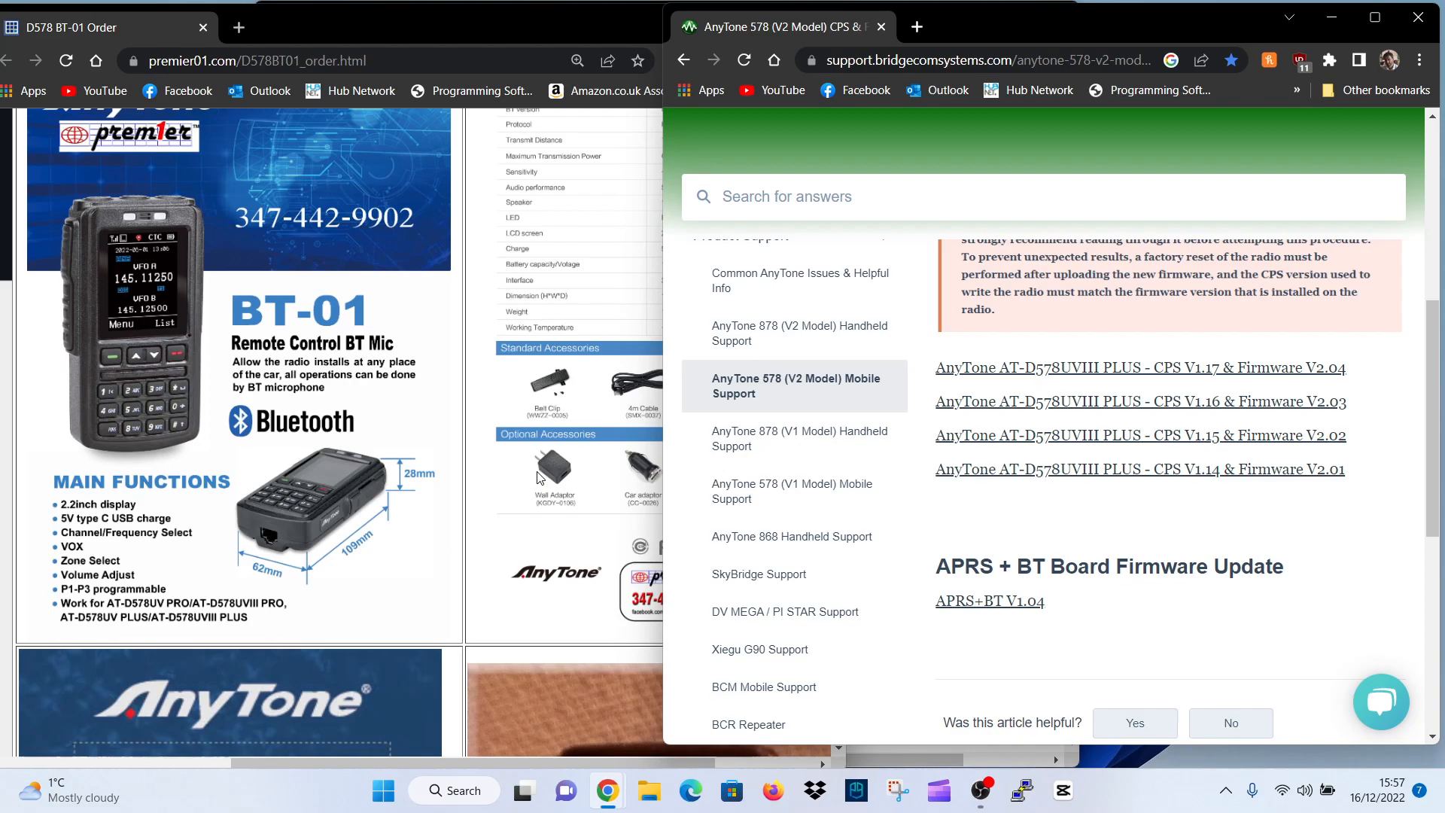
mouse_move(135, 381)
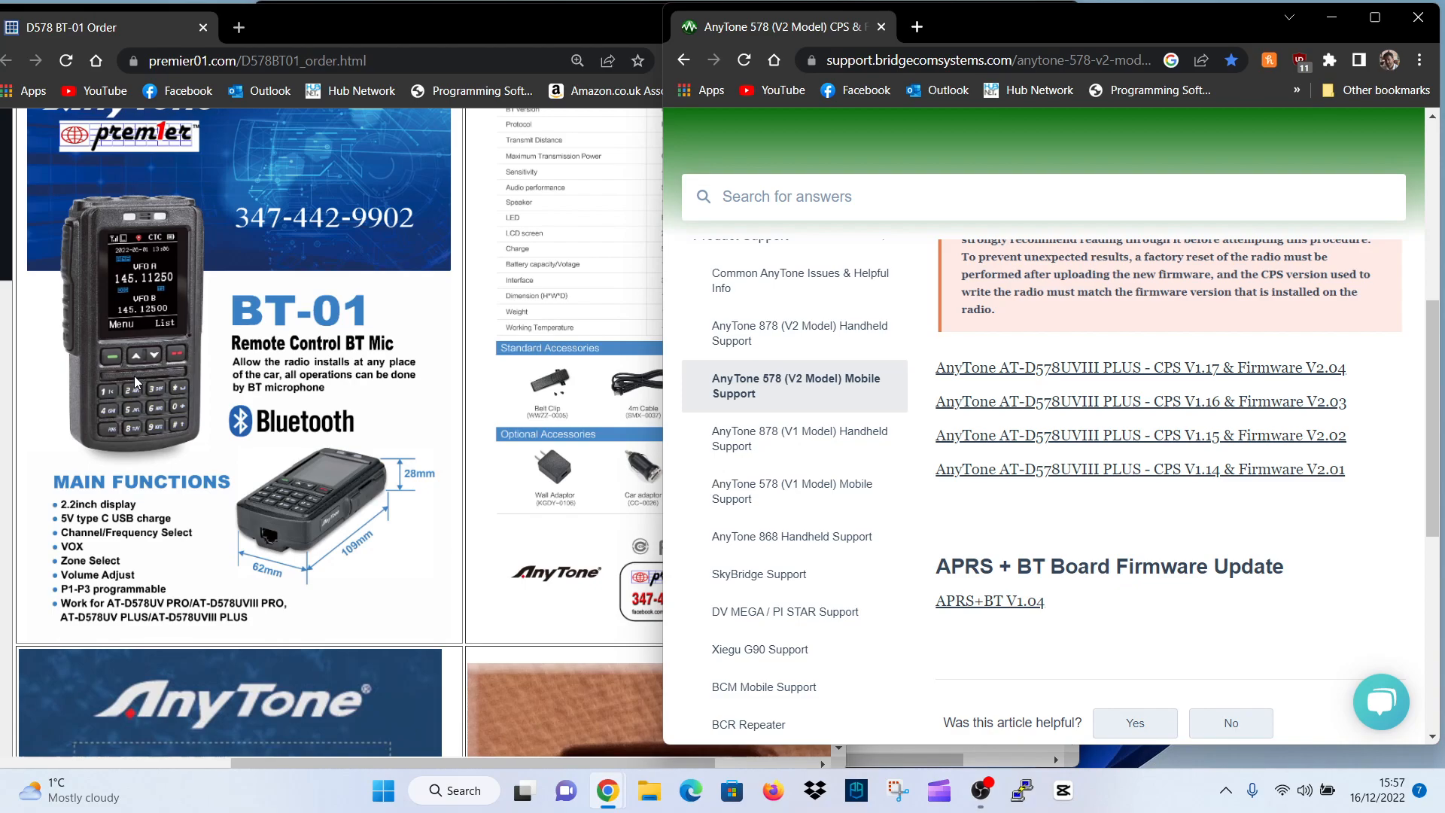
mouse_move(1266, 531)
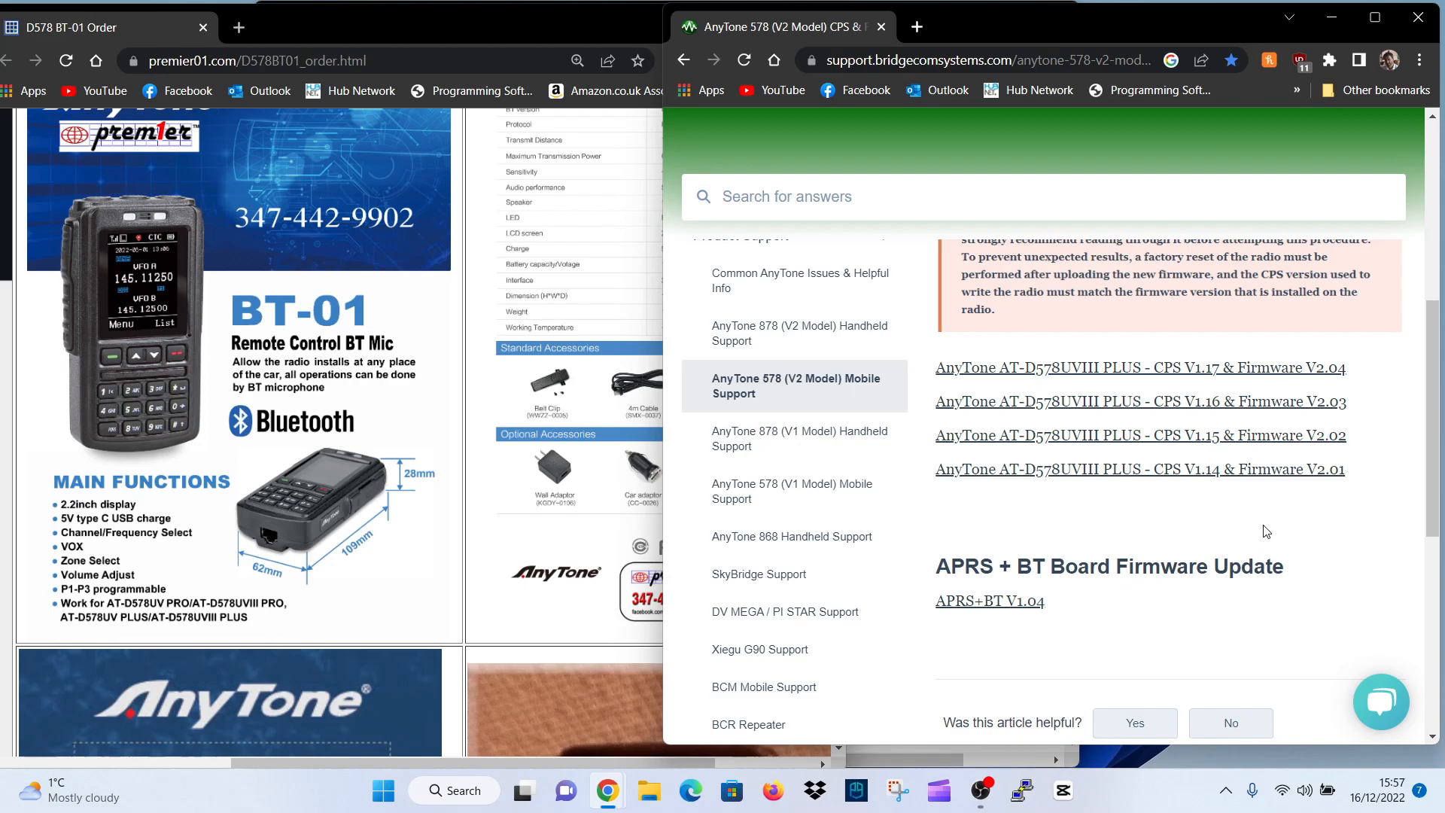
mouse_move(991, 610)
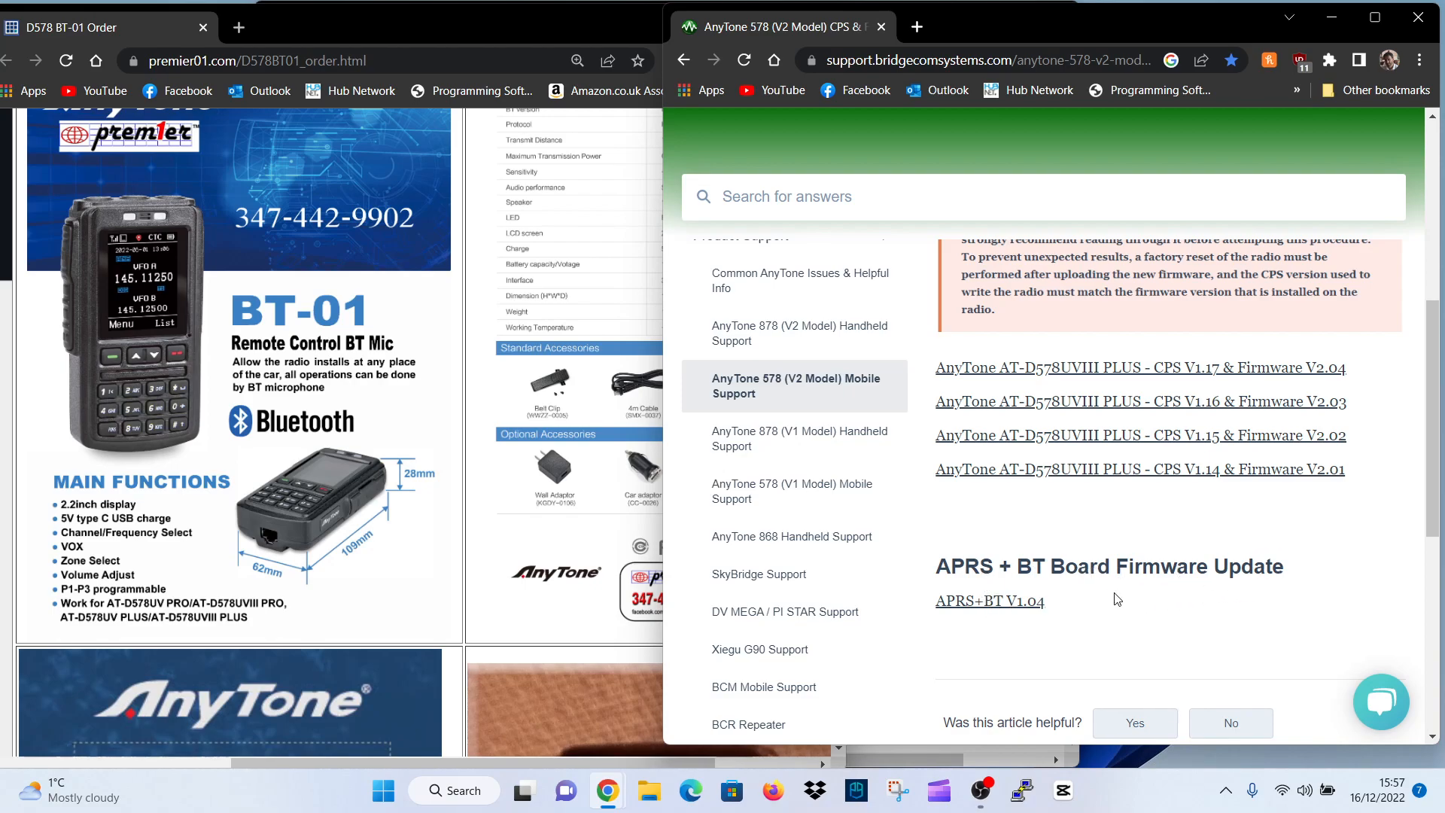
mouse_move(1264, 447)
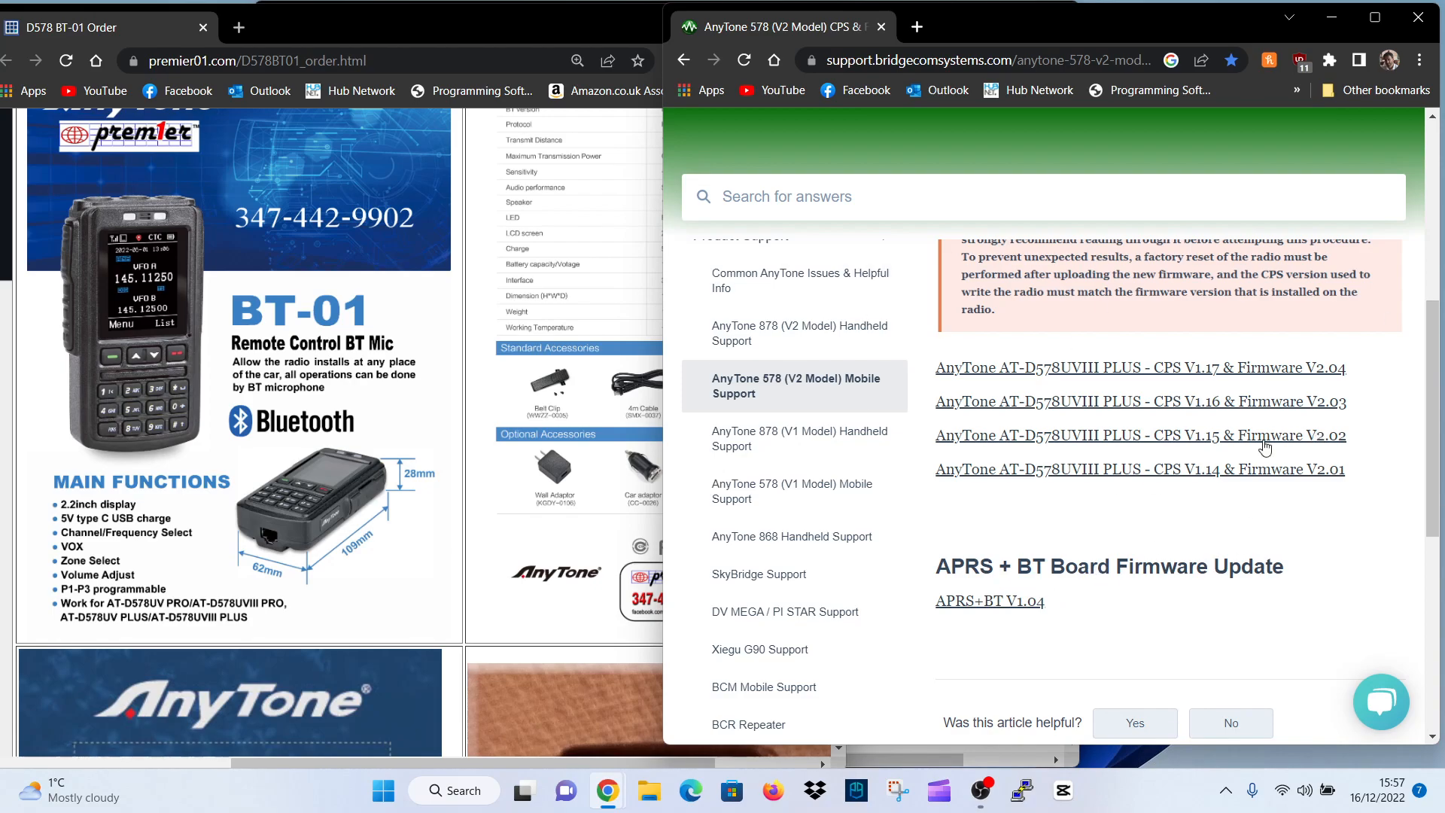
scroll(down, 3)
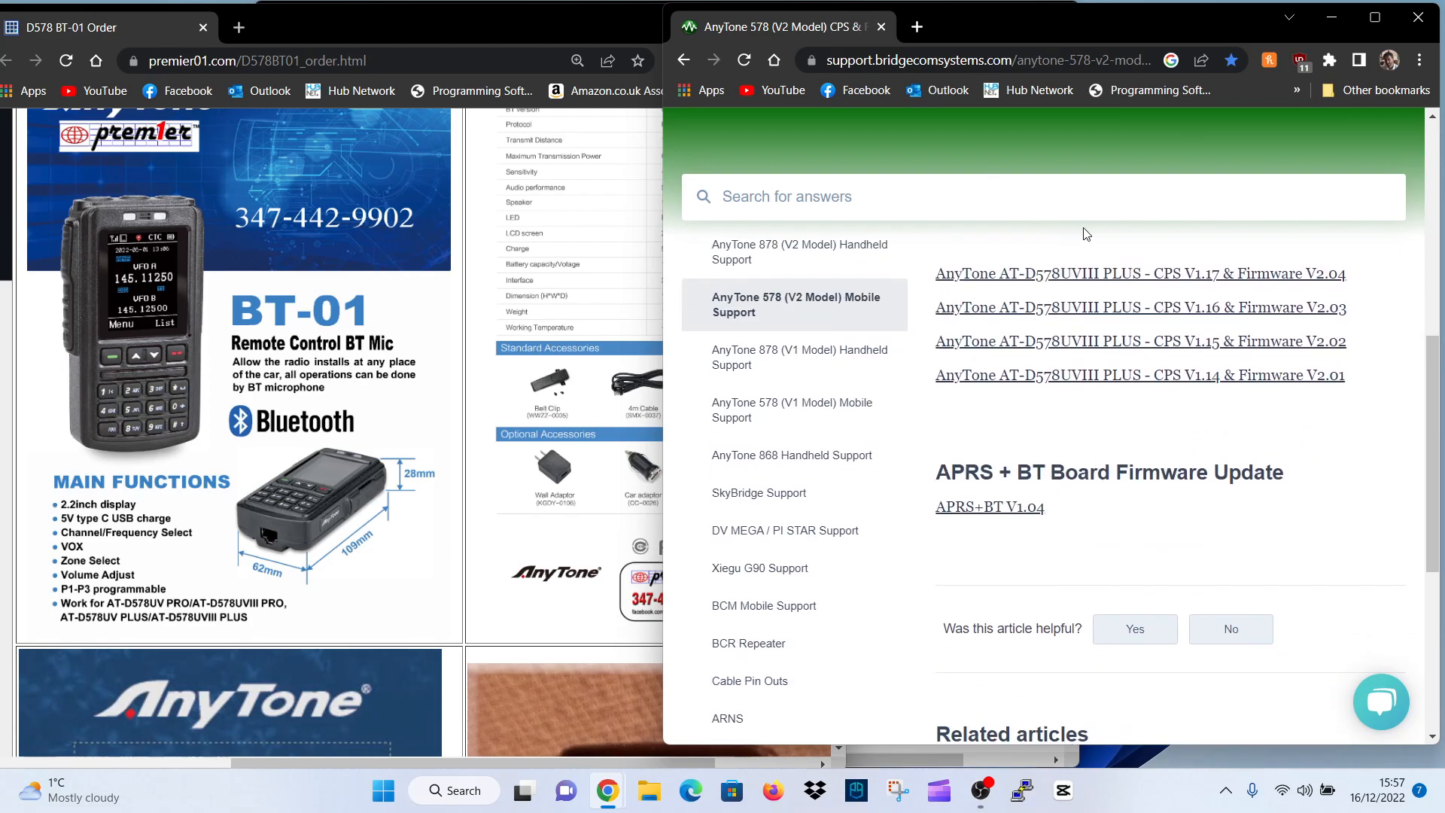
scroll(up, 3)
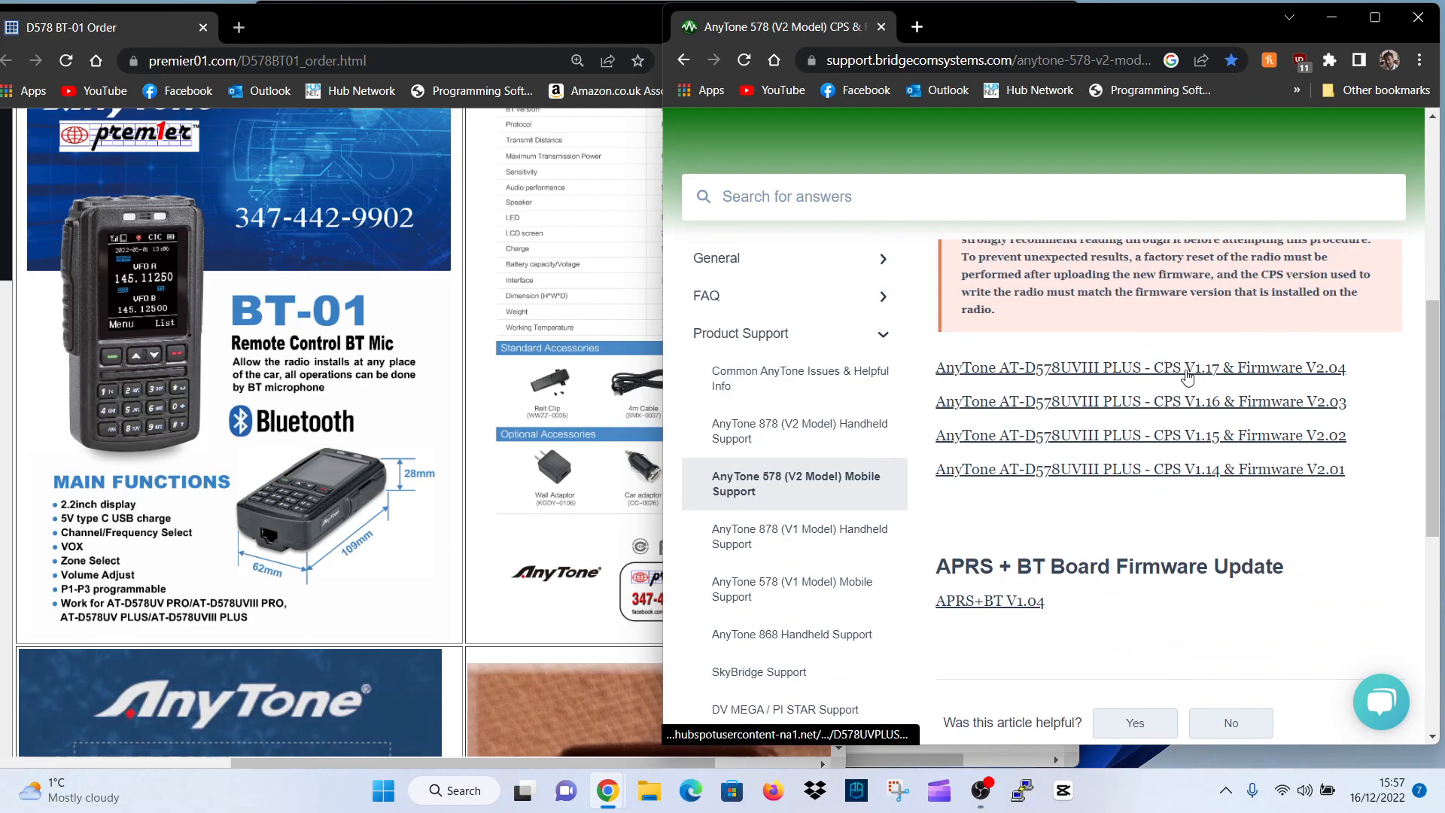
mouse_move(1090, 374)
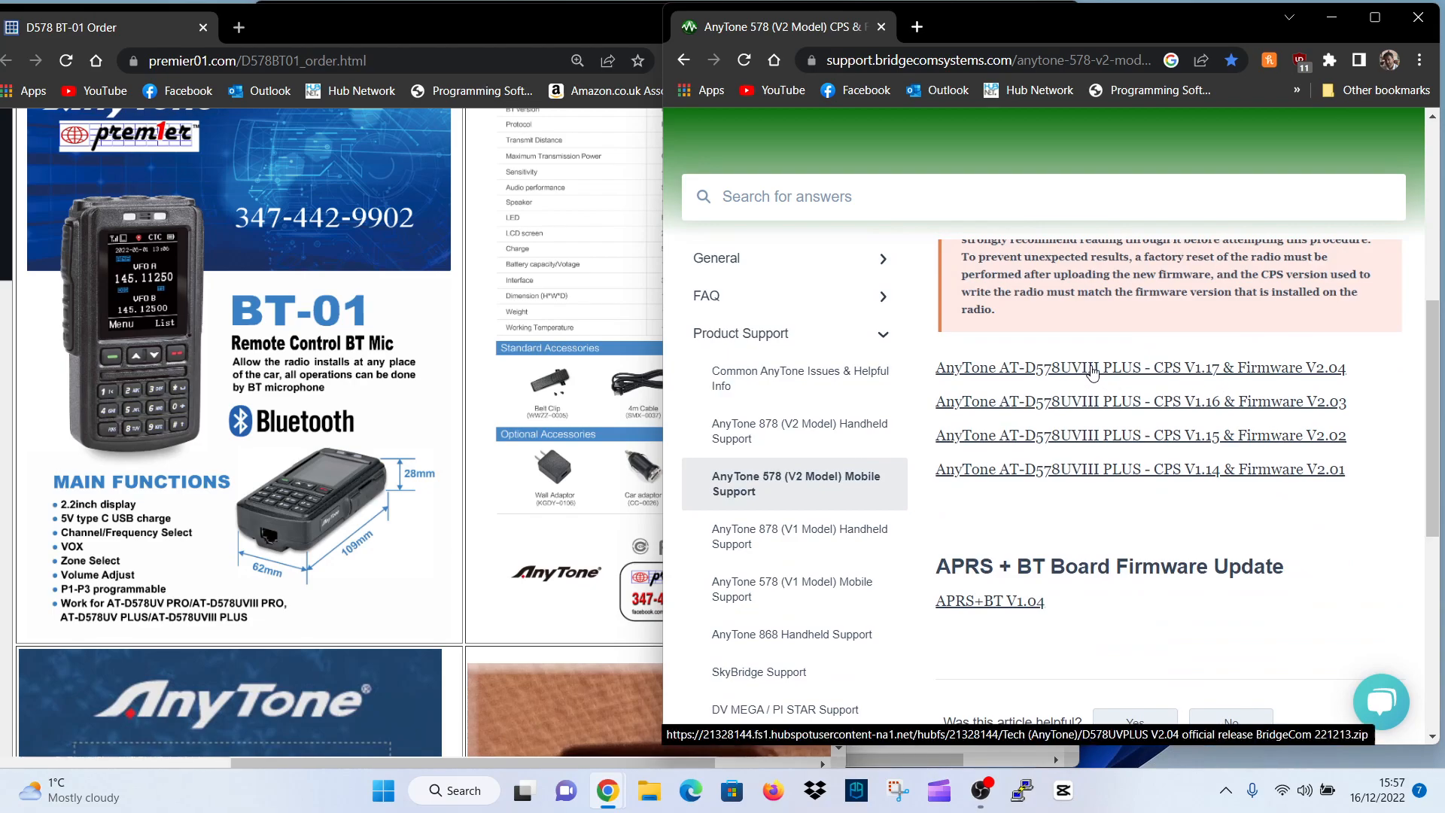
mouse_move(1105, 338)
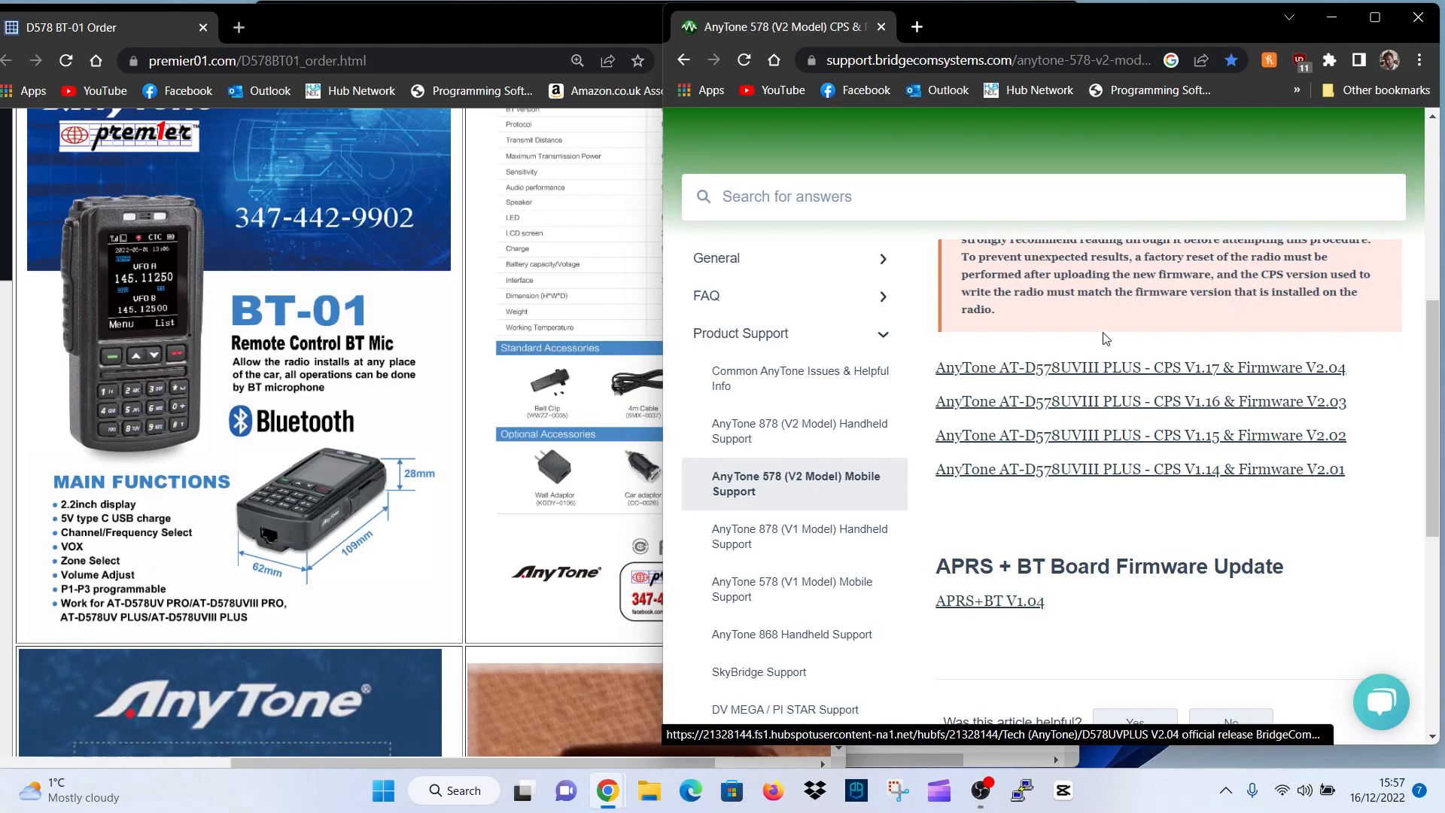
mouse_move(1096, 435)
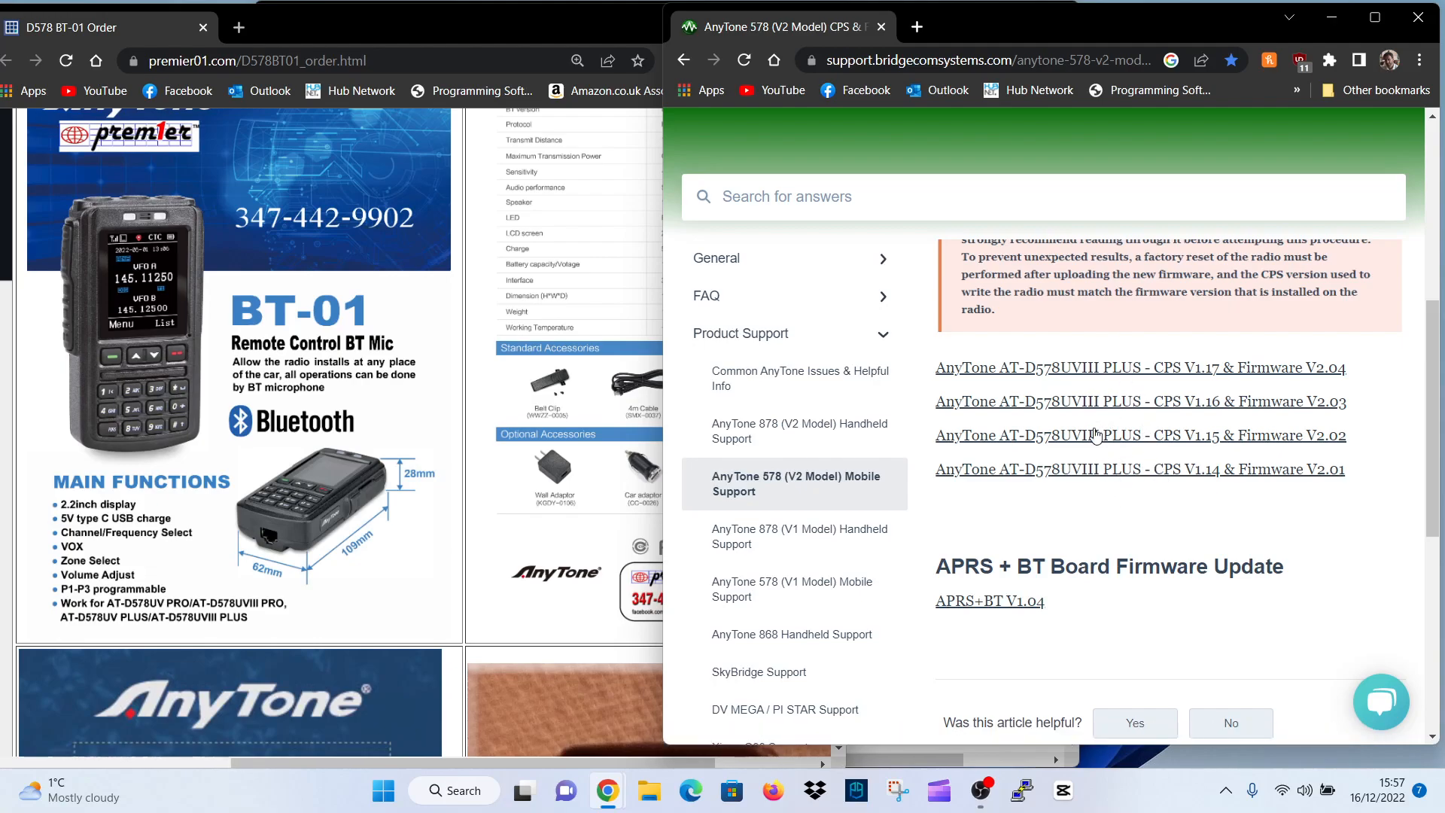
mouse_move(1130, 389)
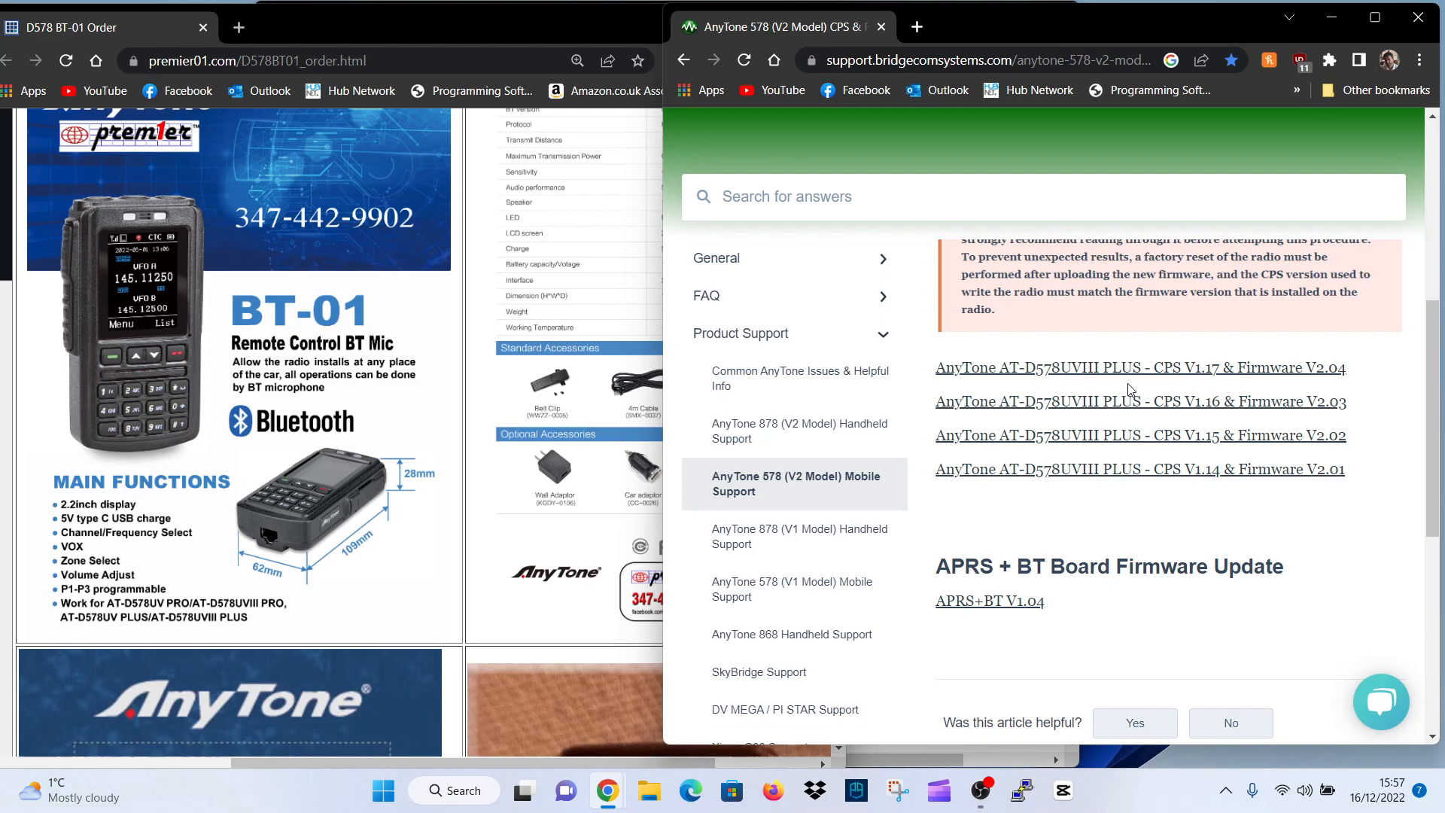
mouse_move(1198, 435)
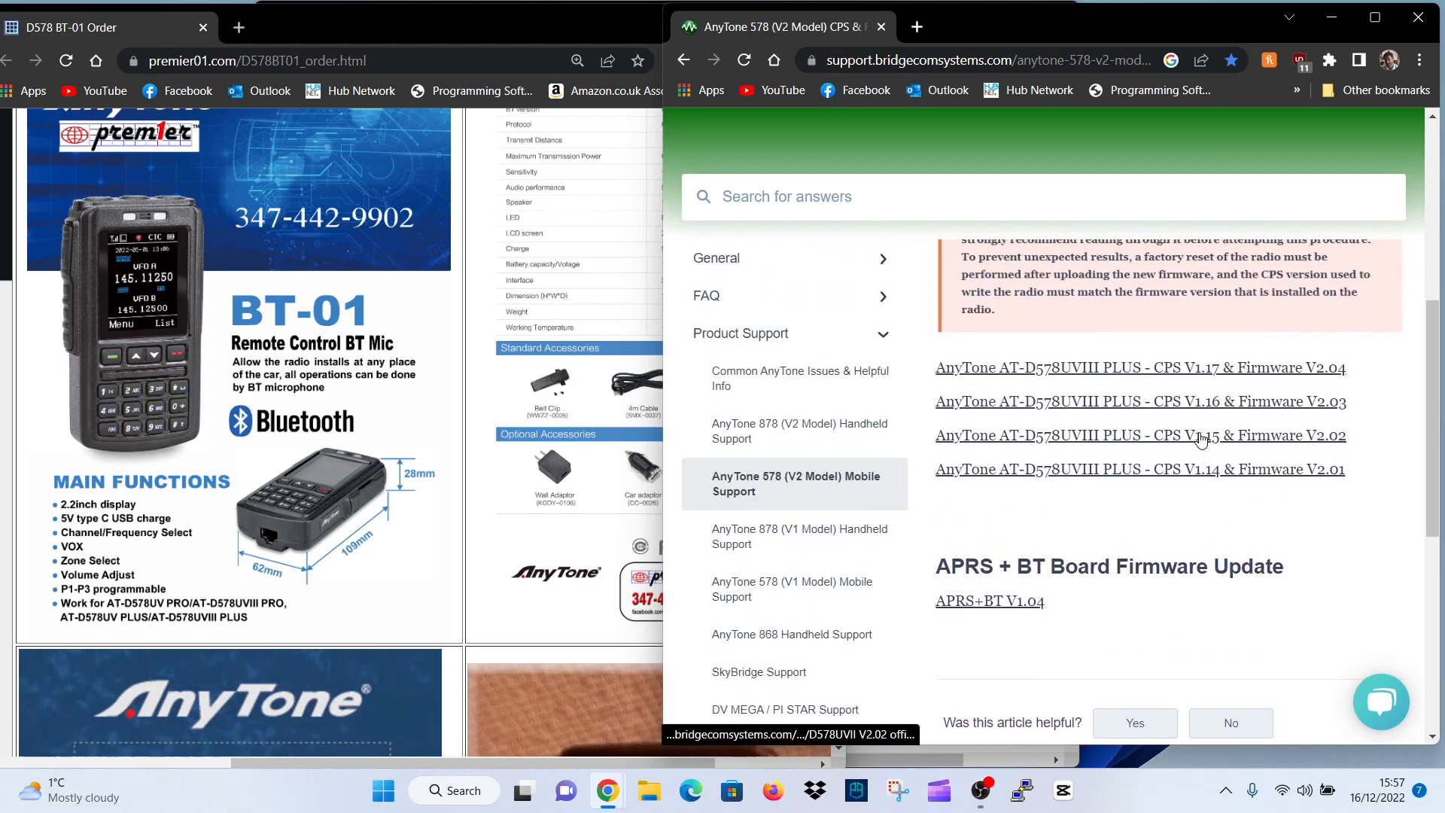
click(1139, 435)
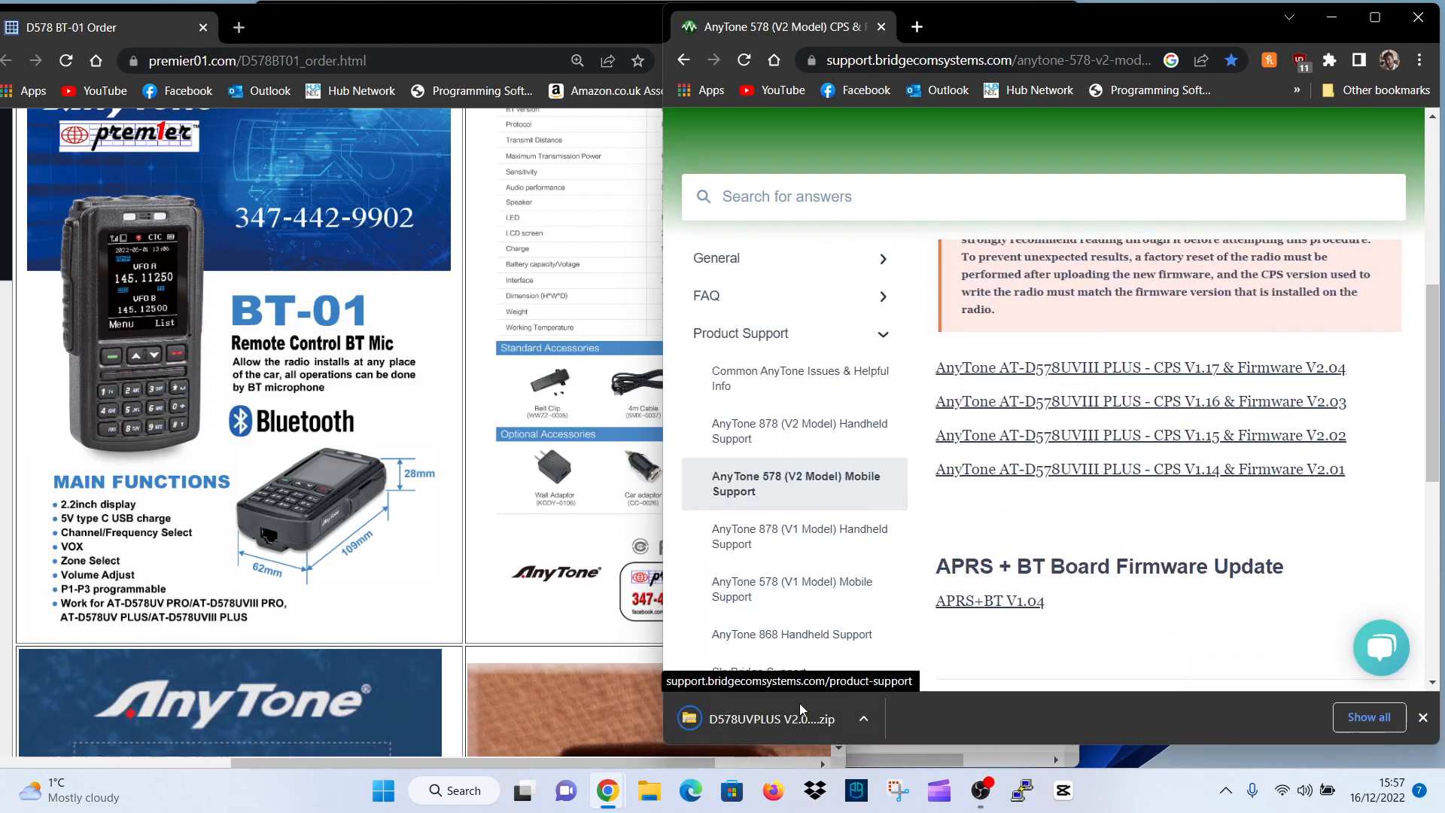
click(771, 718)
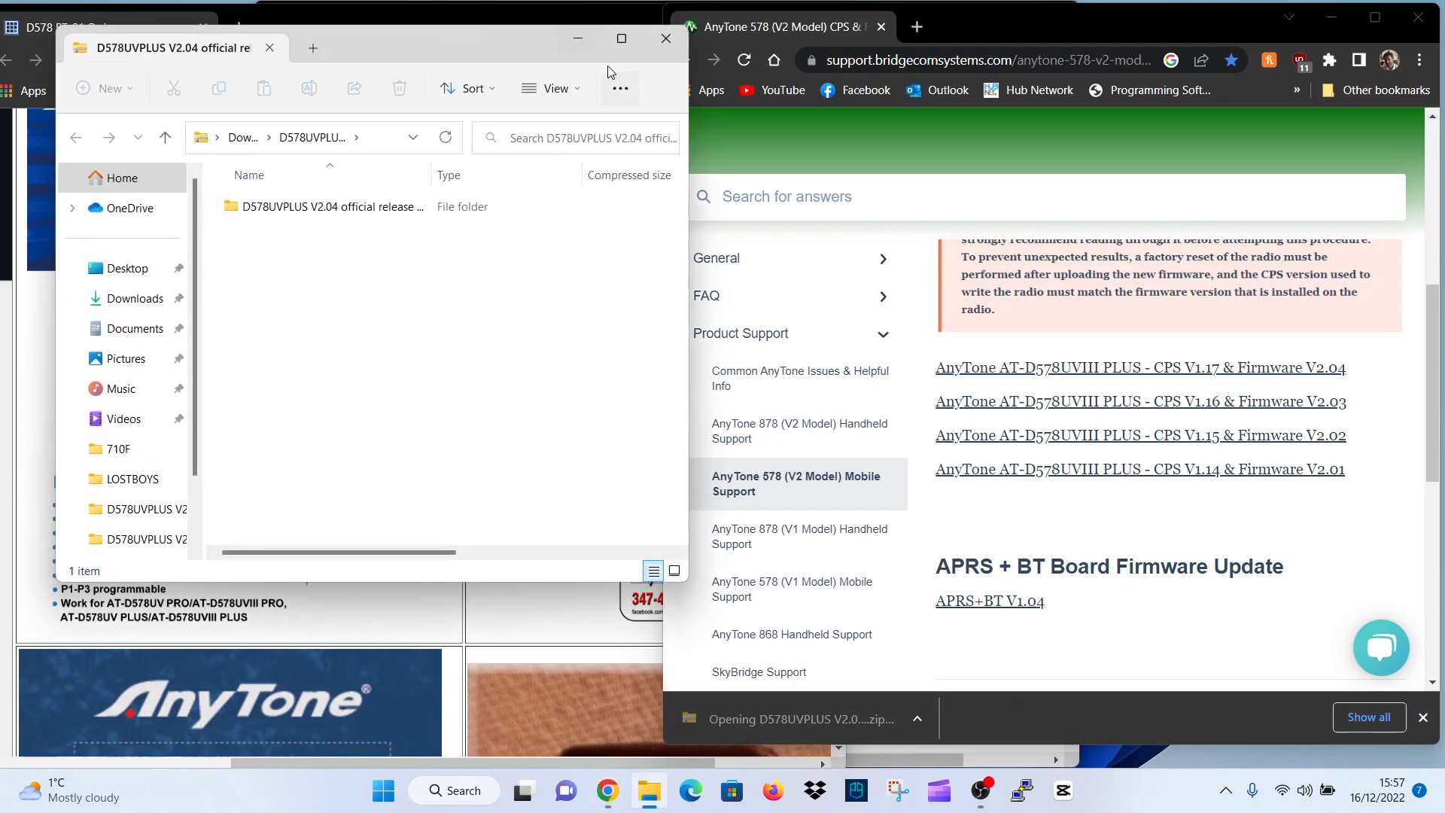
Browse into the APRS+BT FW V1.06 folder and open the BT&APRS board upgrade instruction document
double_click(327, 206)
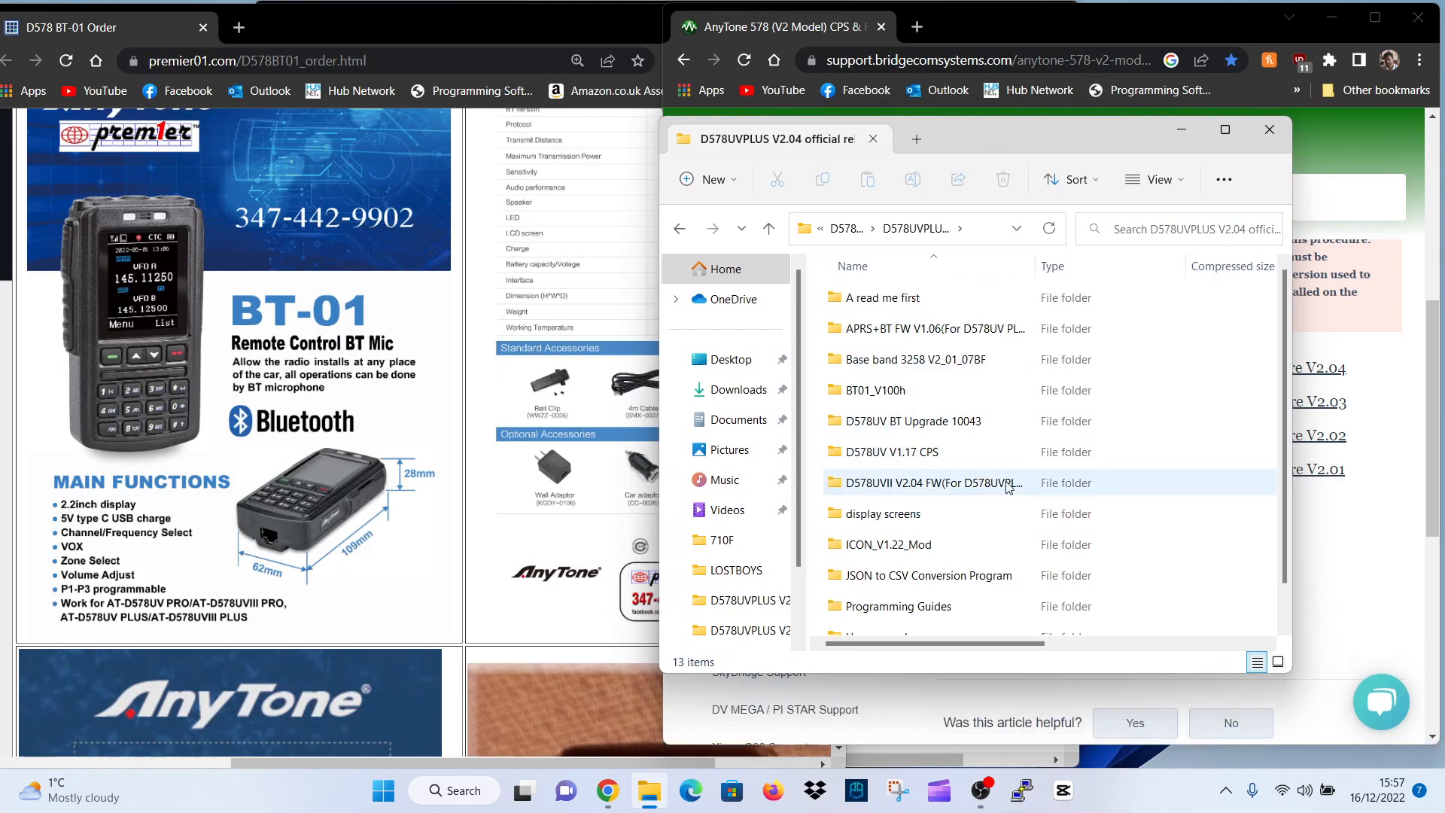
mouse_move(933, 328)
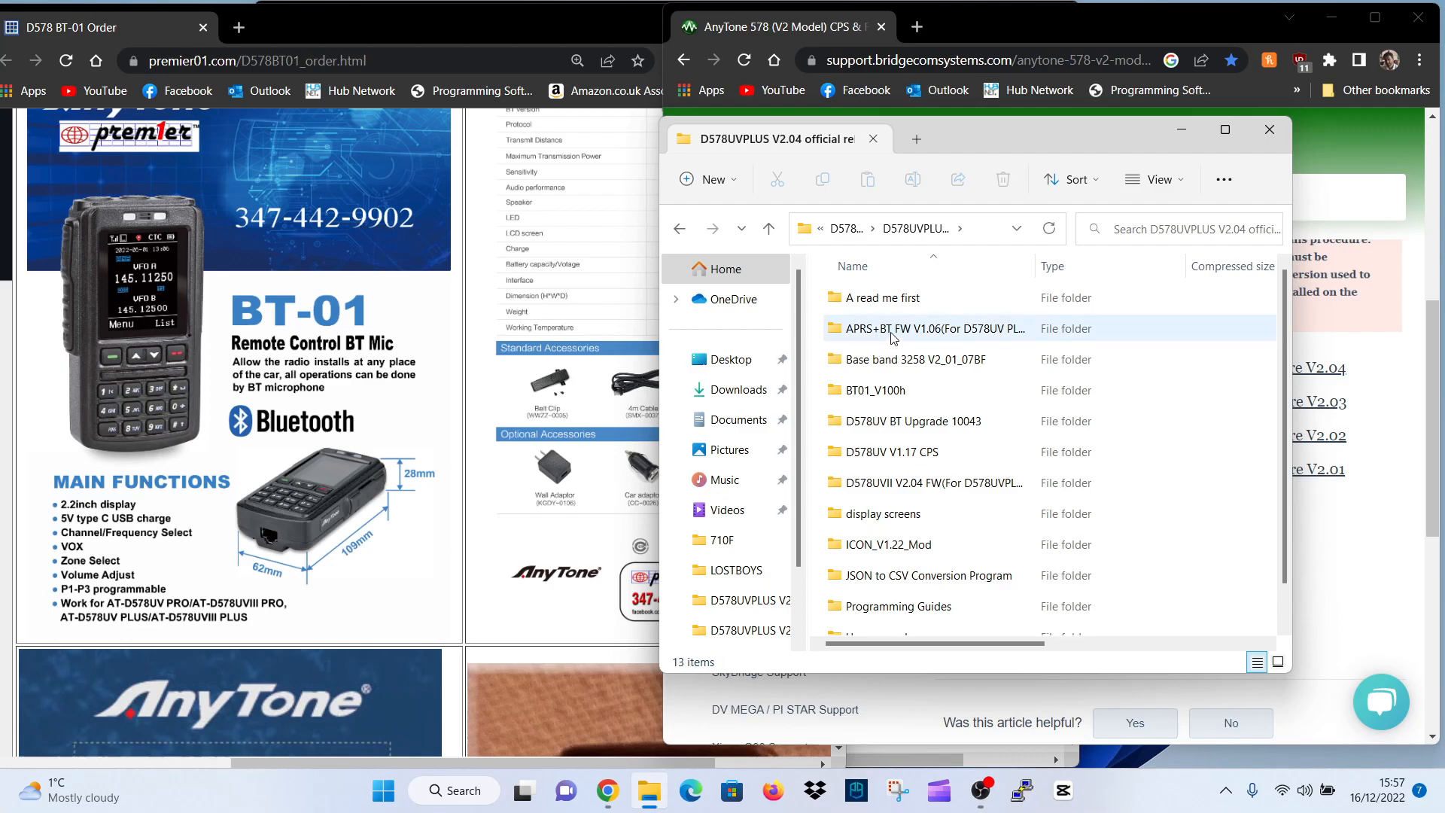
double_click(922, 328)
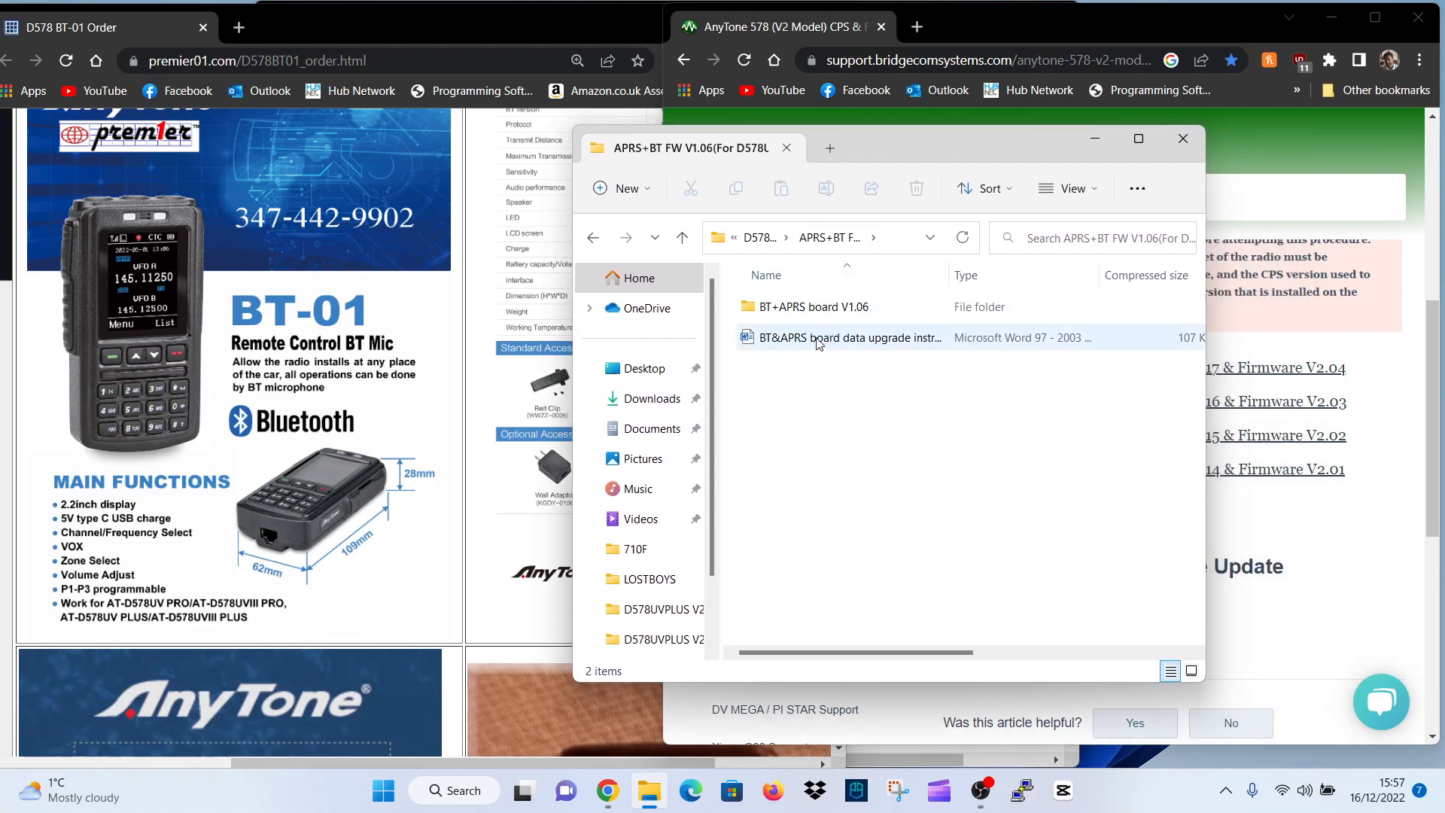
double_click(848, 337)
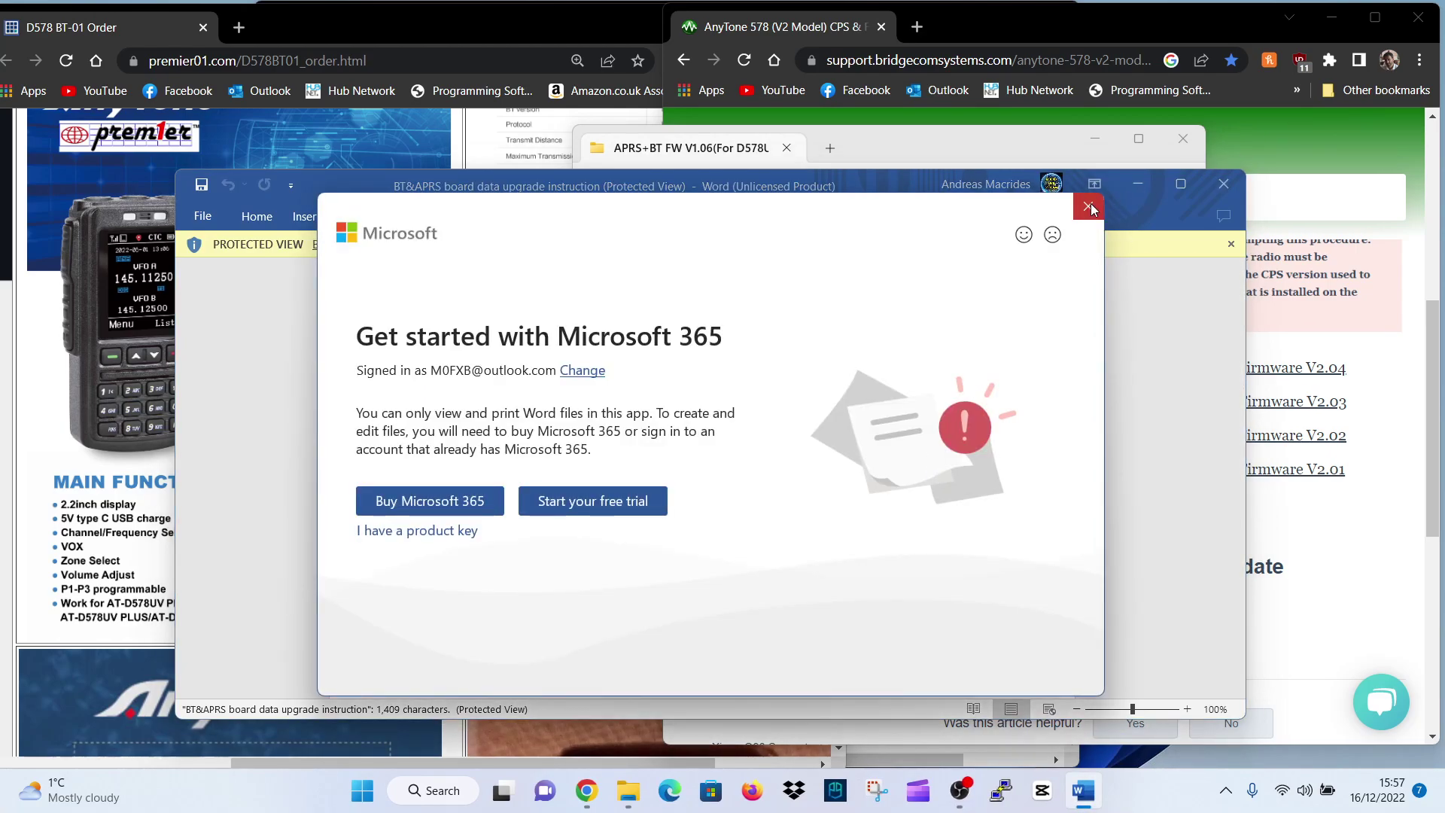
Dismiss the Microsoft 365 prompt and read the CPS, BHT_BOARD spi, COM port and write steps
click(1088, 207)
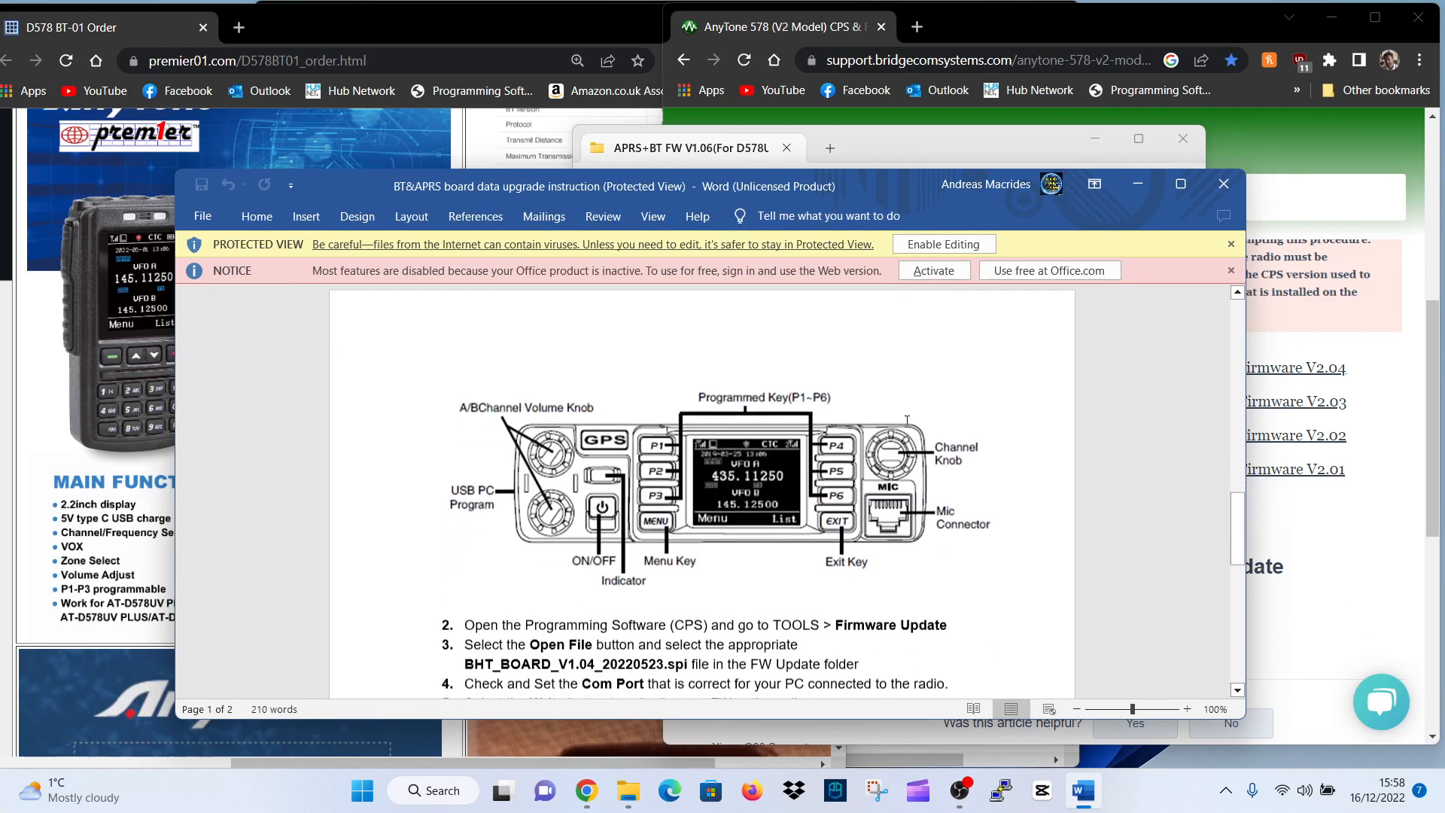
scroll(down, 3)
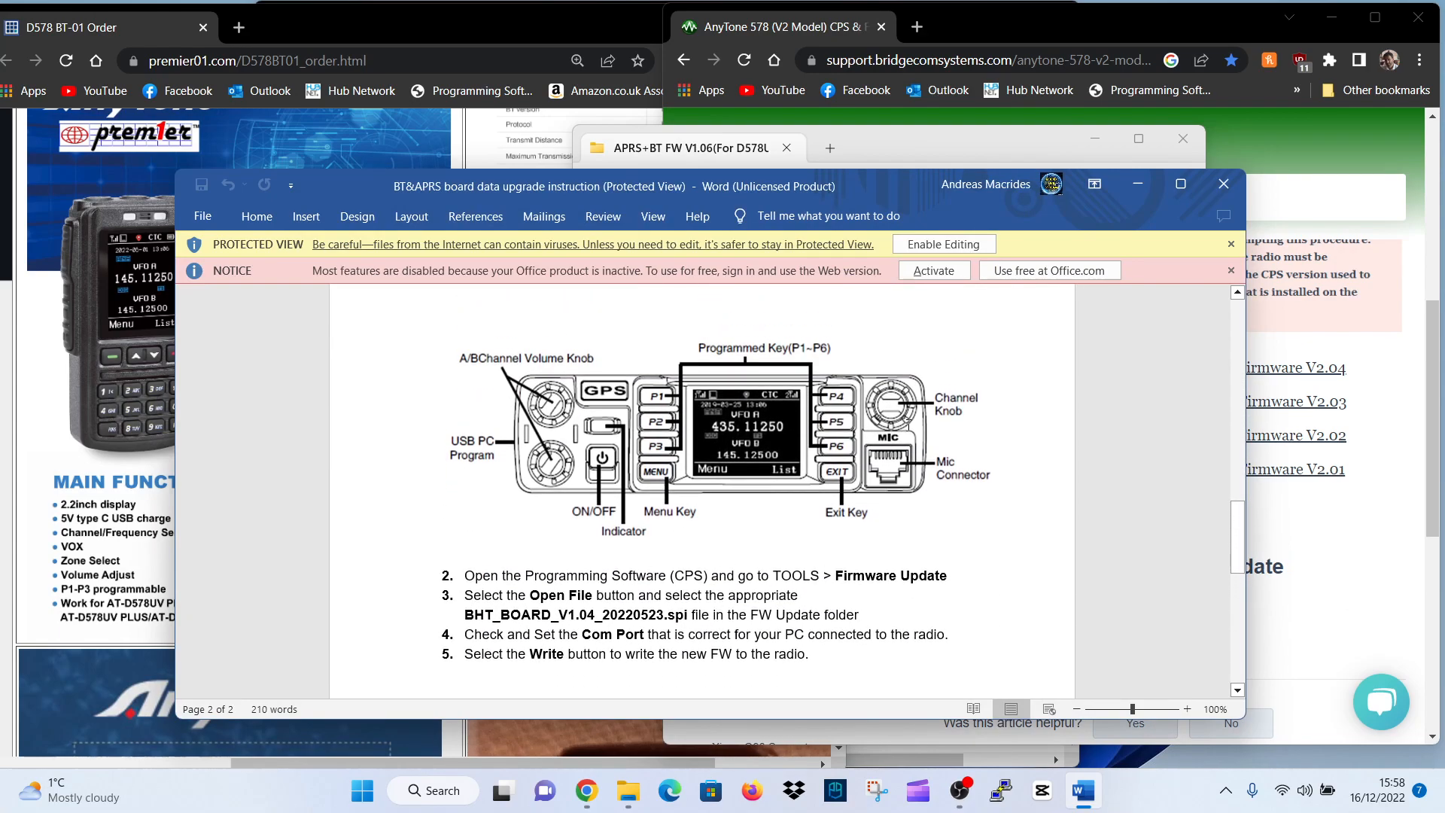
scroll(up, 3)
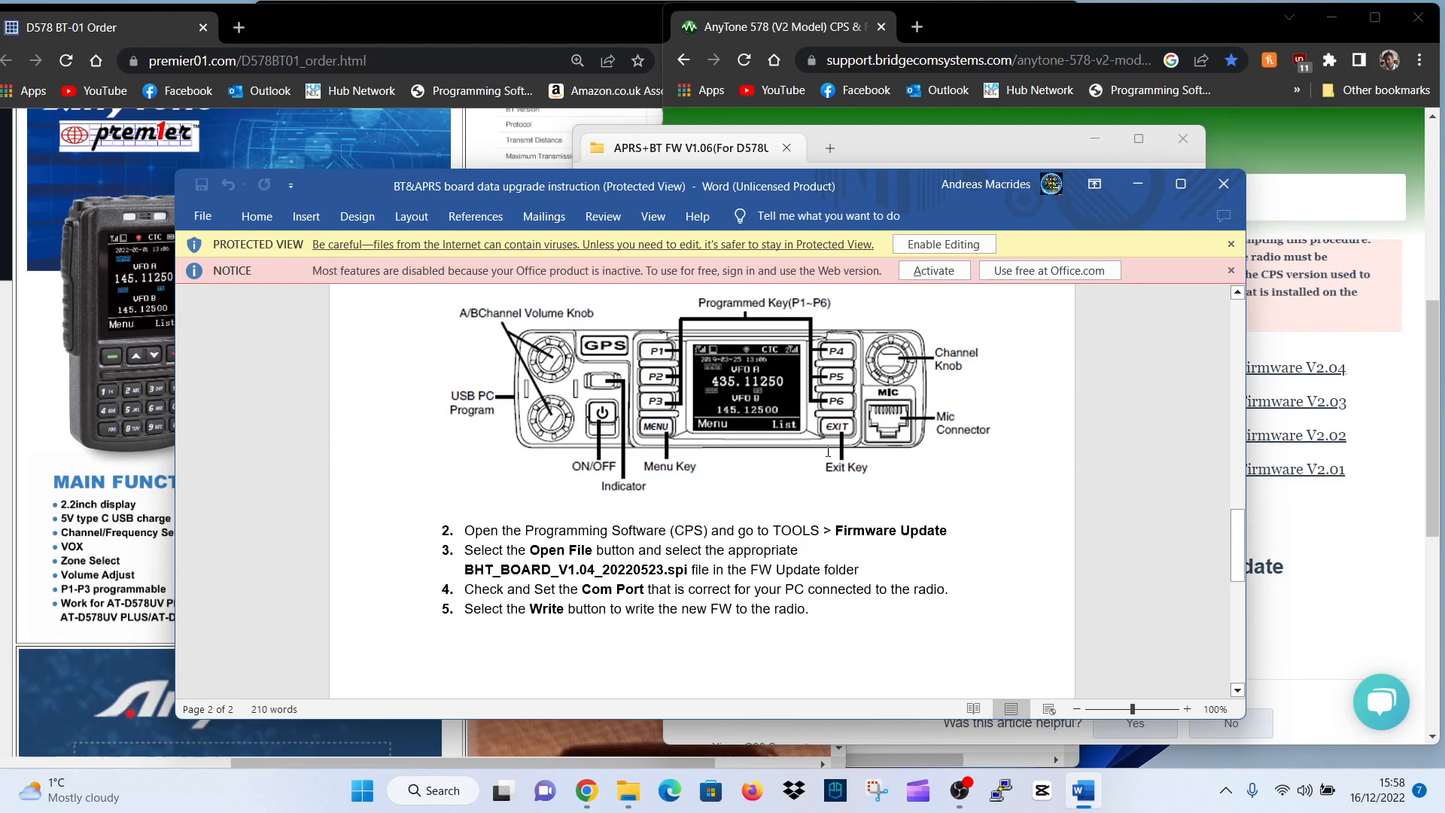
mouse_move(546, 533)
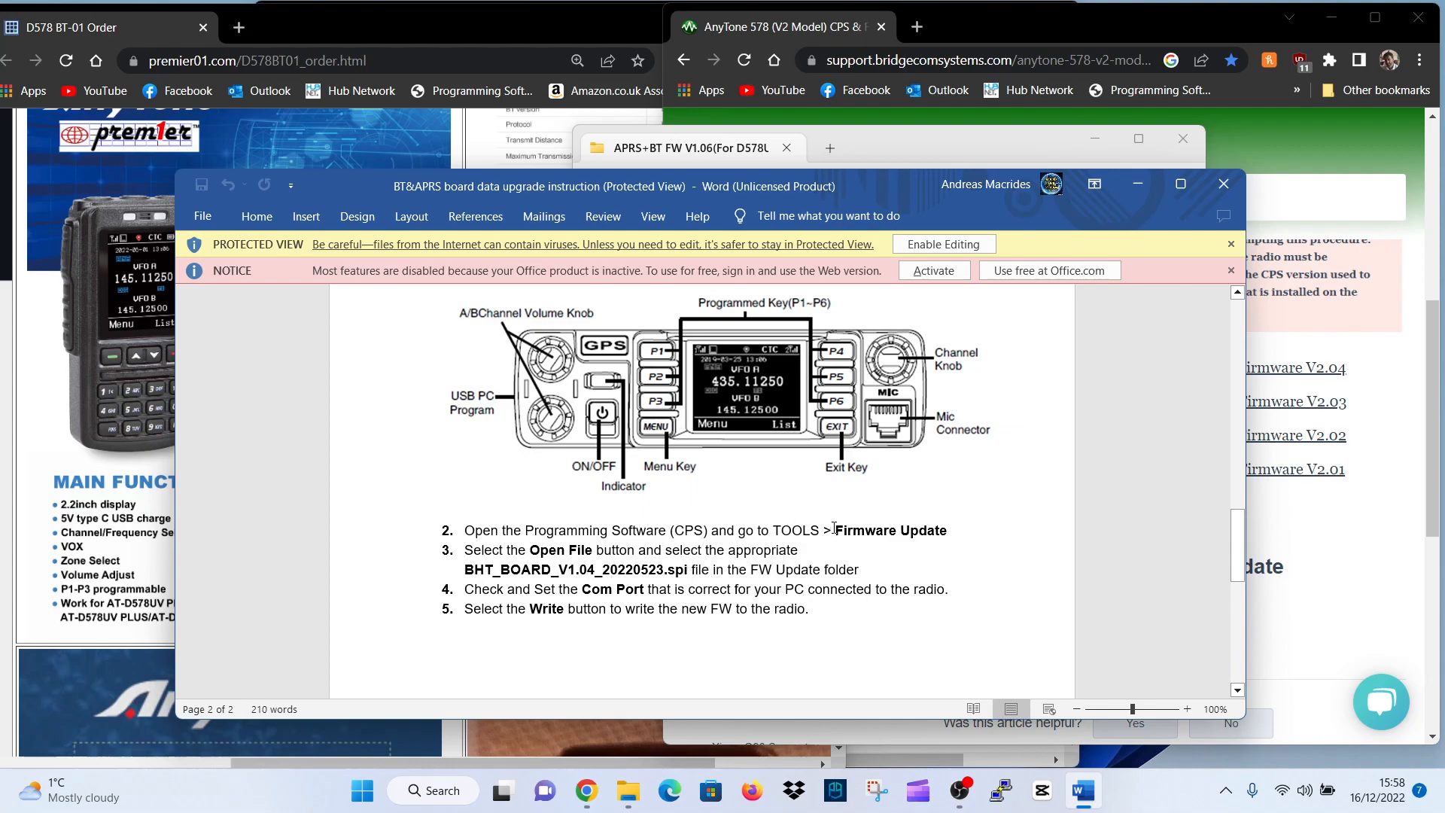
scroll(down, 3)
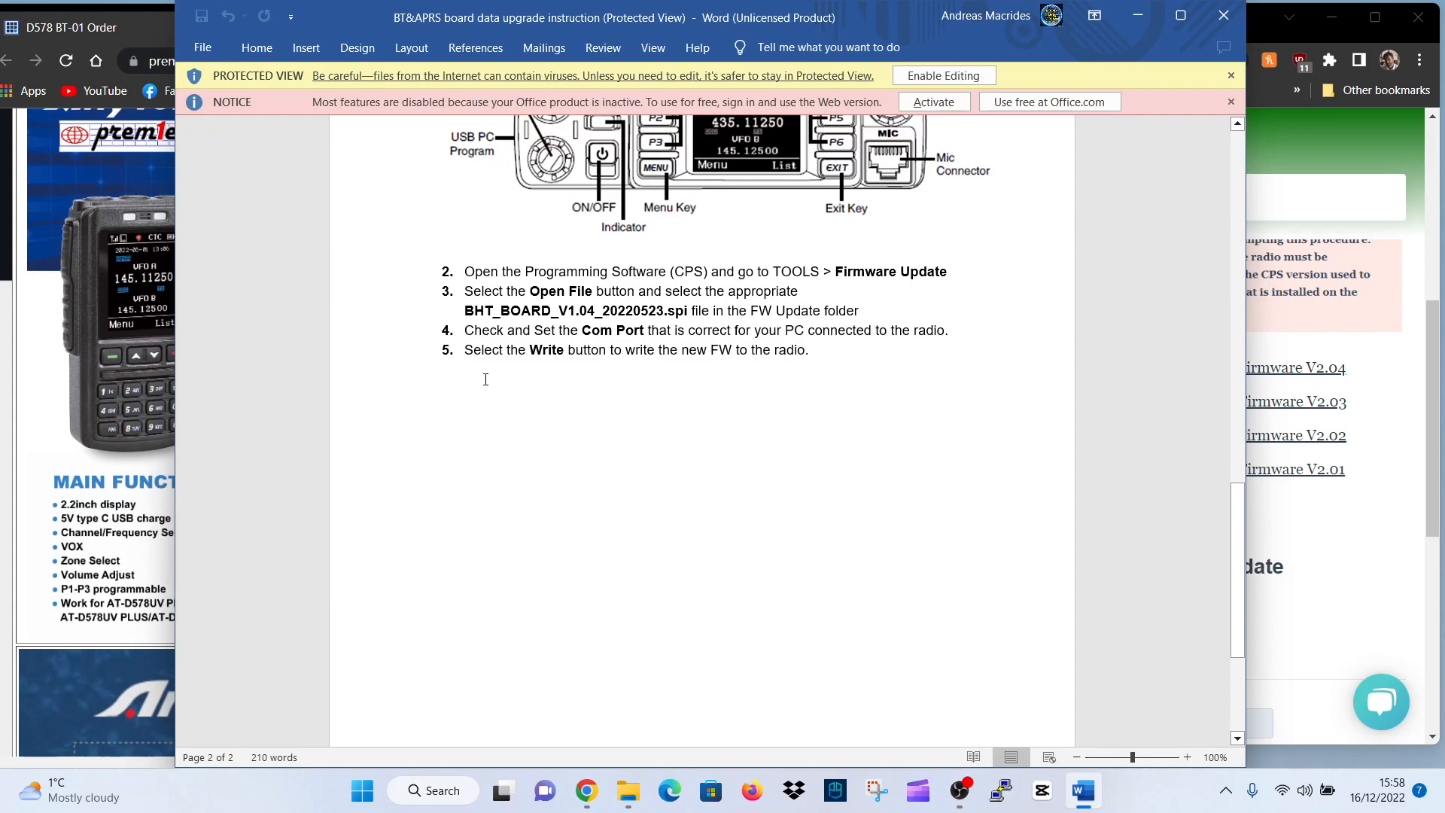
mouse_move(908, 430)
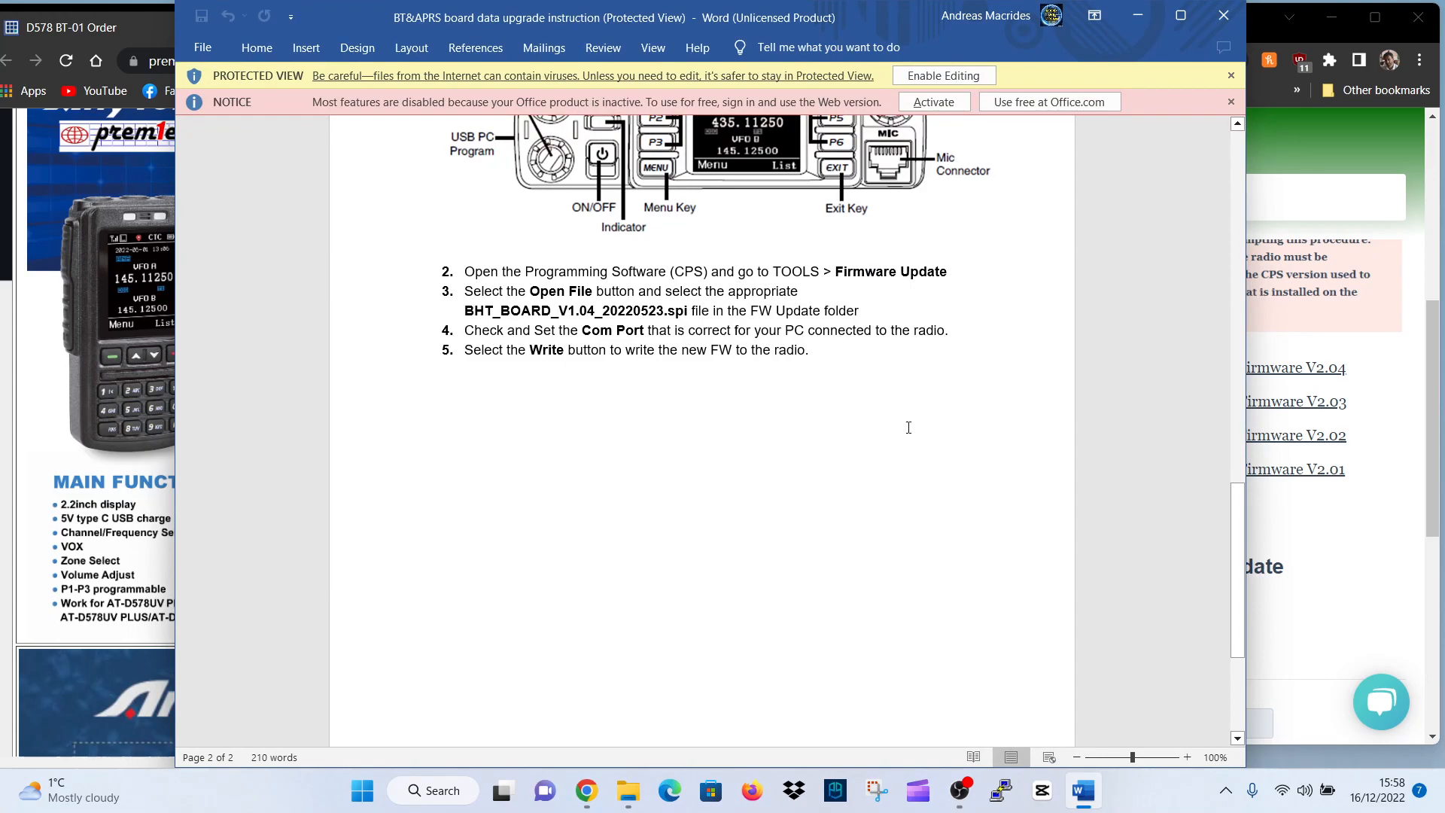
scroll(up, 3)
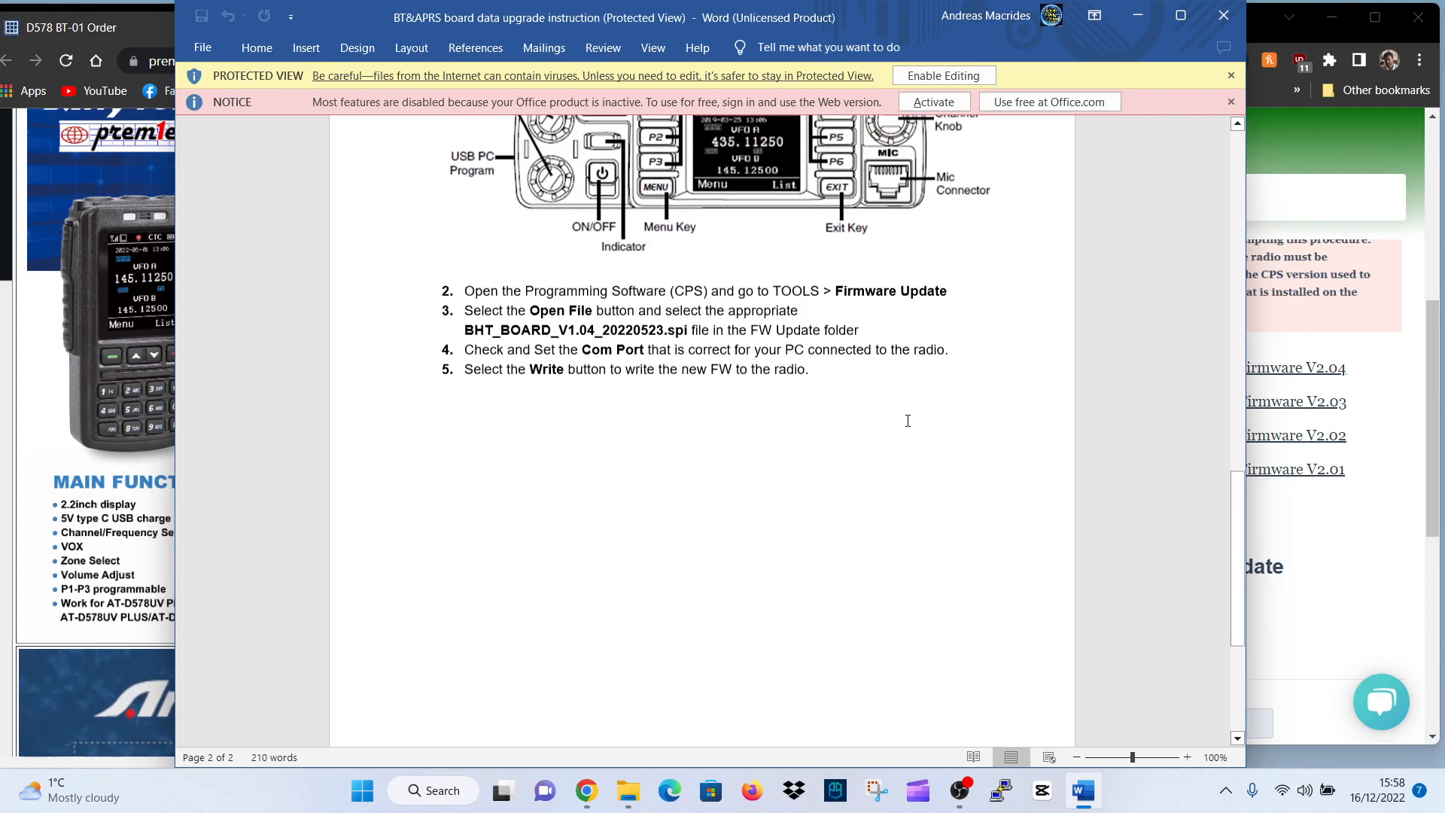
scroll(up, 3)
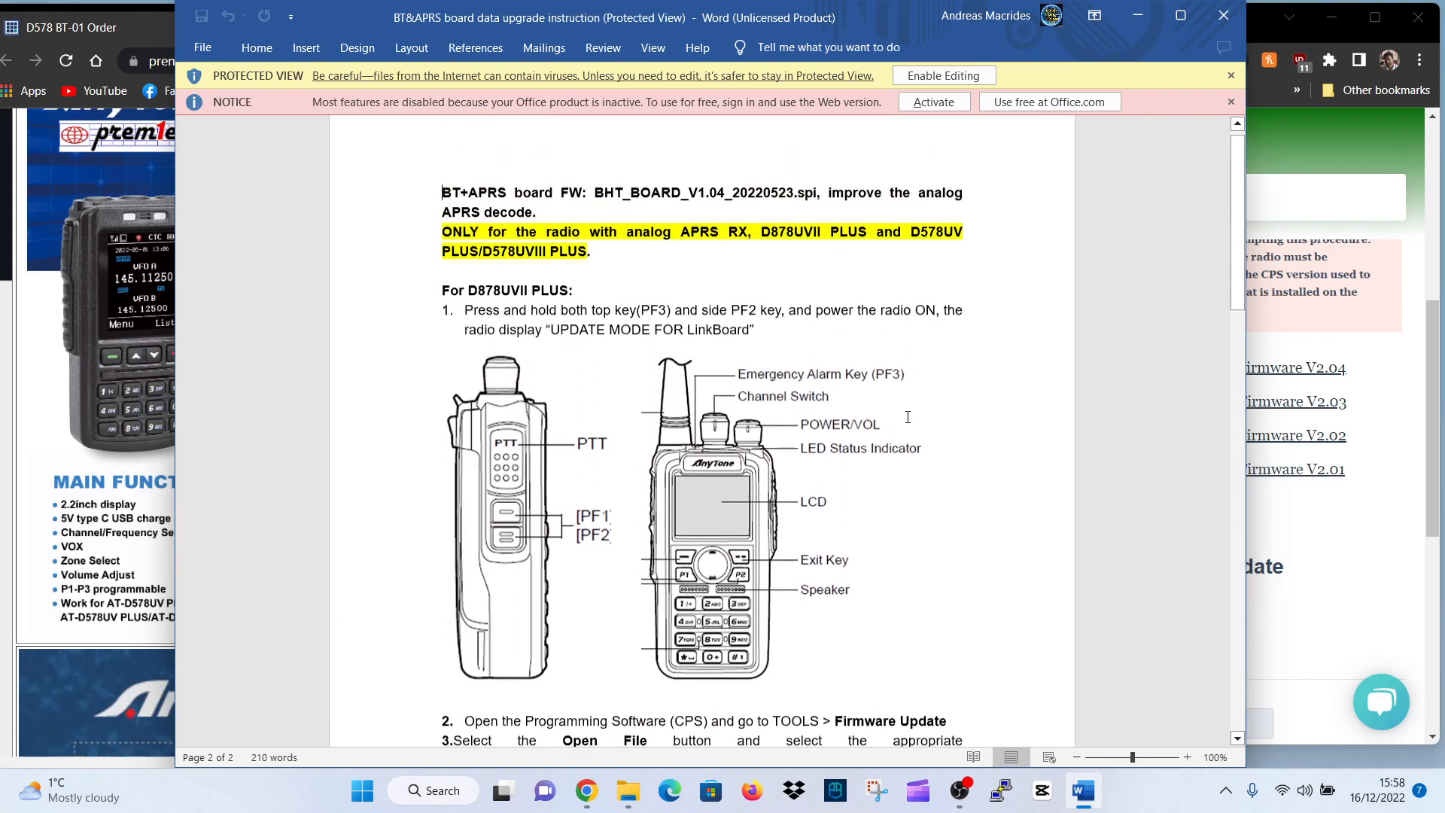
scroll(up, 3)
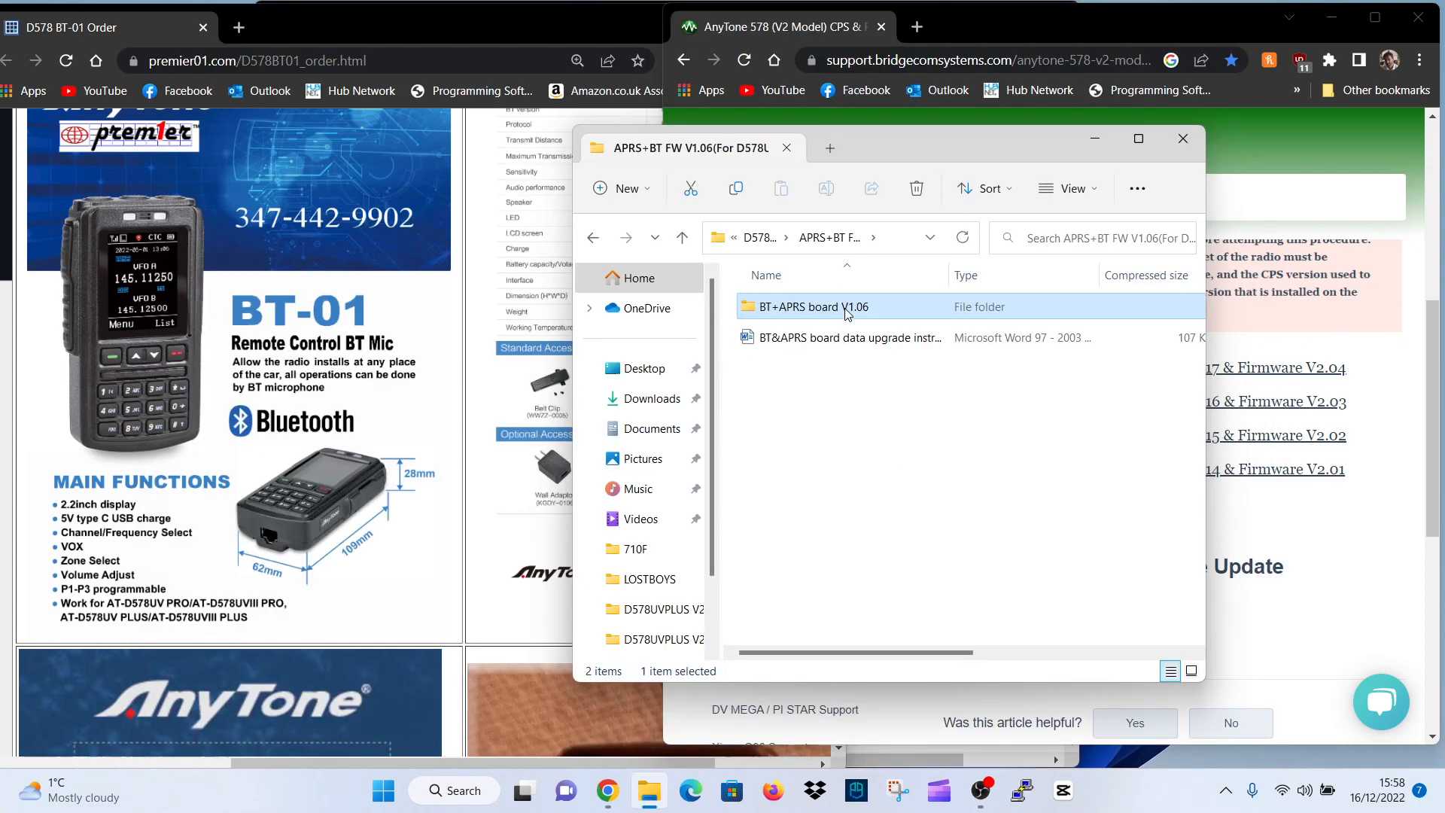
View the BT+APRS board V1.06 folder's spi files, then go back up a level
double_click(810, 307)
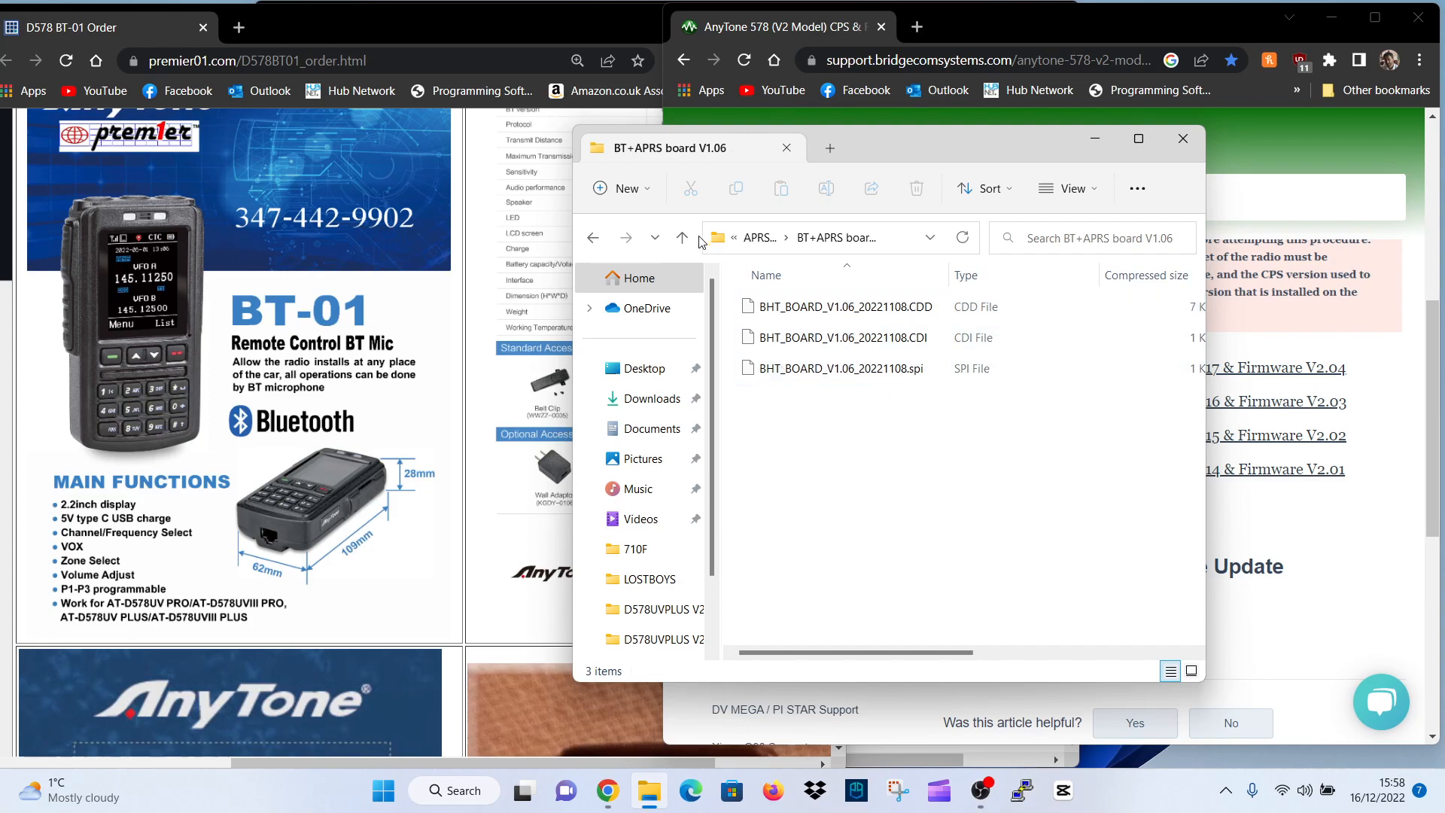
click(682, 238)
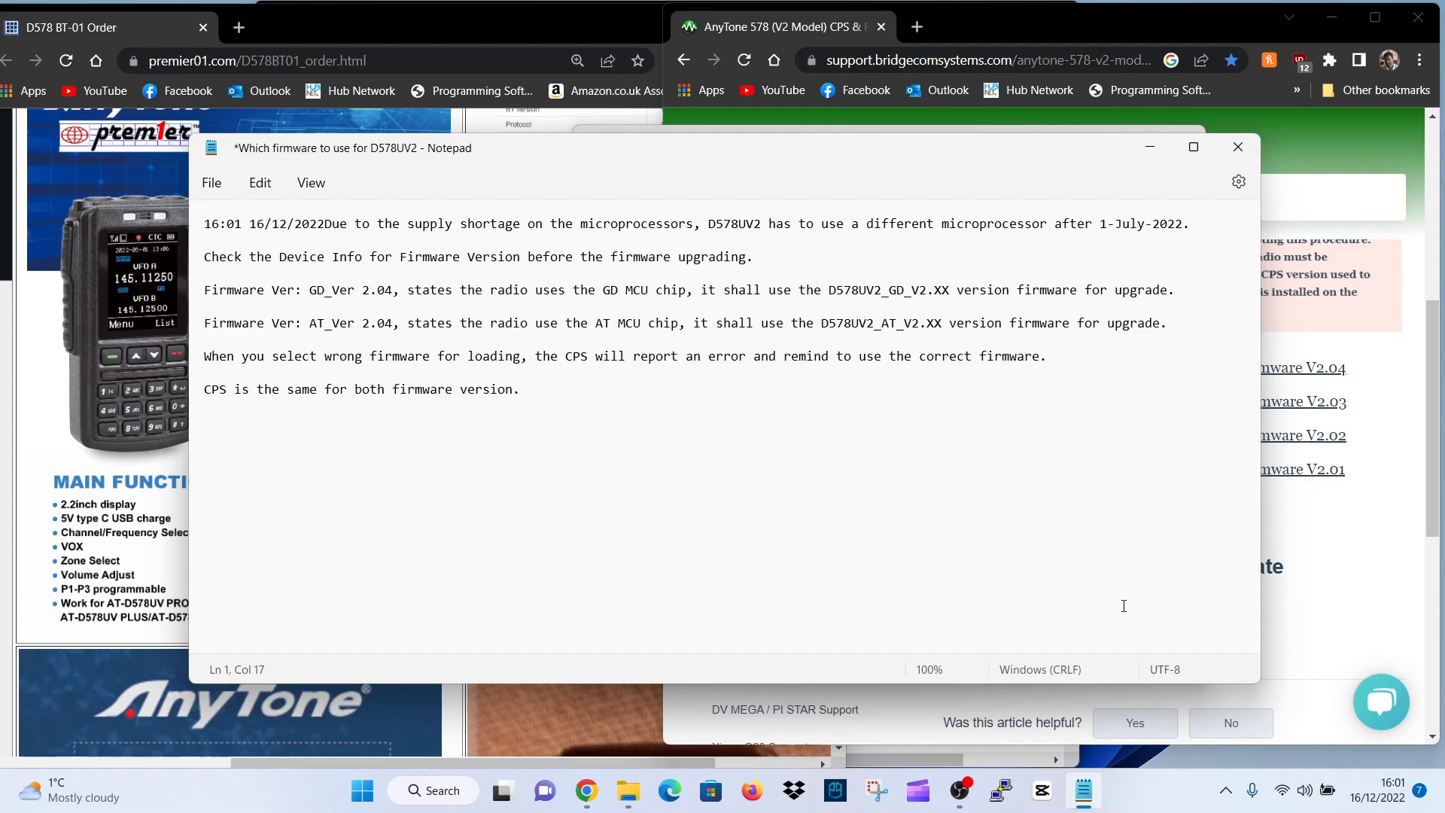
mouse_move(1238, 148)
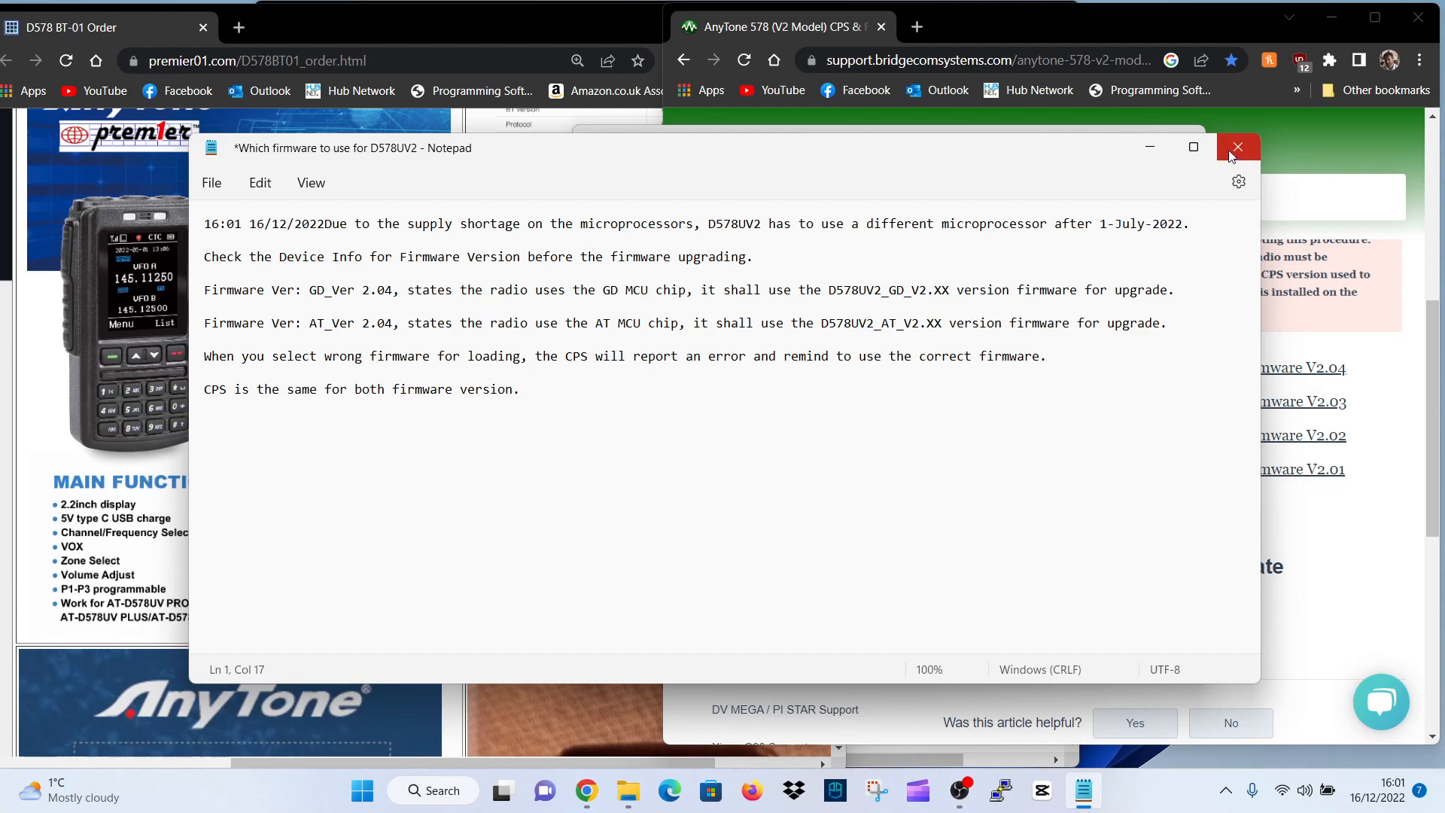
Close the Notepad note on GD versus AT firmware
click(1237, 148)
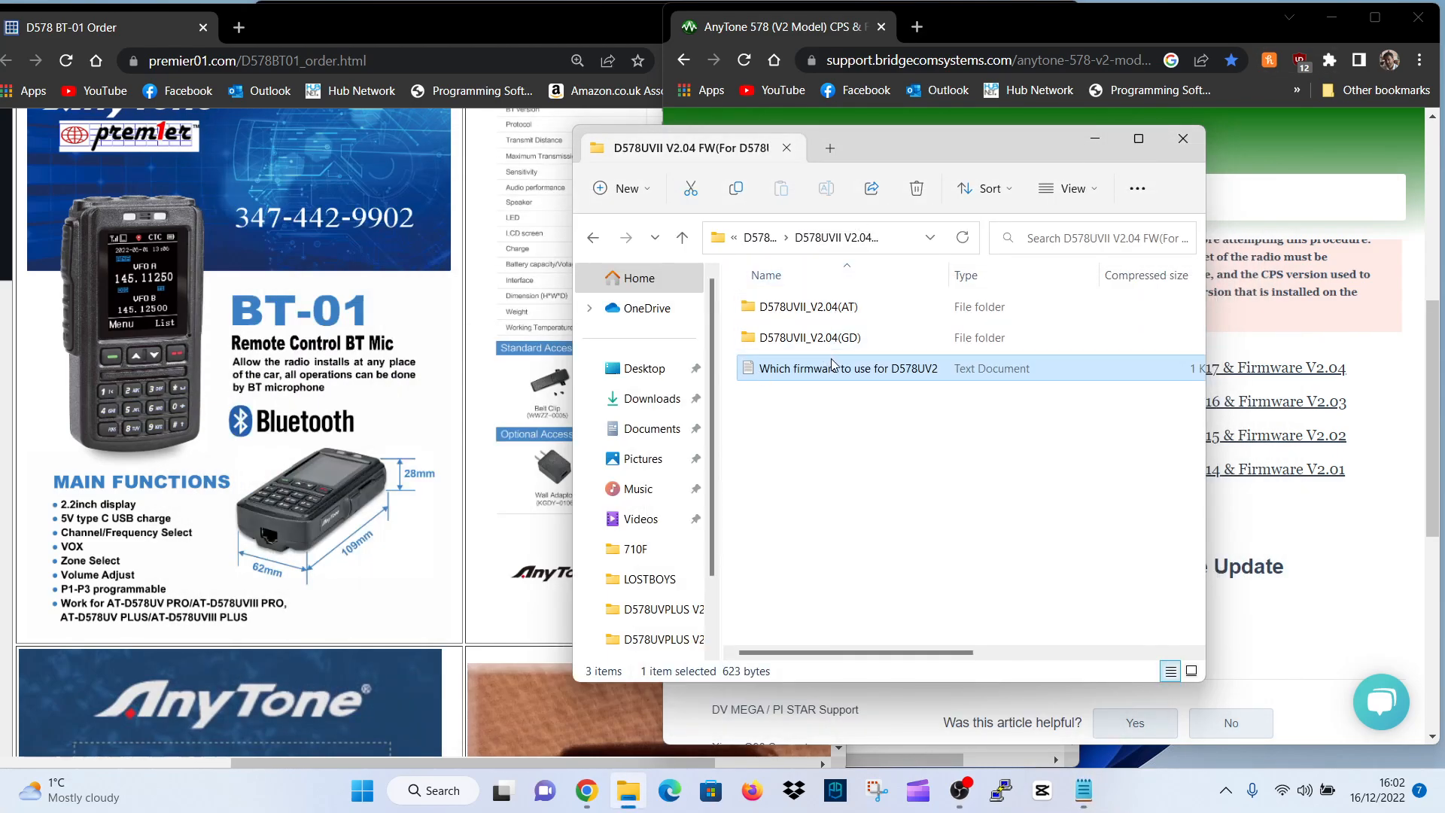
Look inside D578UVII_V2.04(AT), return to the package root and open BT01_V100h
click(805, 307)
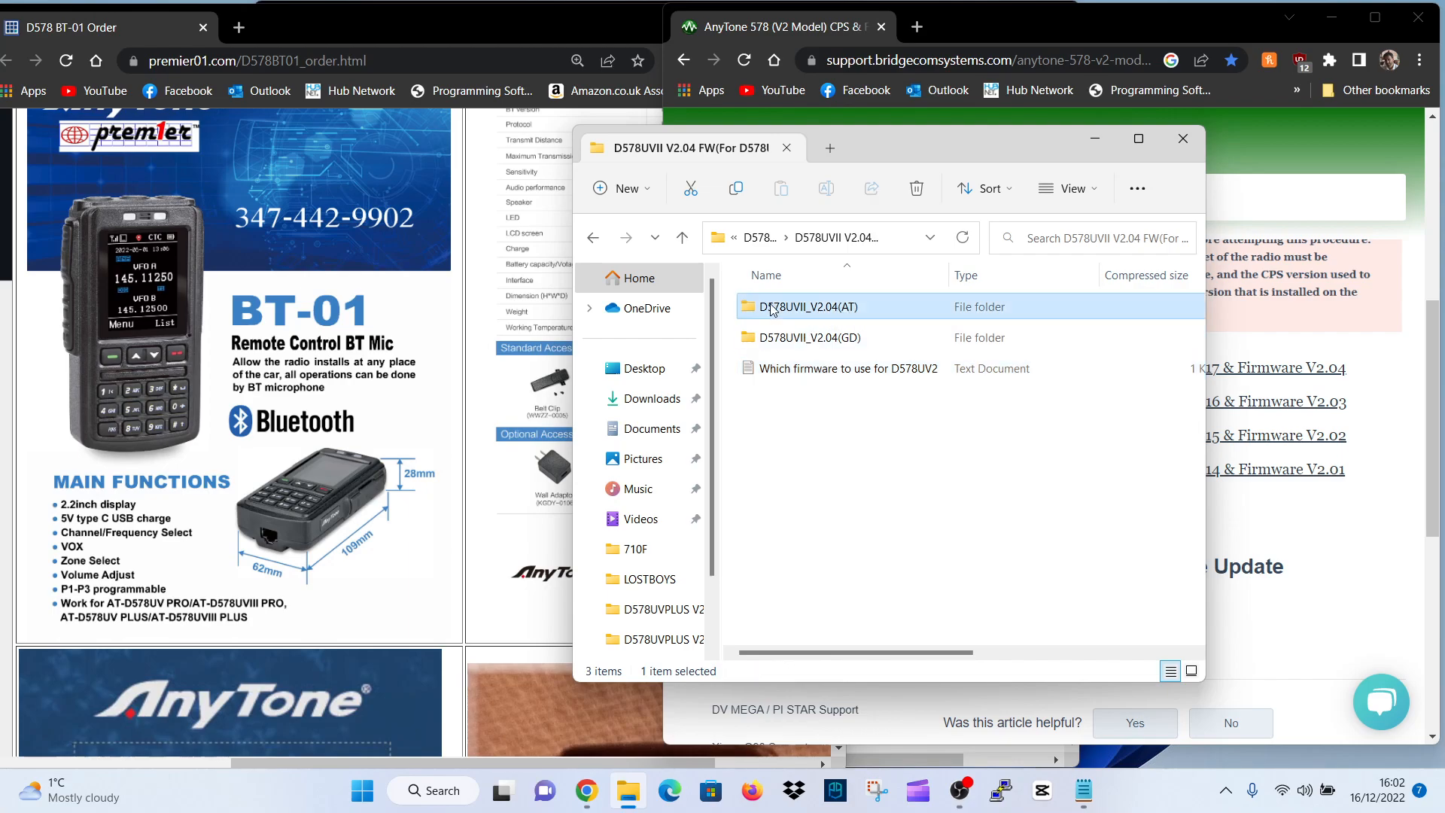
double_click(805, 306)
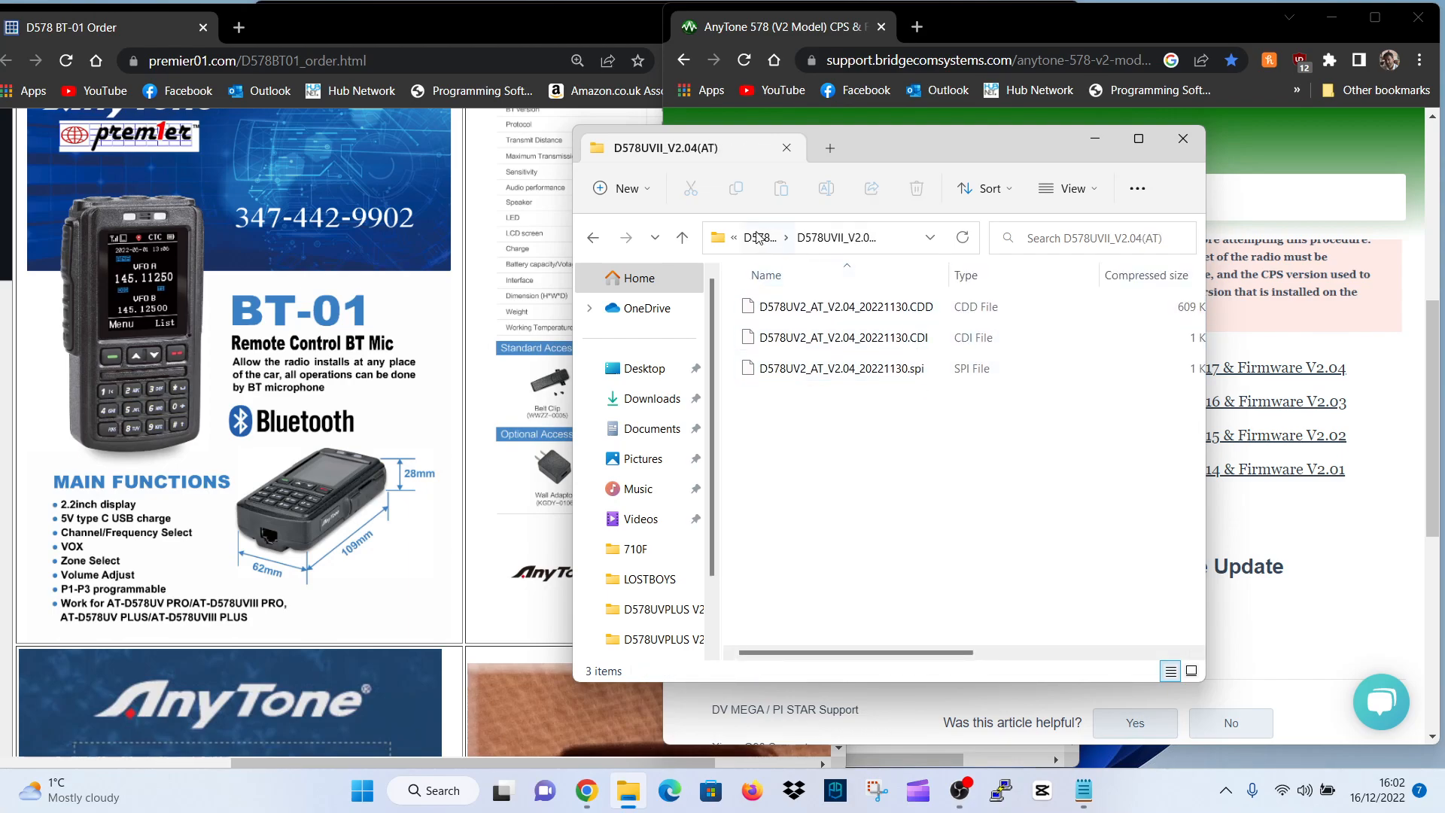
mouse_move(682, 238)
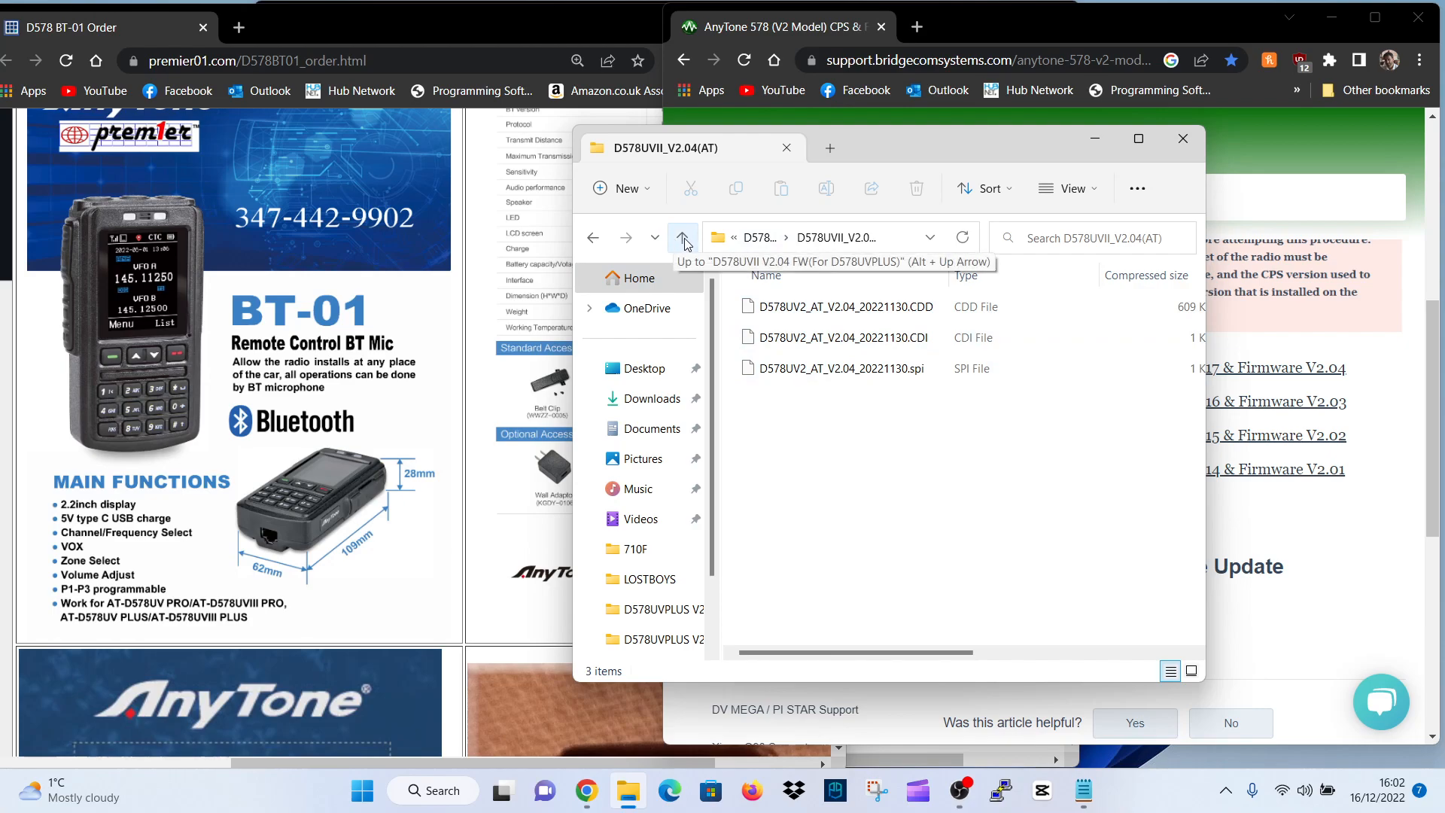
click(681, 238)
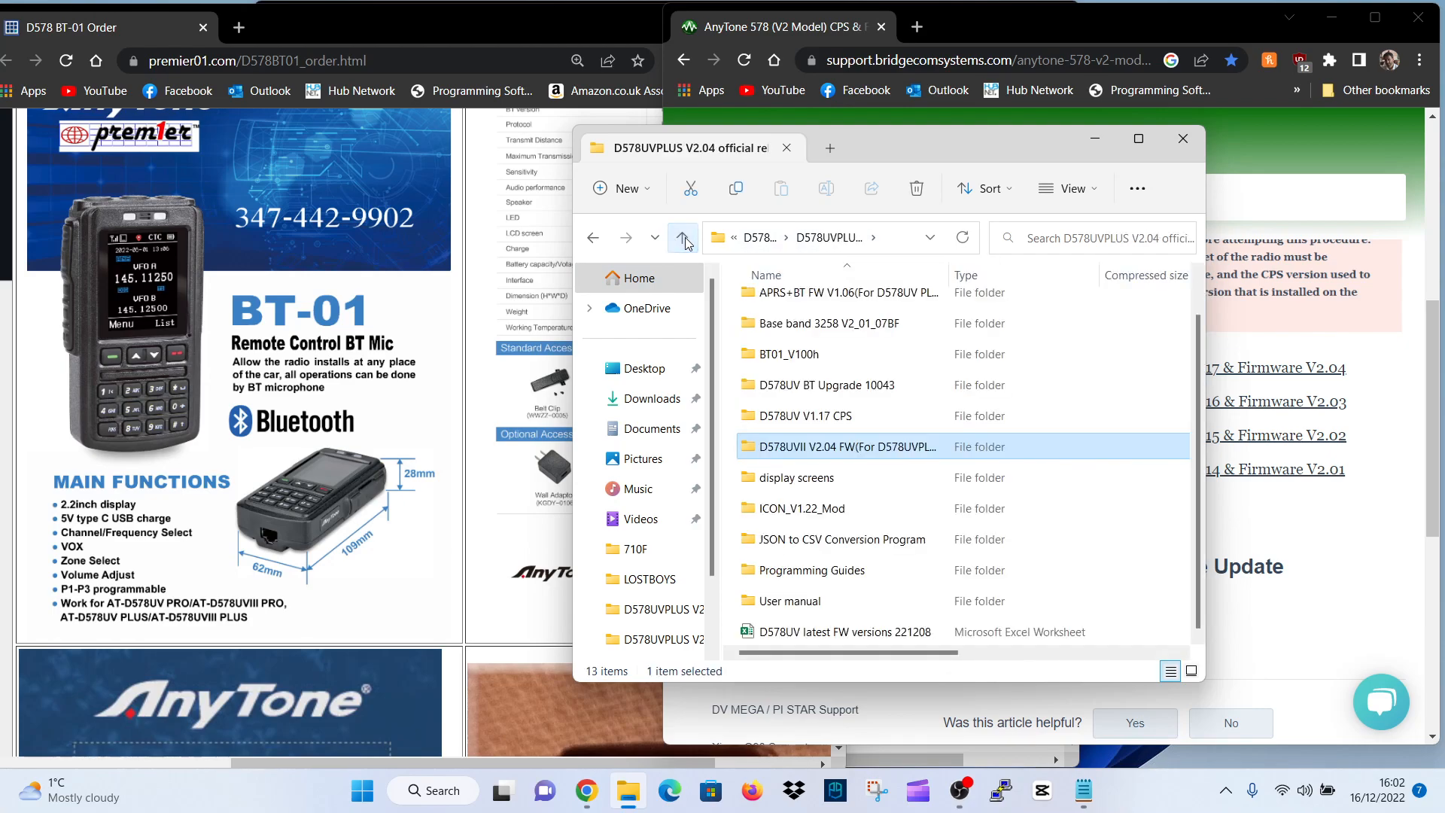
mouse_move(916, 463)
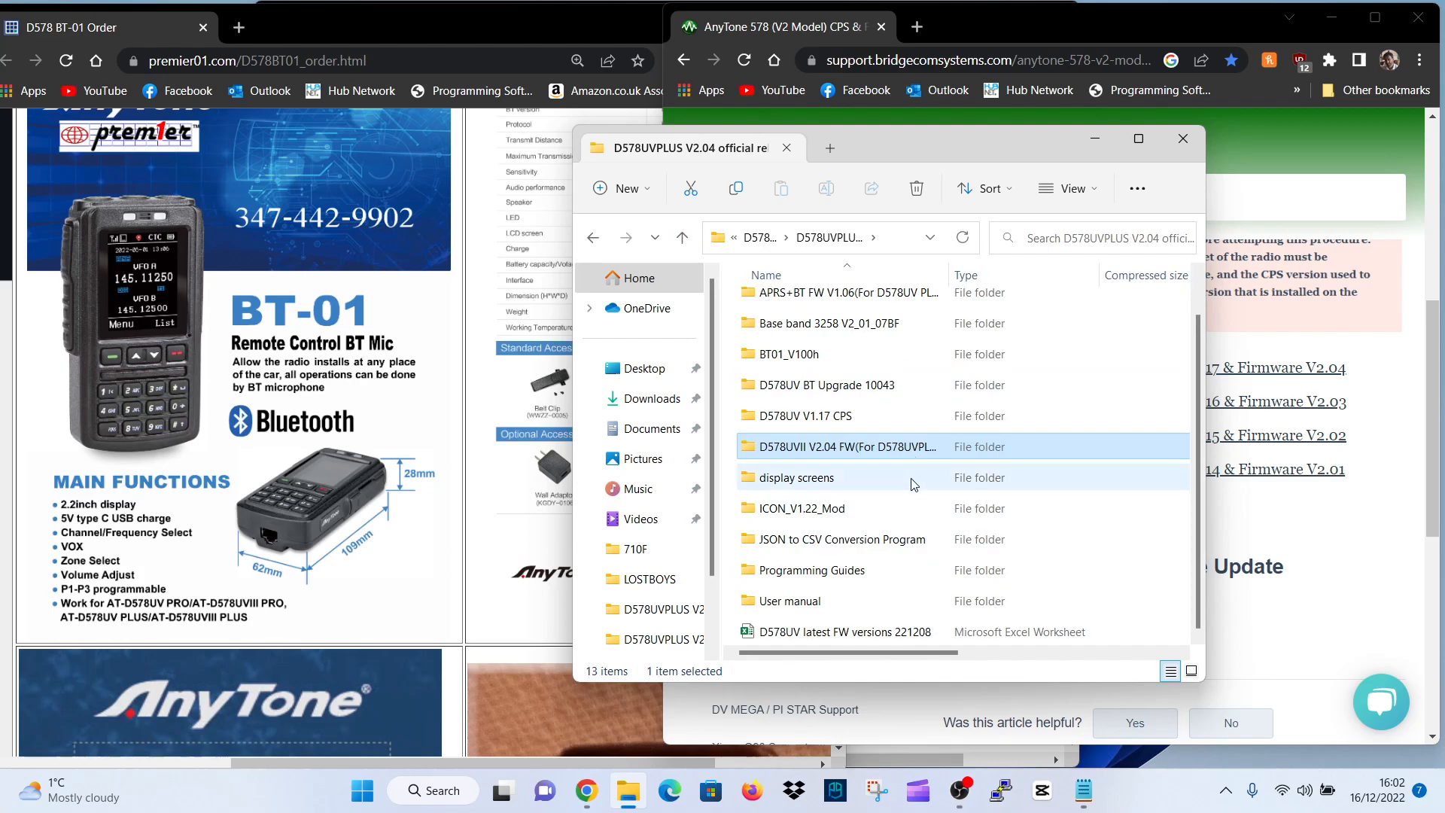
scroll(up, 3)
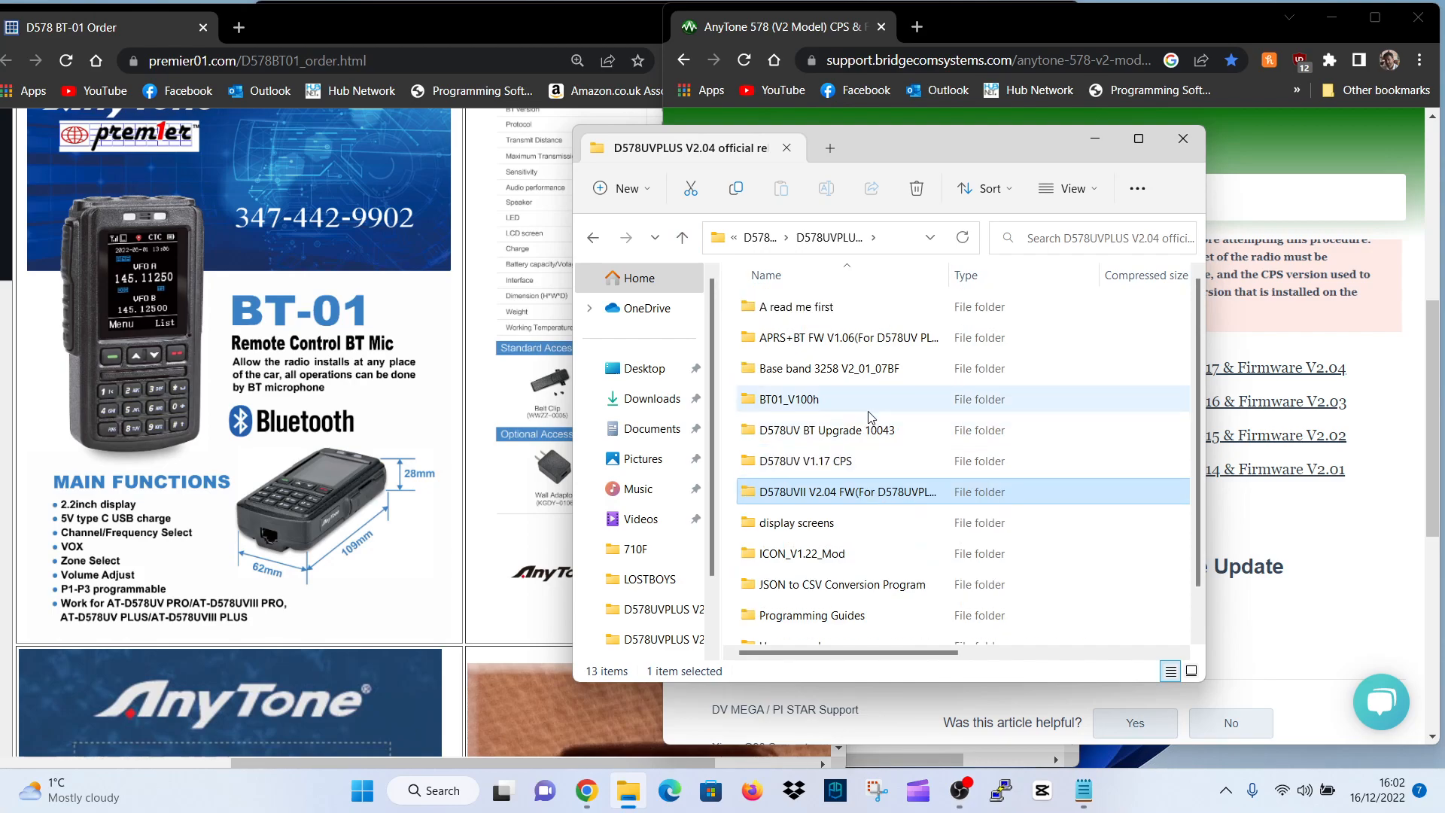
click(788, 398)
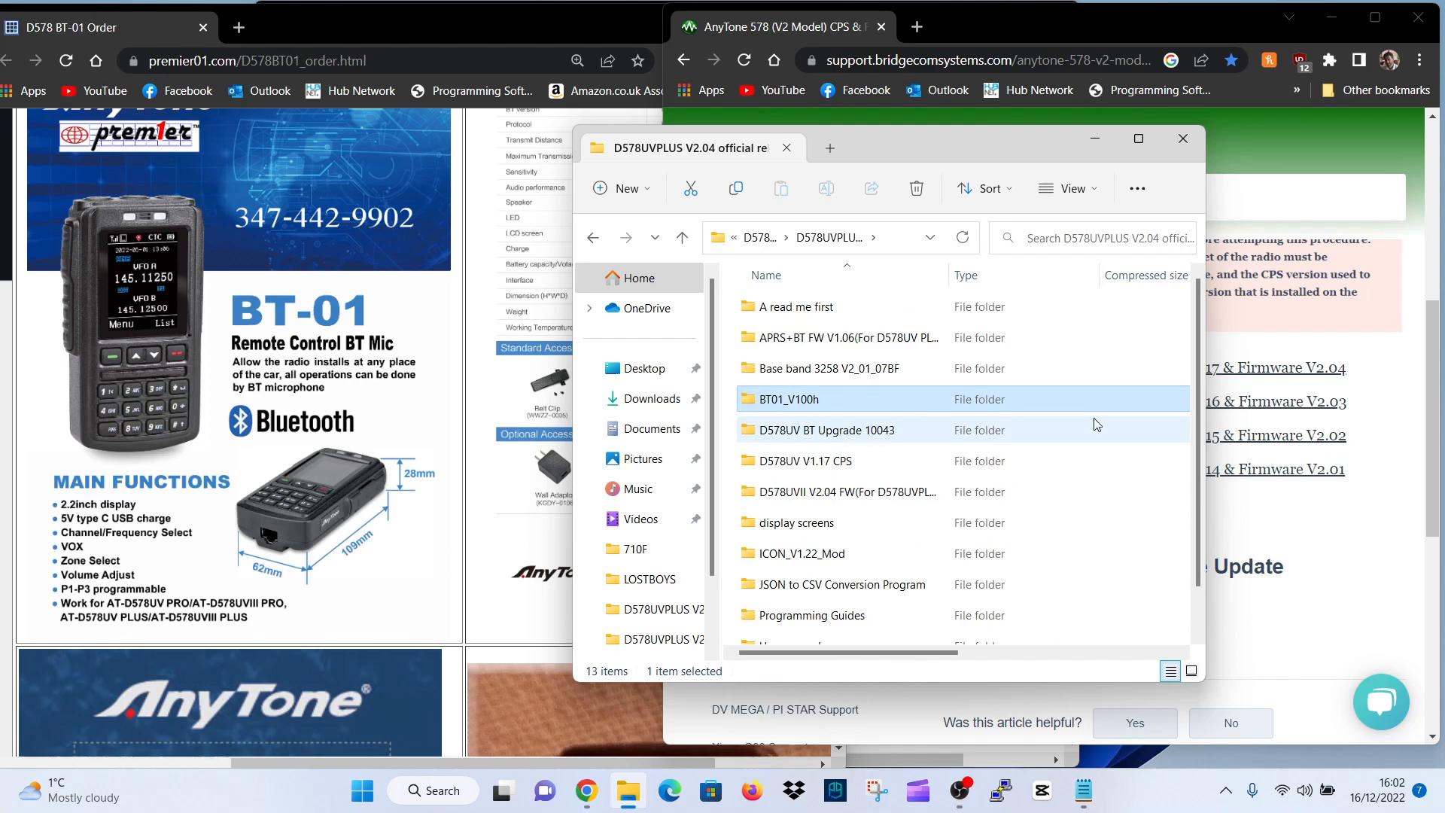
mouse_move(769, 413)
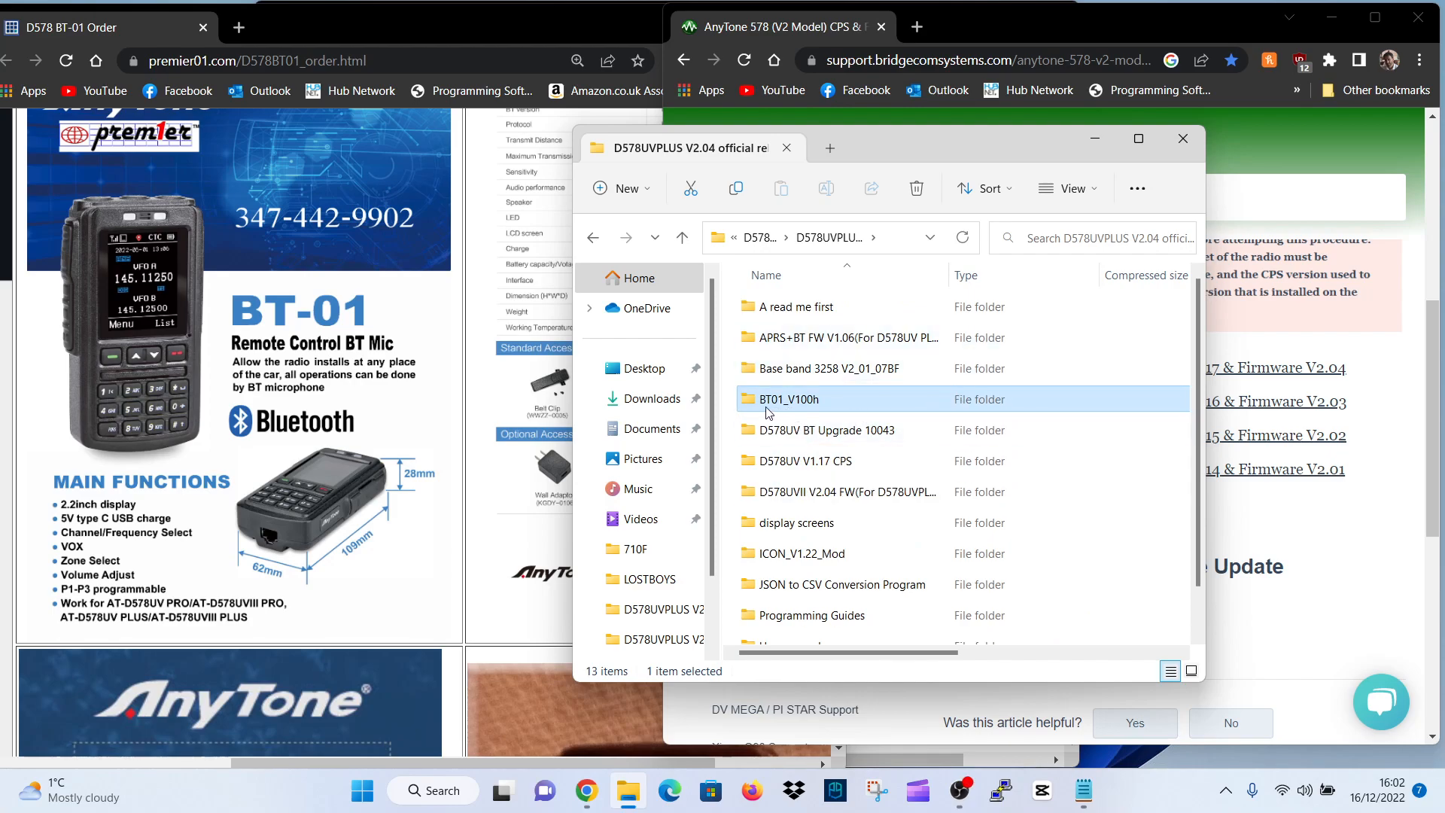
double_click(787, 398)
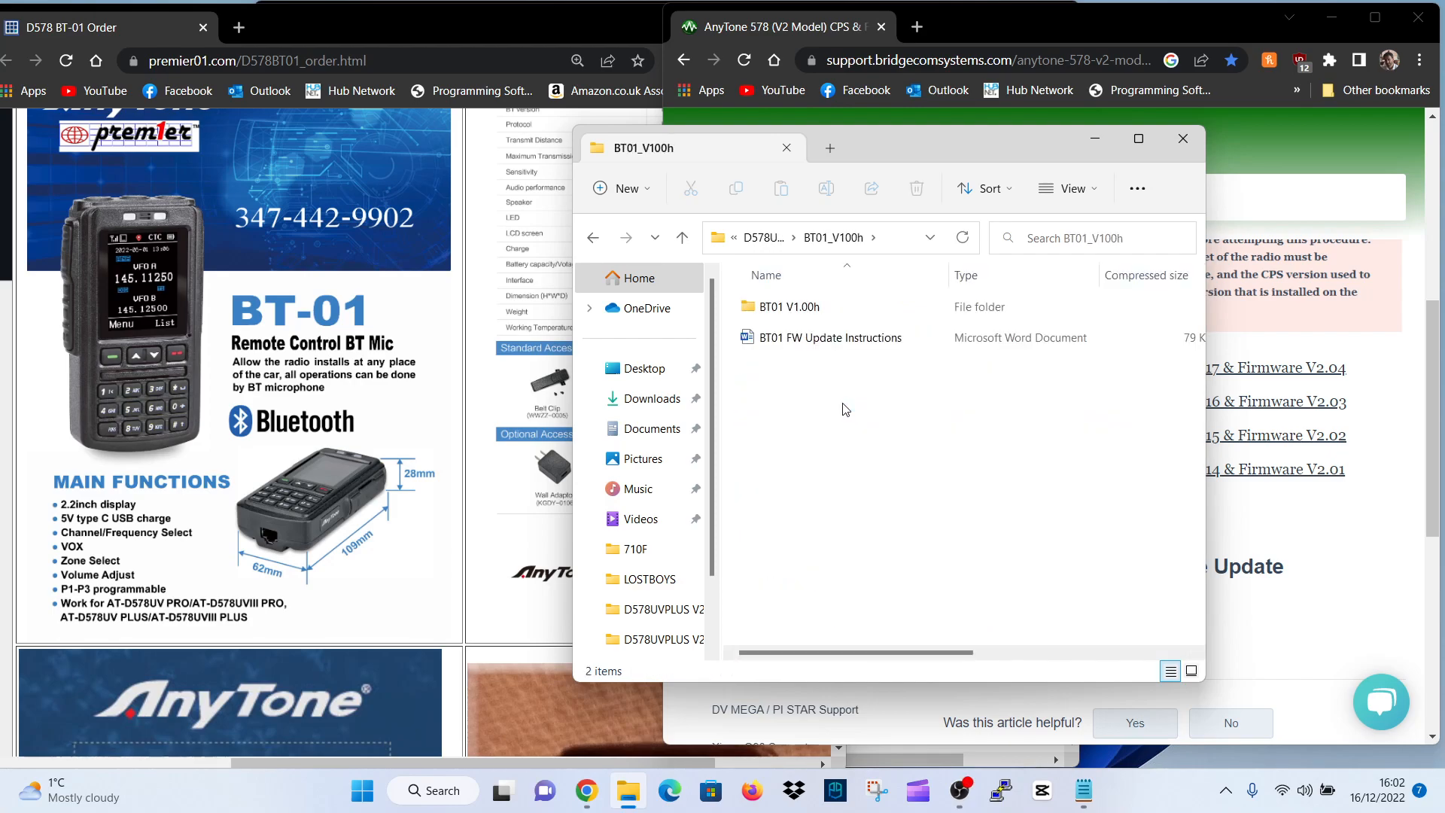
Open BT01 FW Update Instructions, dismiss the Microsoft 365 offer and read through to page 2
double_click(830, 337)
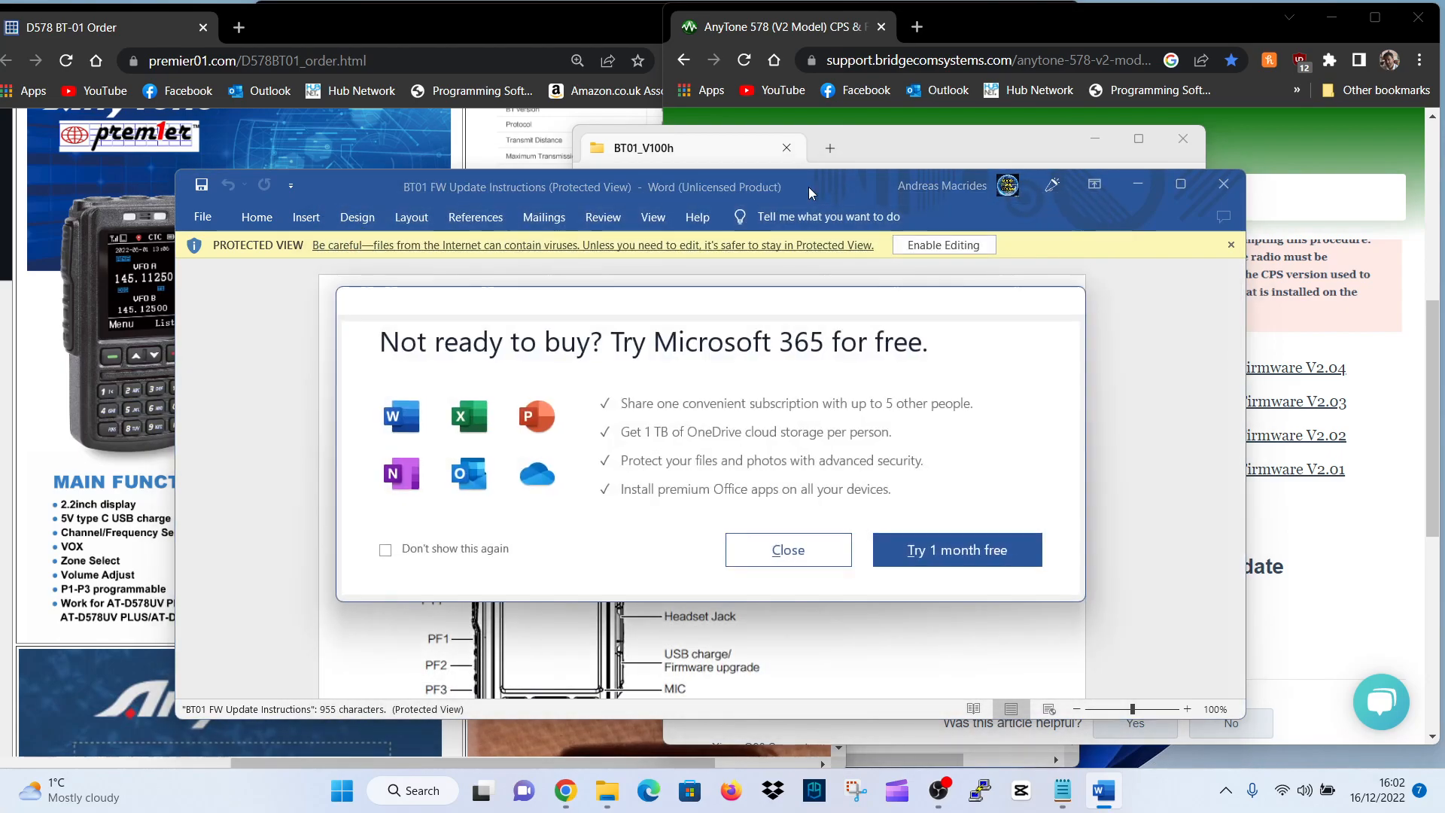
click(788, 550)
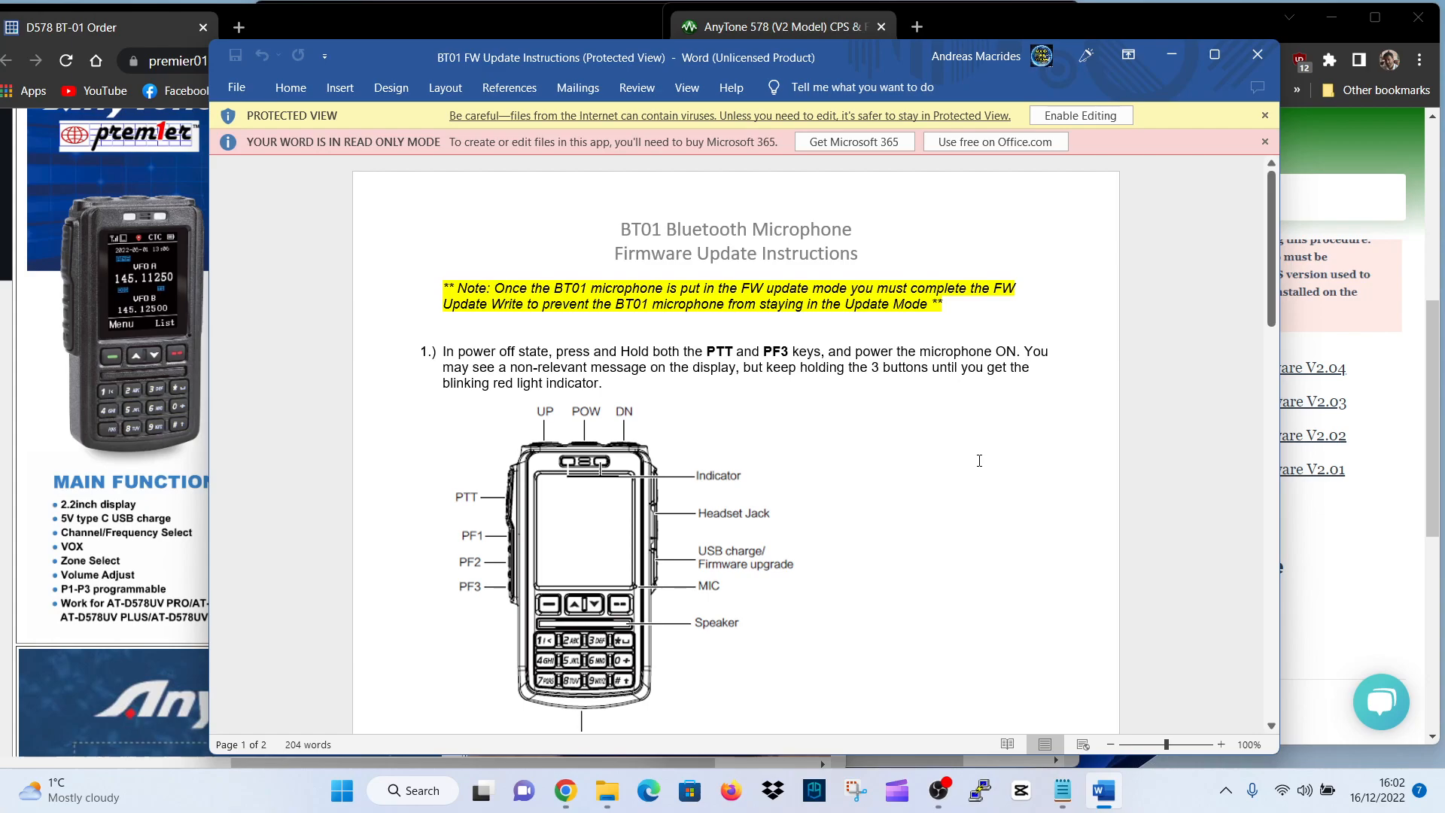
mouse_move(1002, 464)
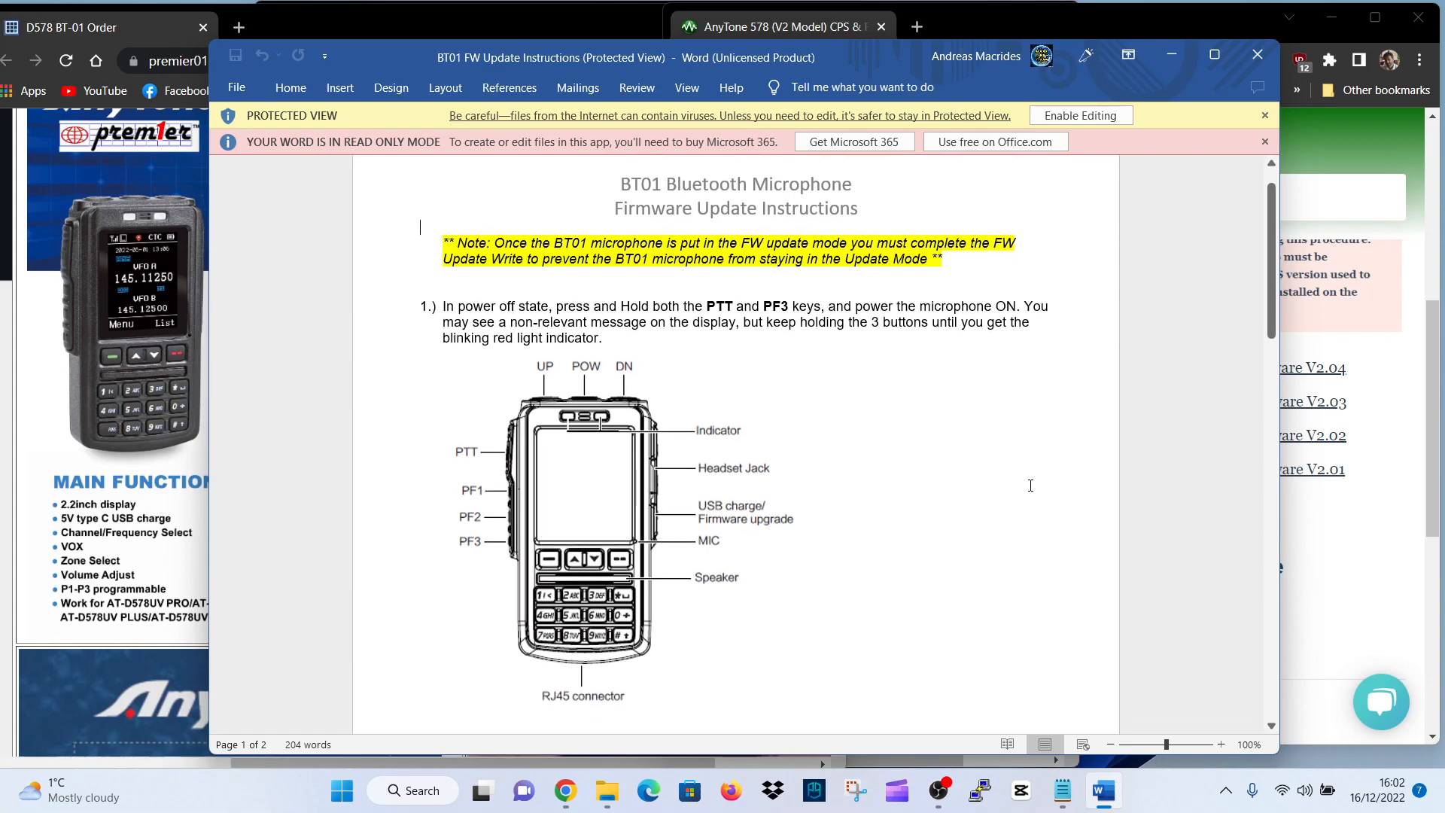
mouse_move(960, 495)
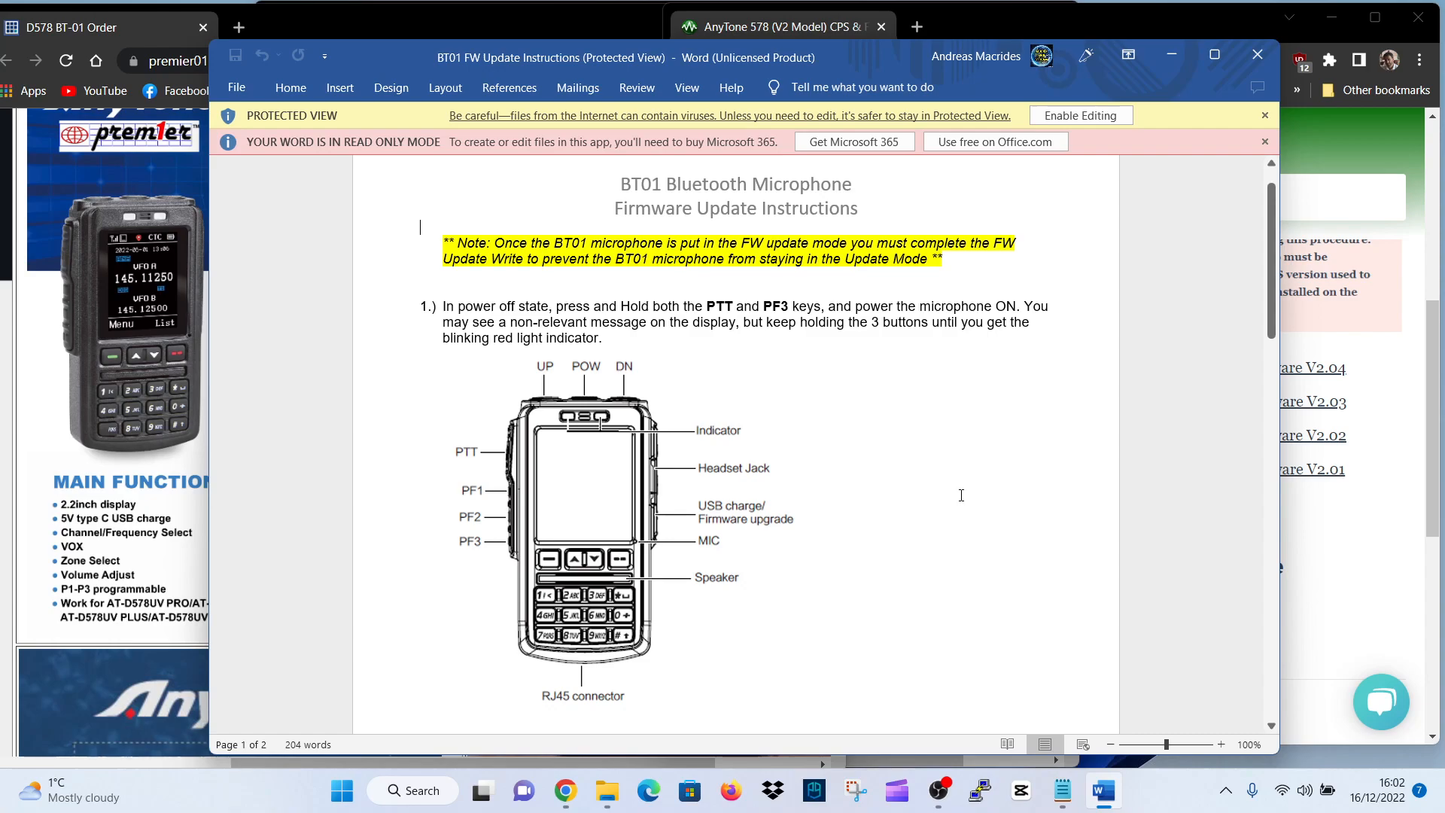
mouse_move(940, 492)
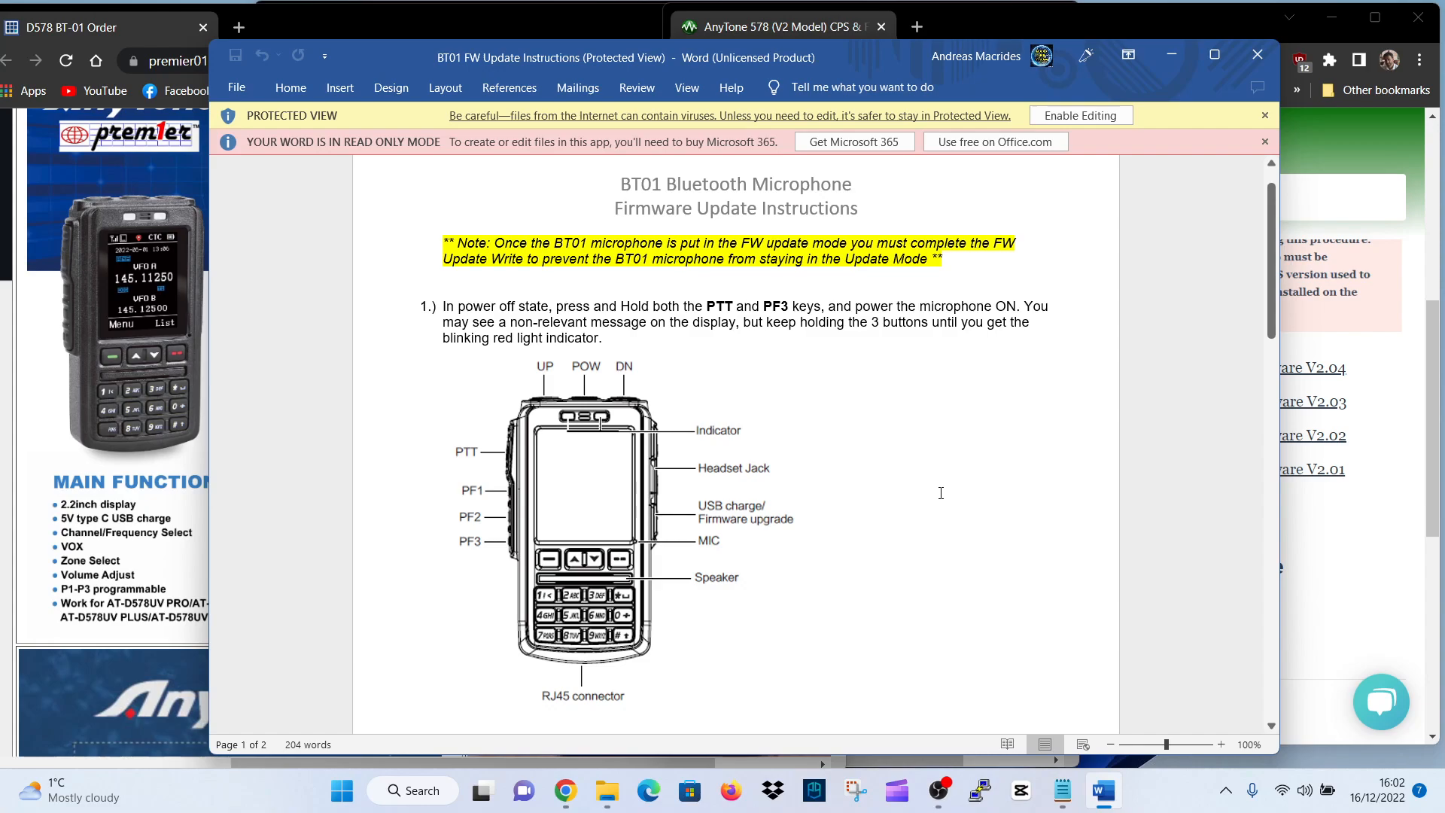
mouse_move(458, 450)
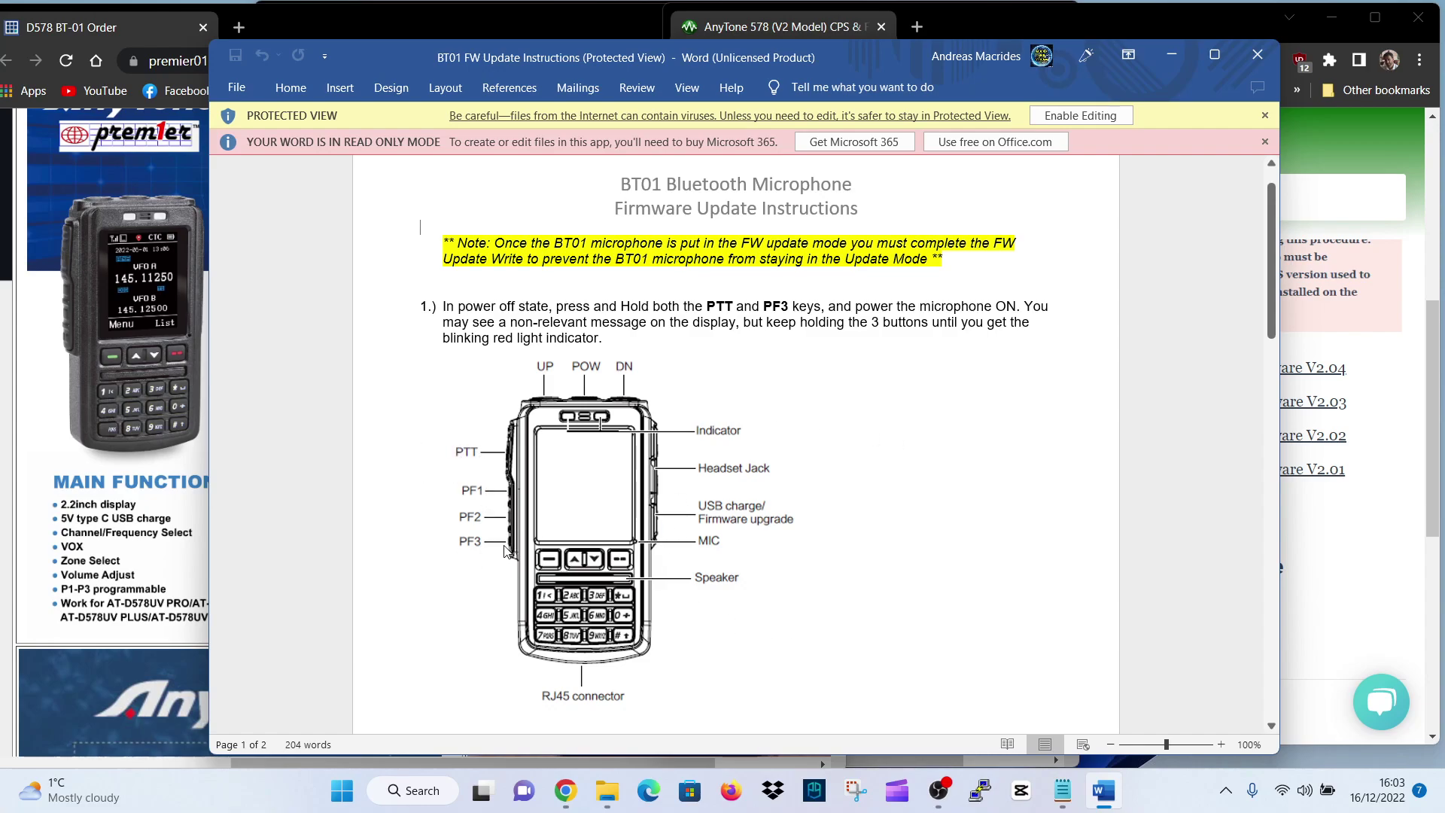
mouse_move(935, 391)
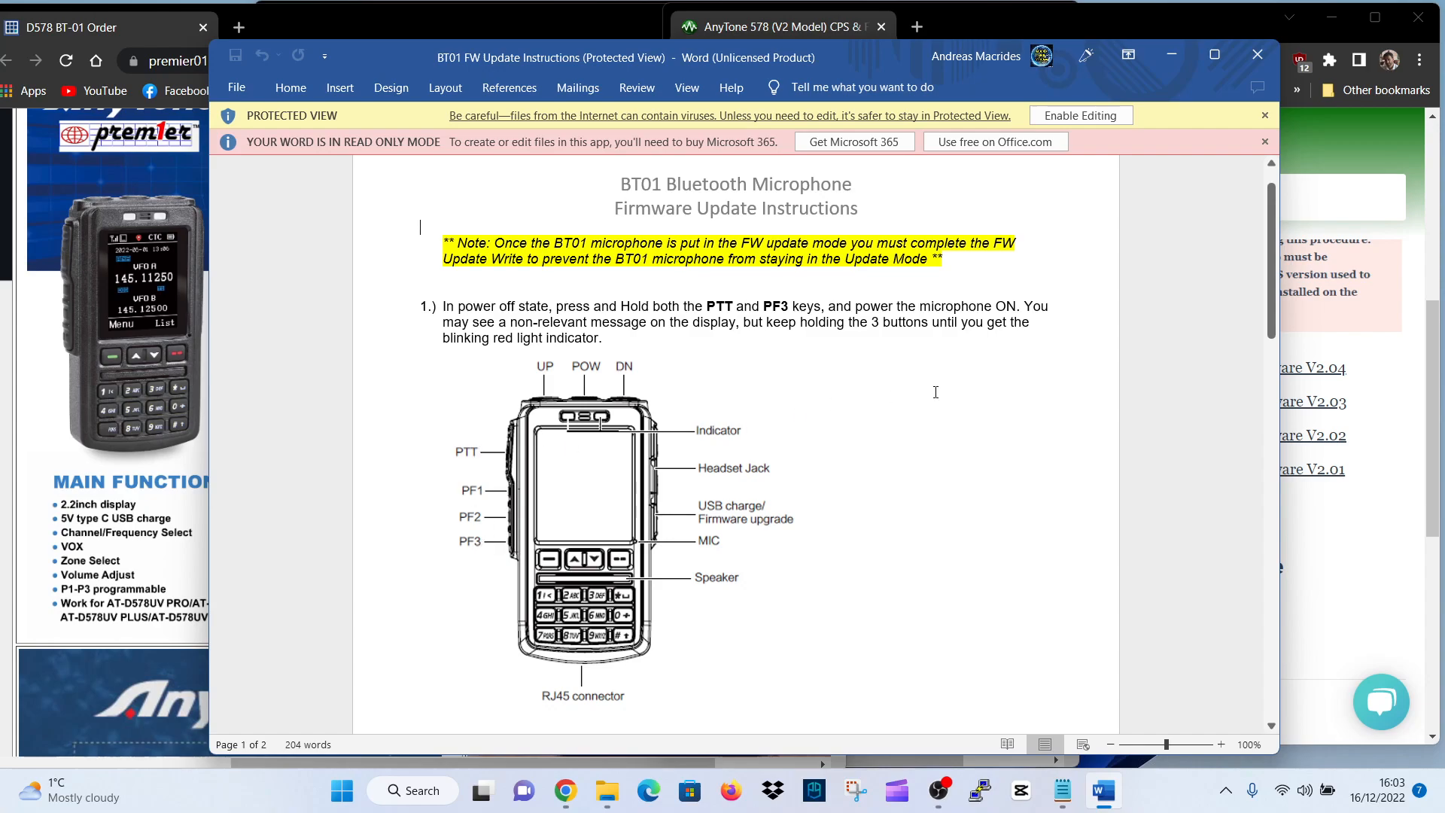
mouse_move(1001, 464)
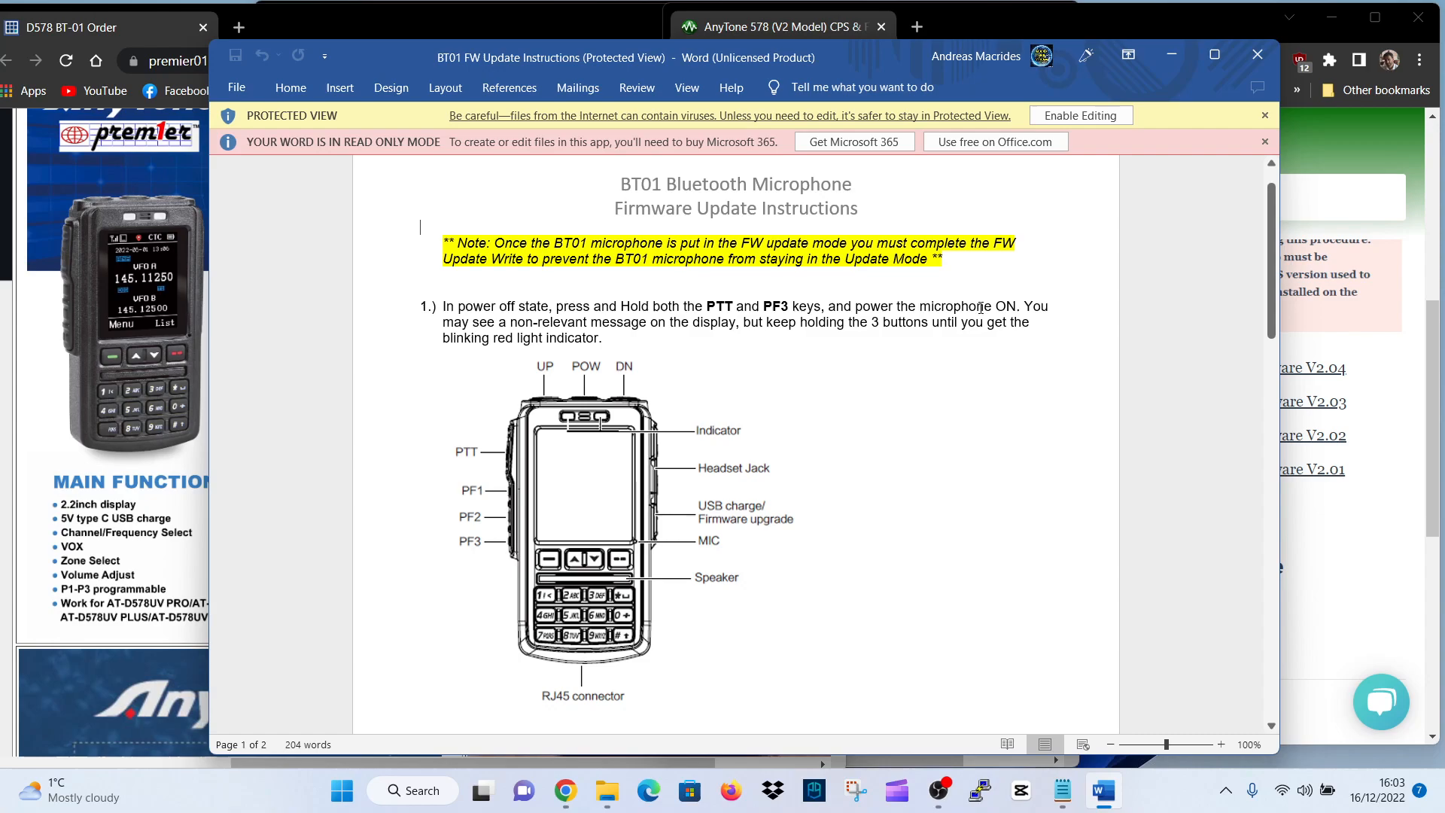
mouse_move(889, 456)
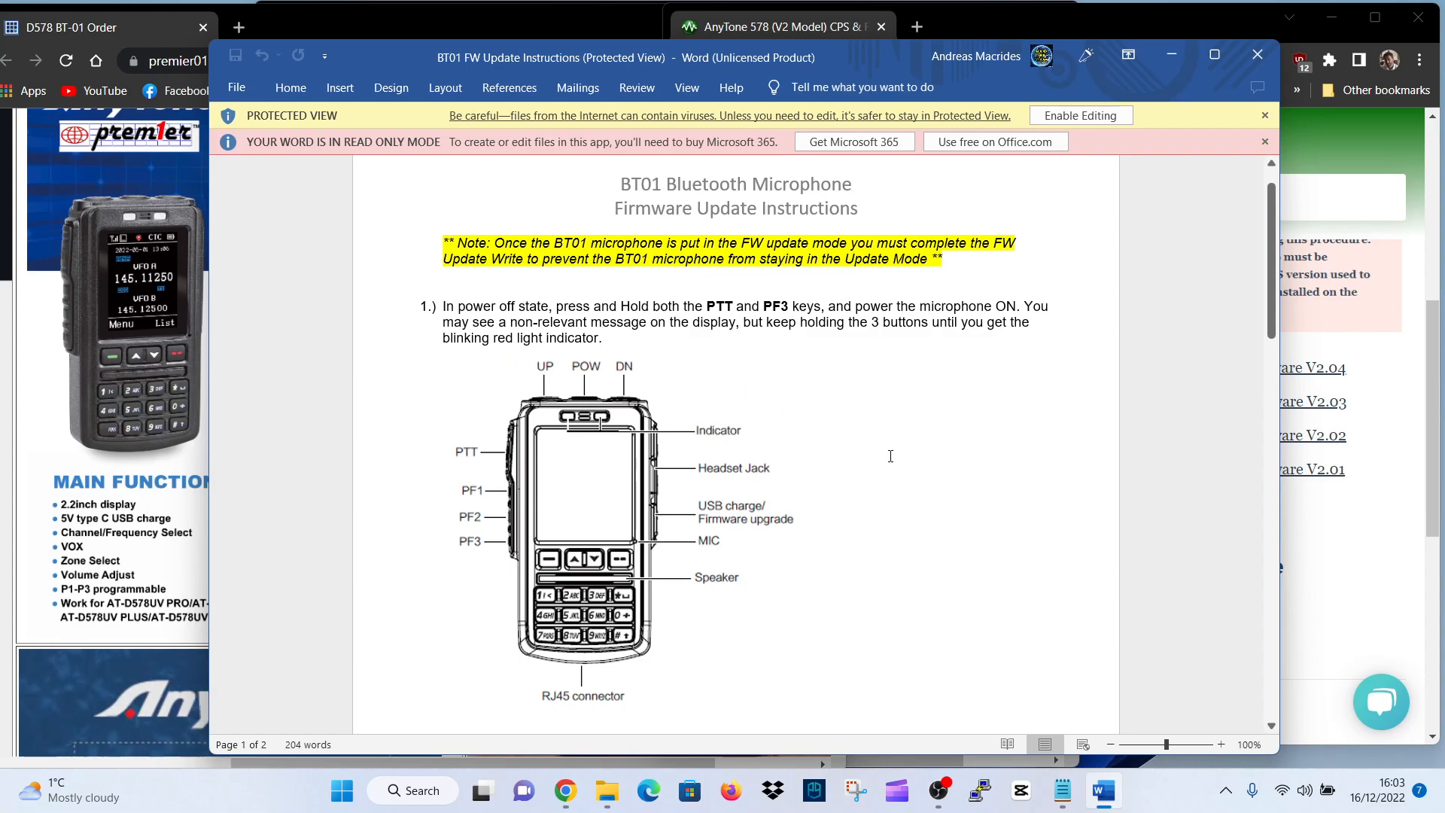
mouse_move(989, 489)
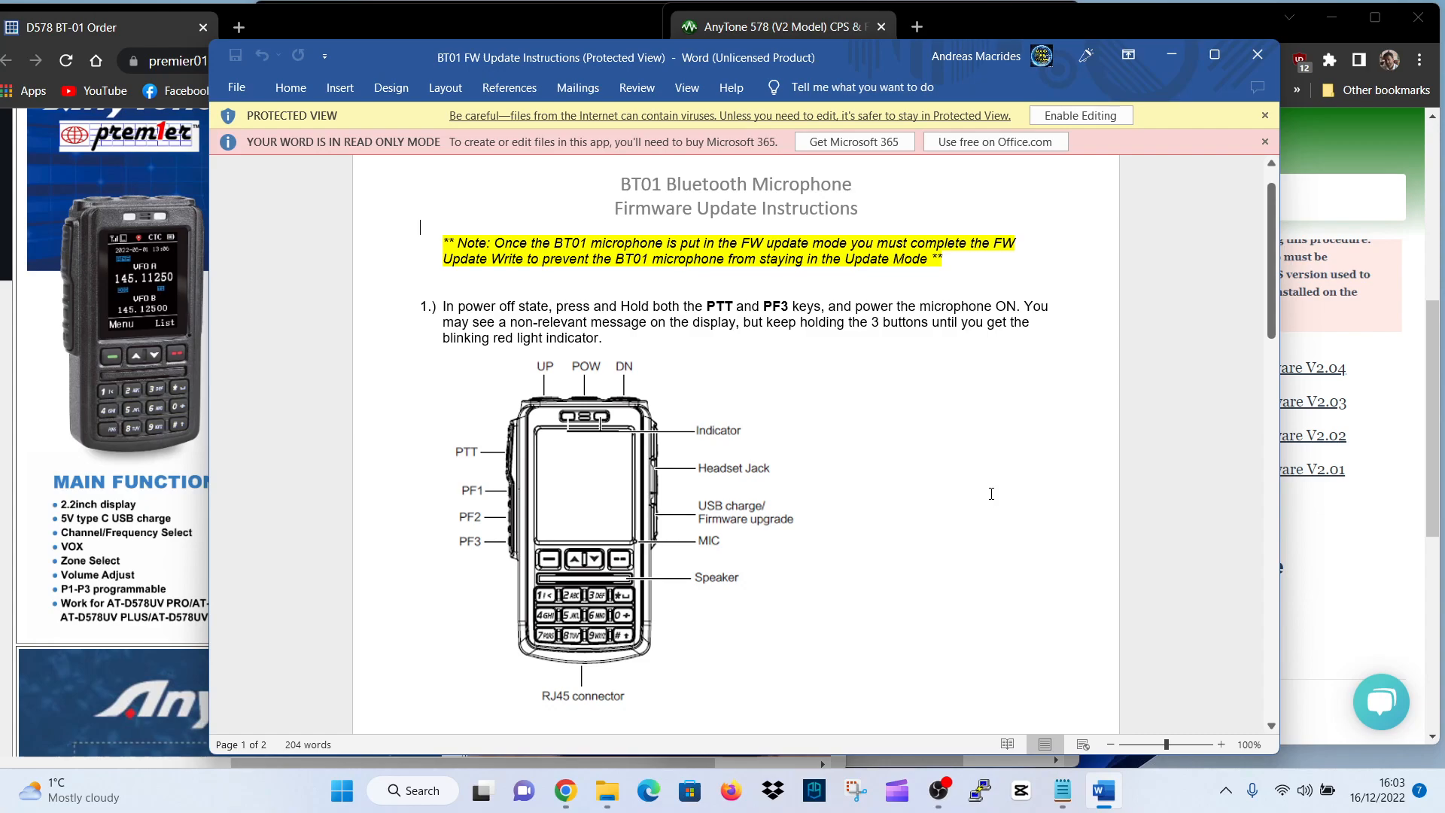
scroll(down, 3)
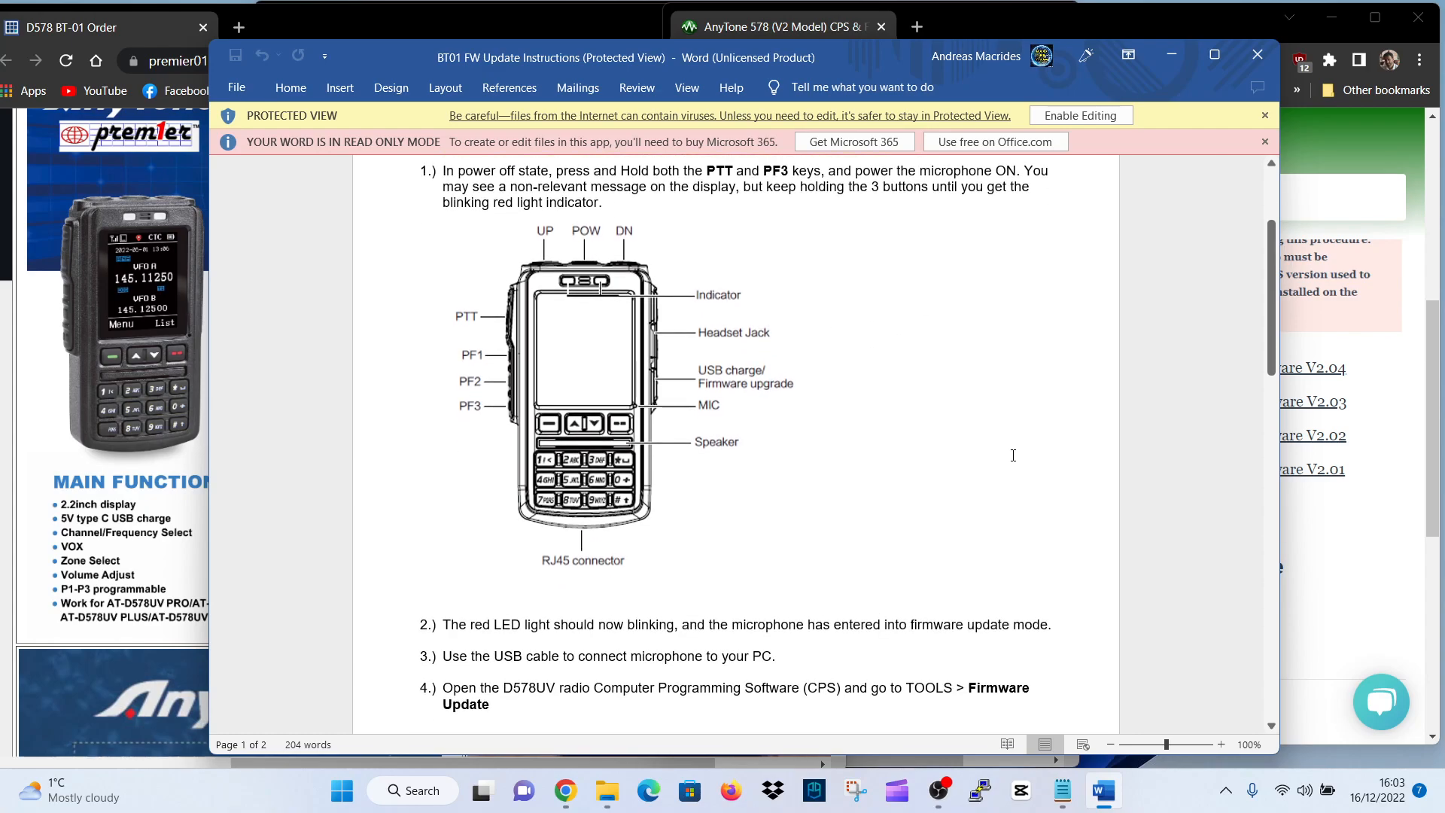
scroll(down, 3)
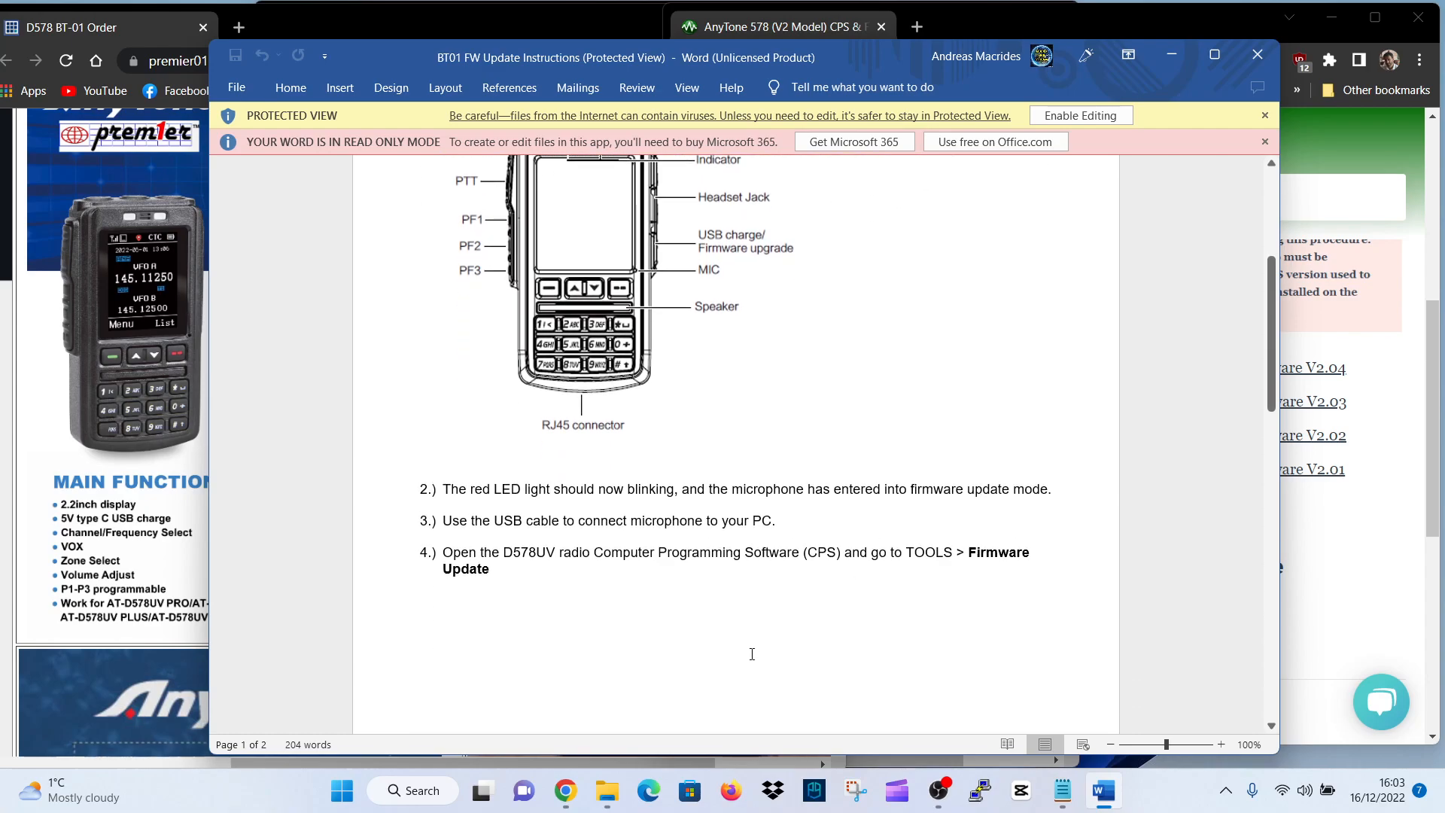
mouse_move(850, 636)
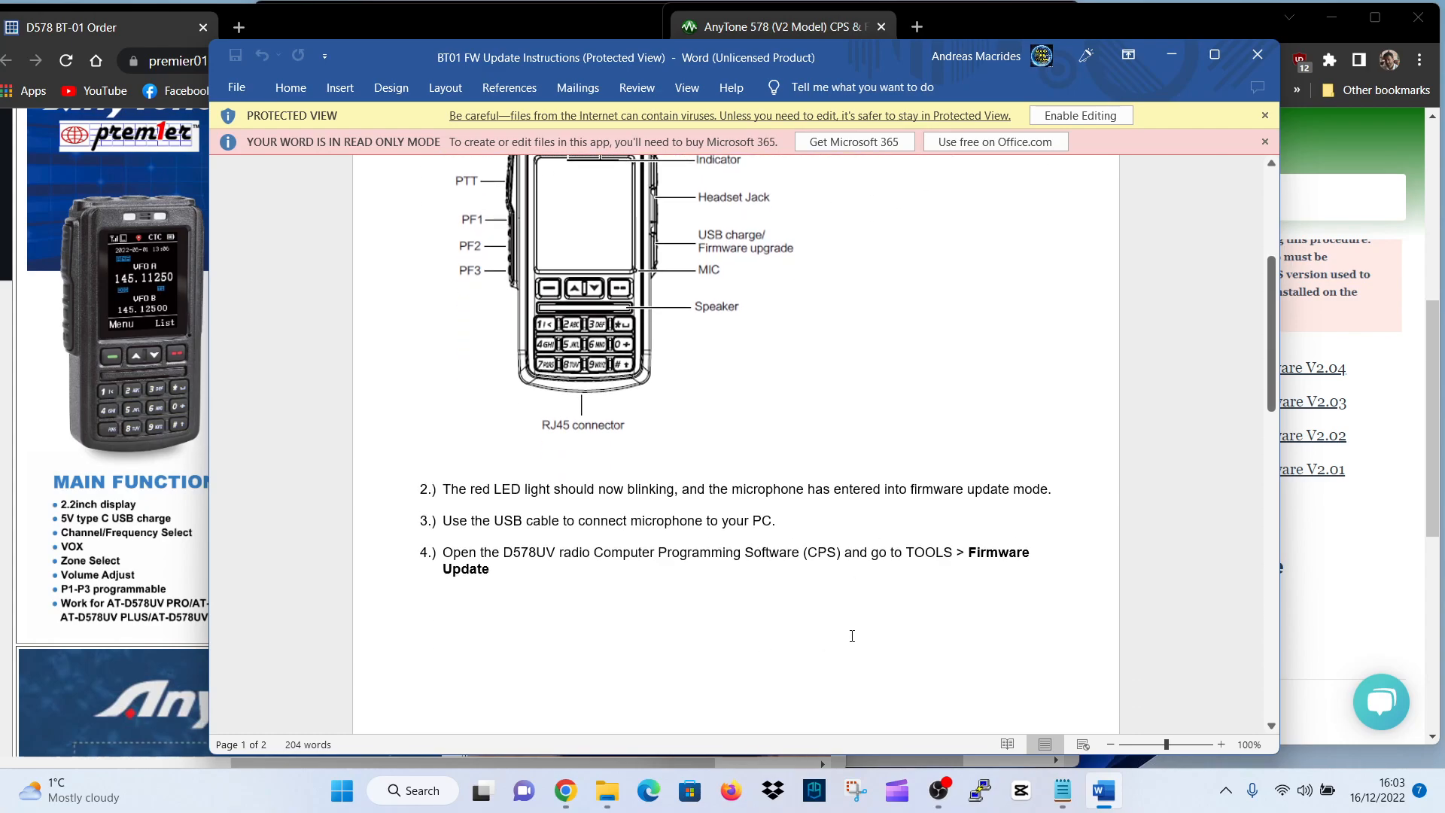
scroll(down, 3)
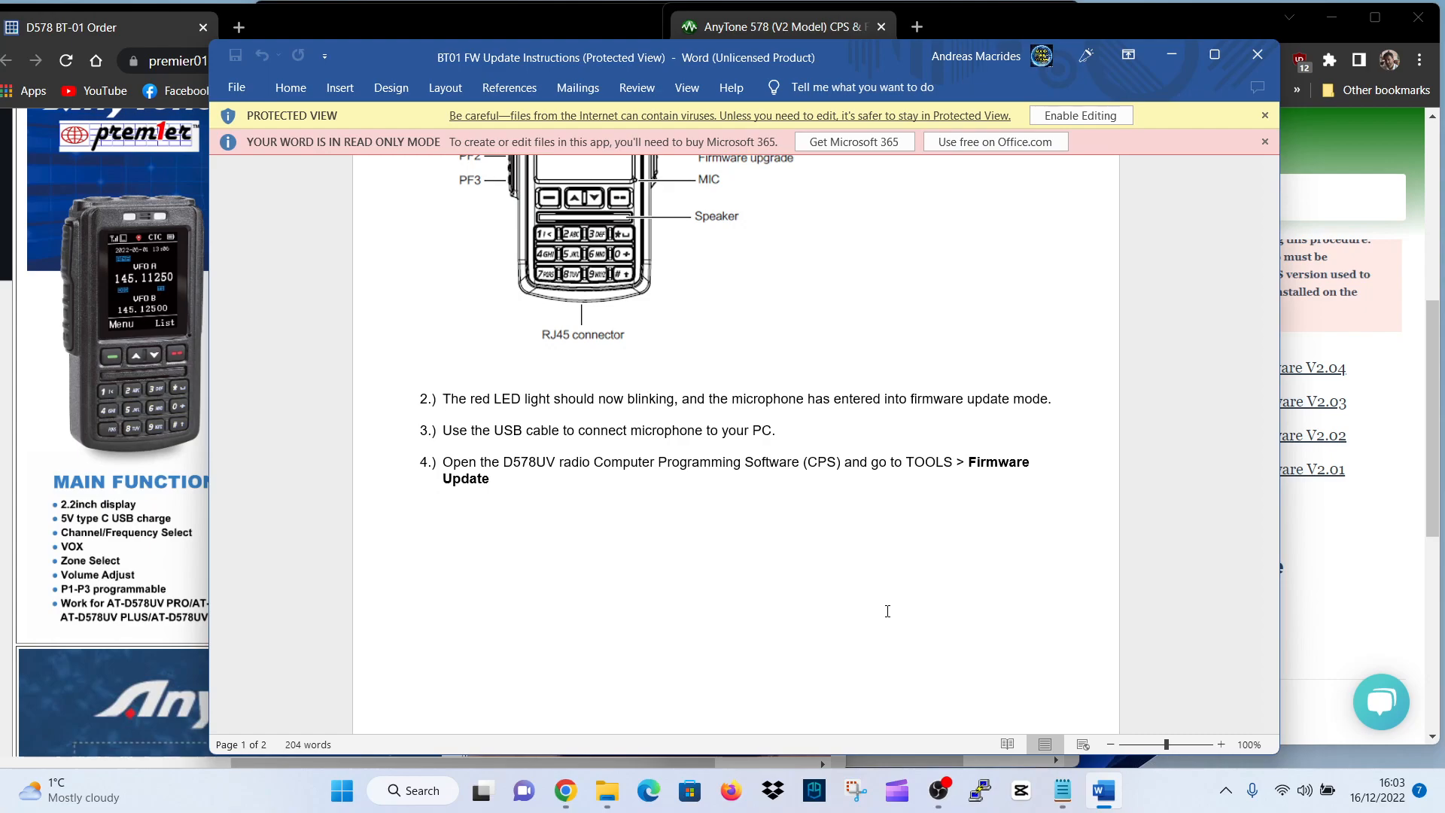
scroll(down, 3)
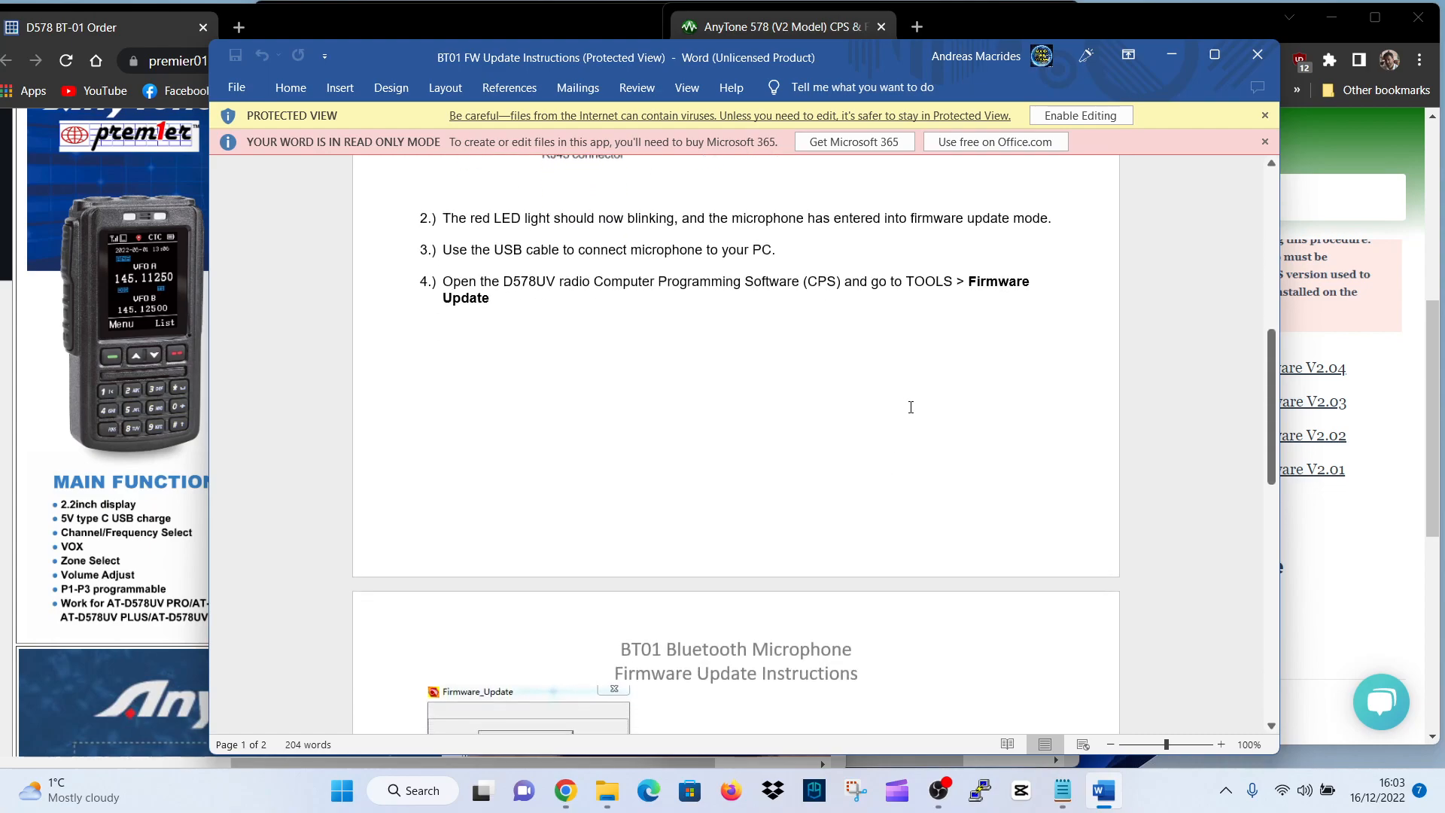
scroll(down, 3)
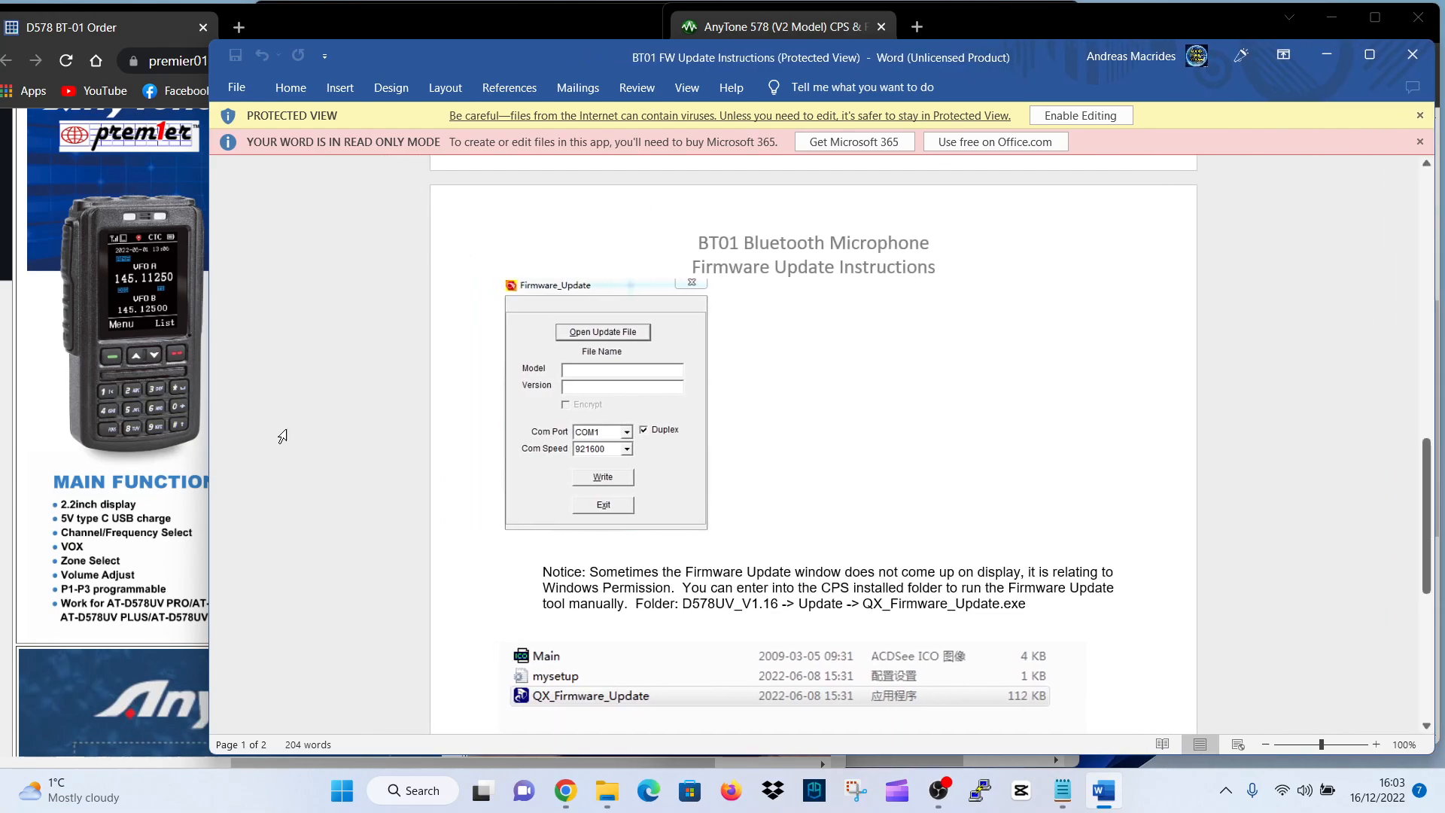
mouse_move(808, 247)
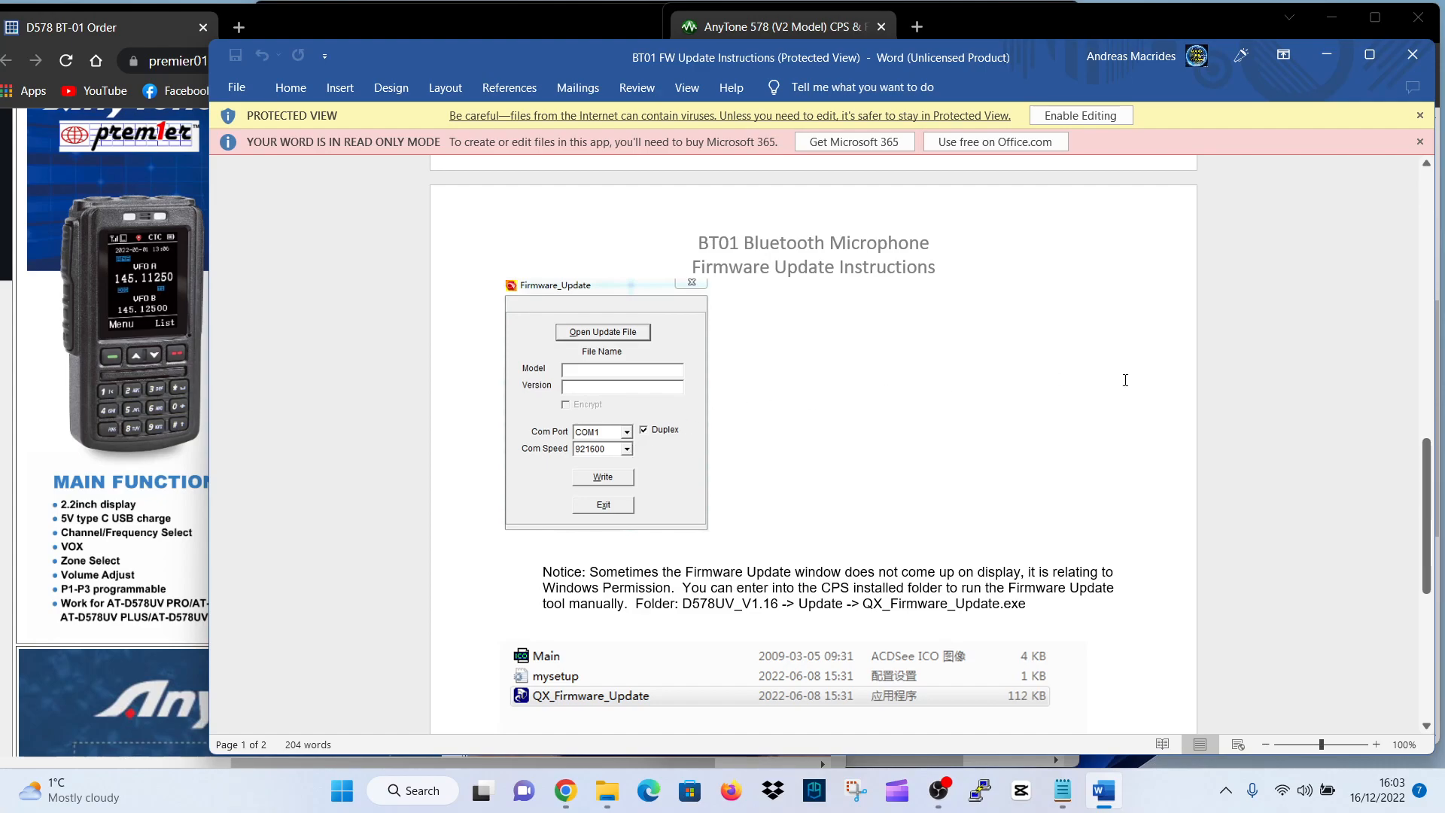
scroll(down, 3)
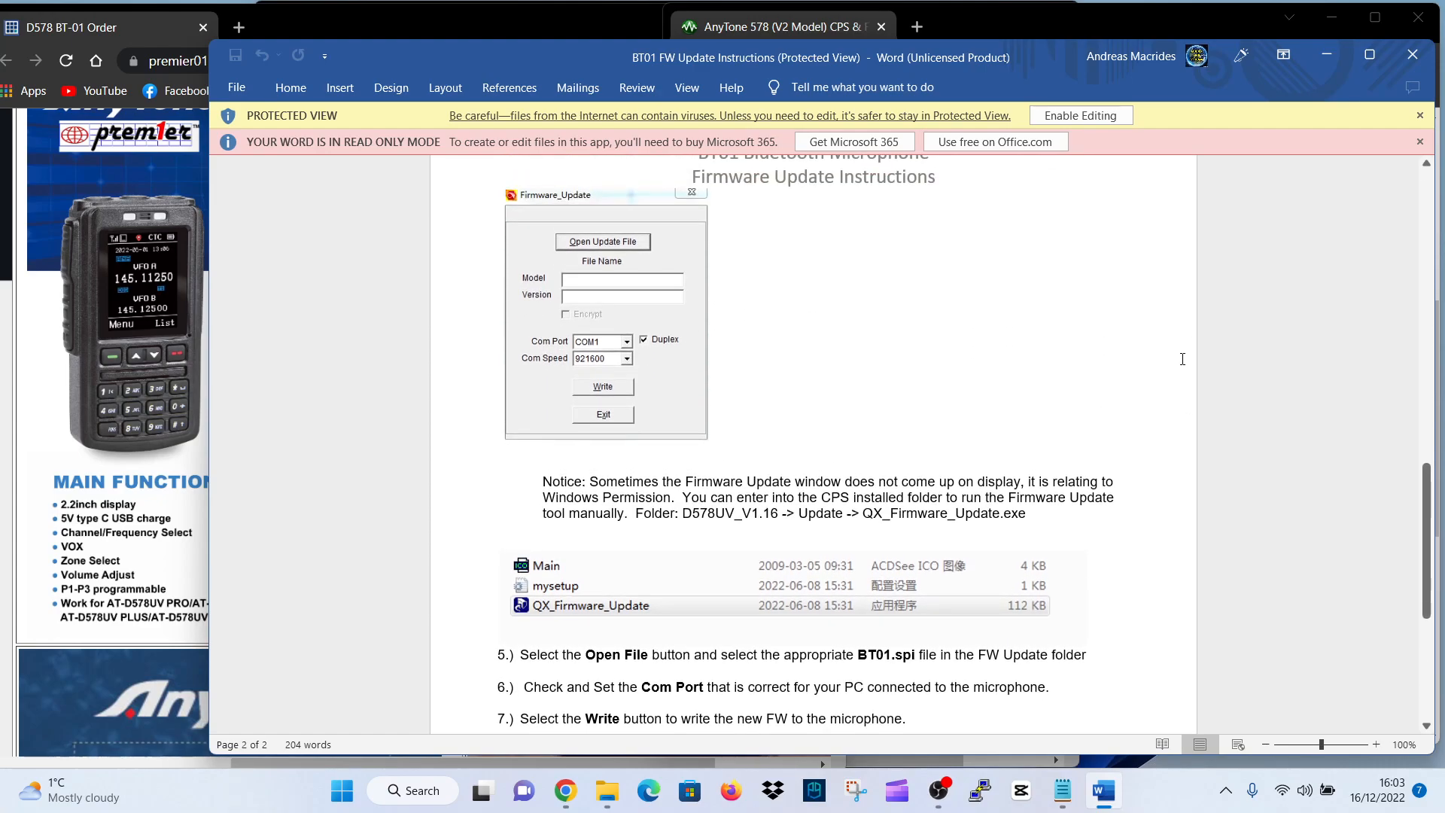
scroll(down, 3)
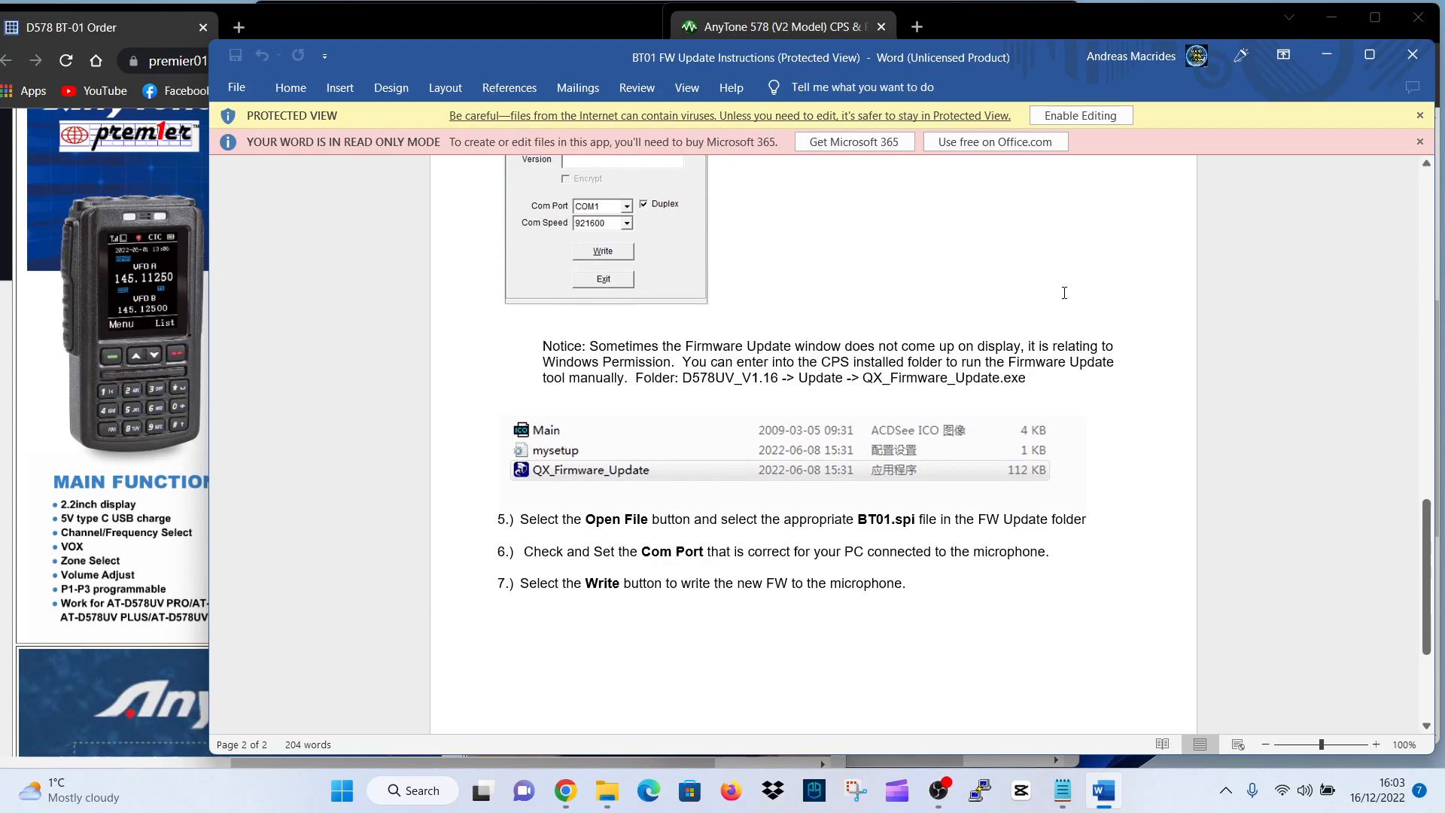
mouse_move(1077, 286)
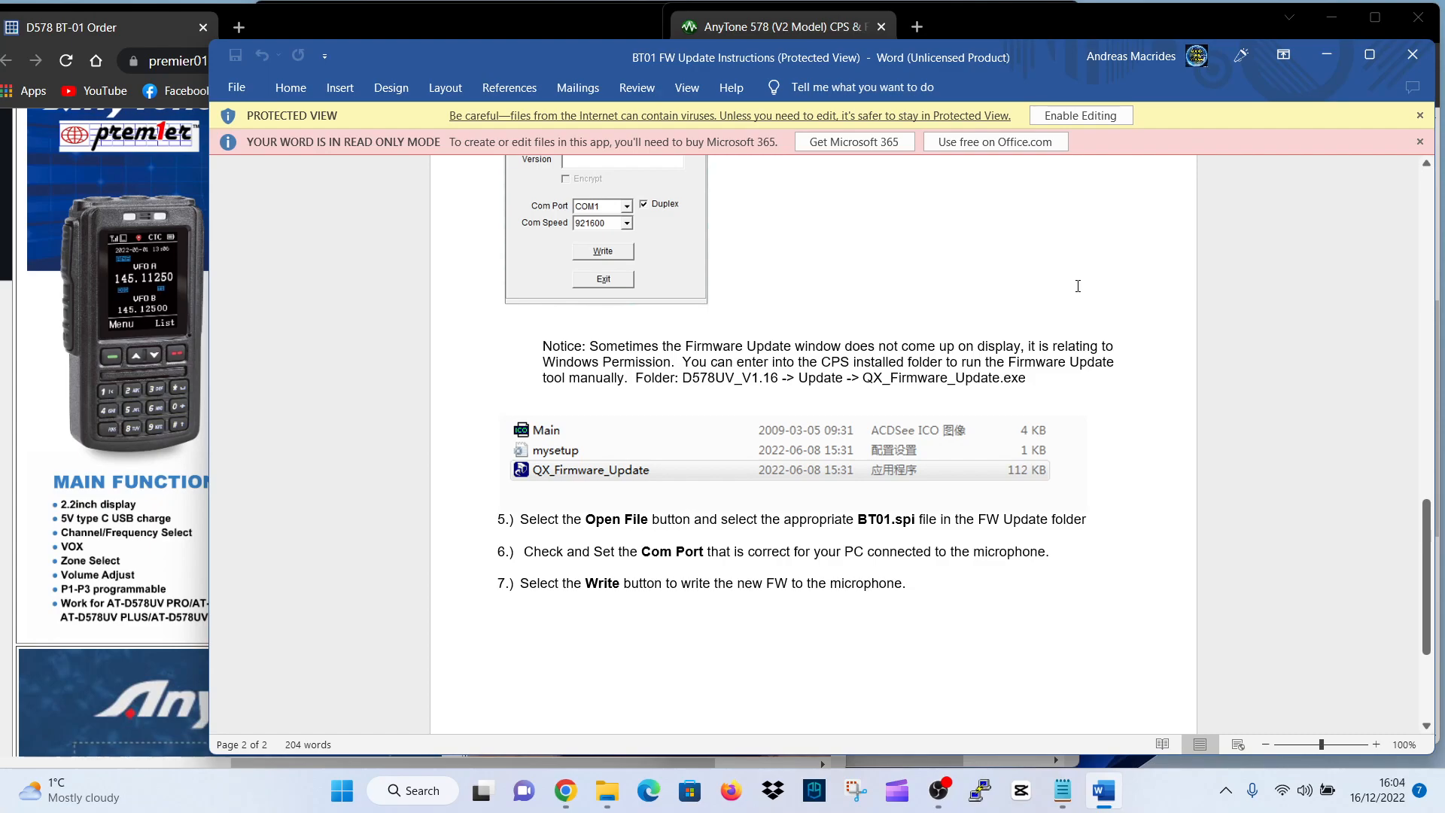
mouse_move(566, 485)
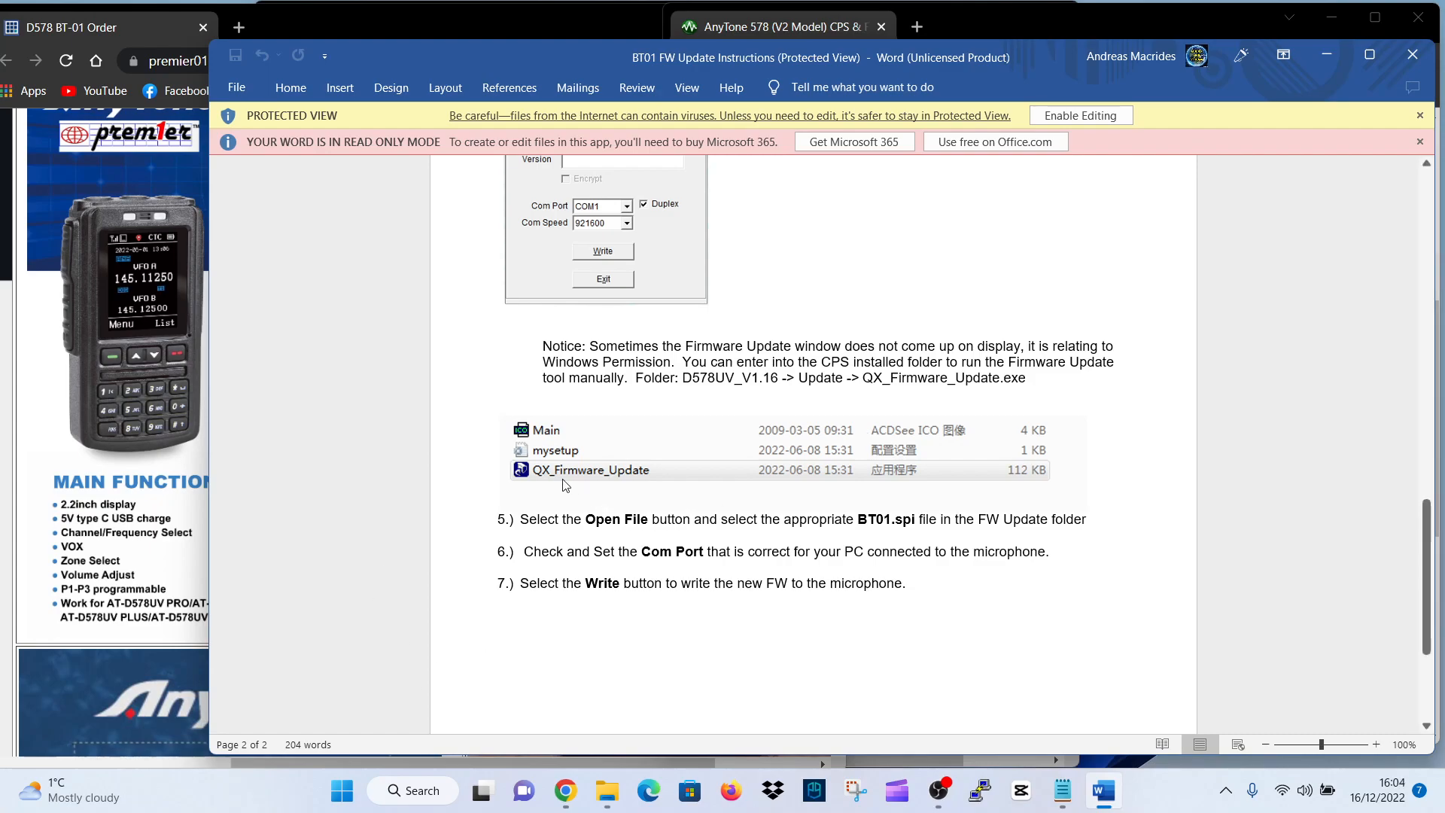
mouse_move(659, 480)
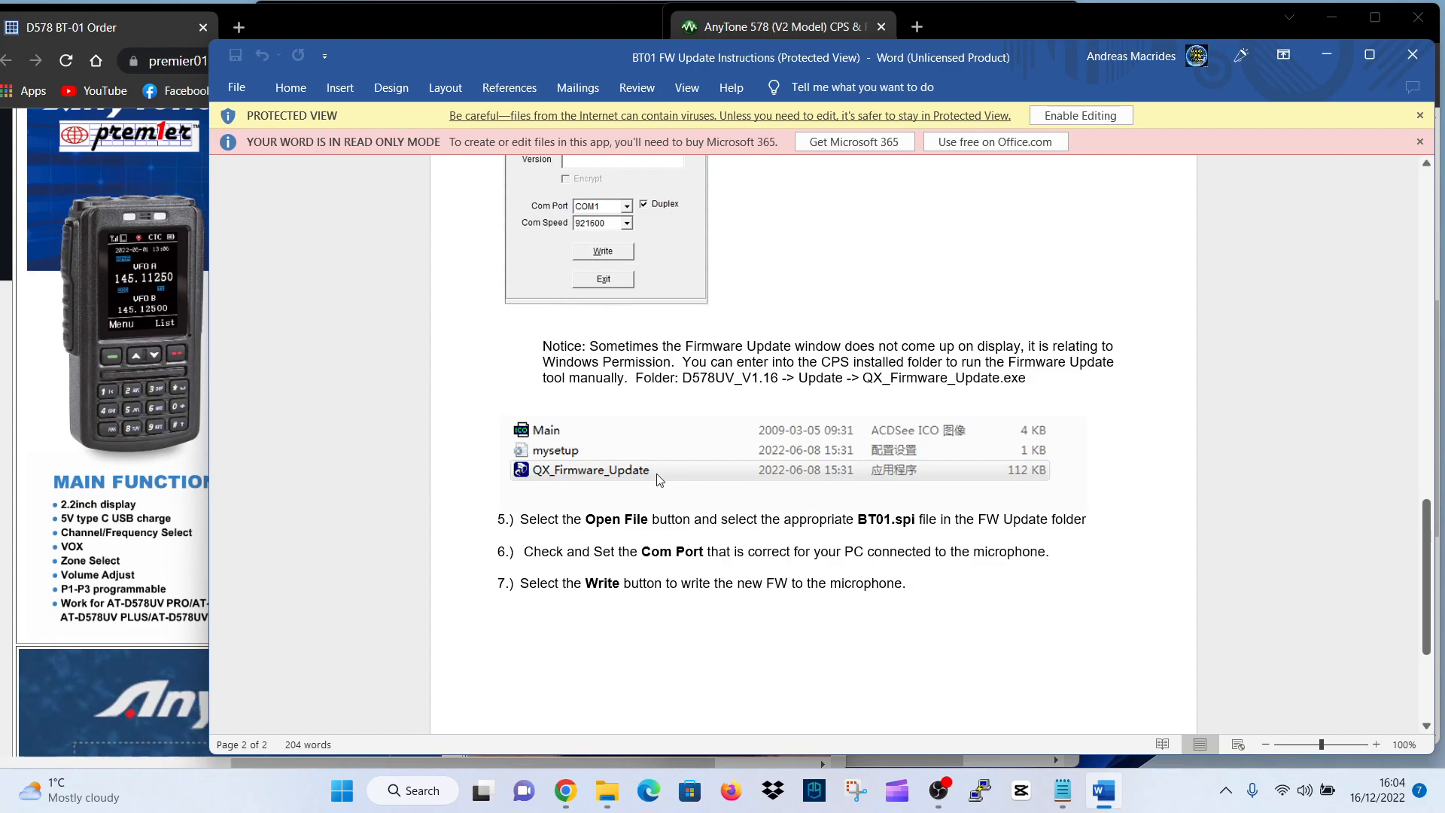
mouse_move(585, 476)
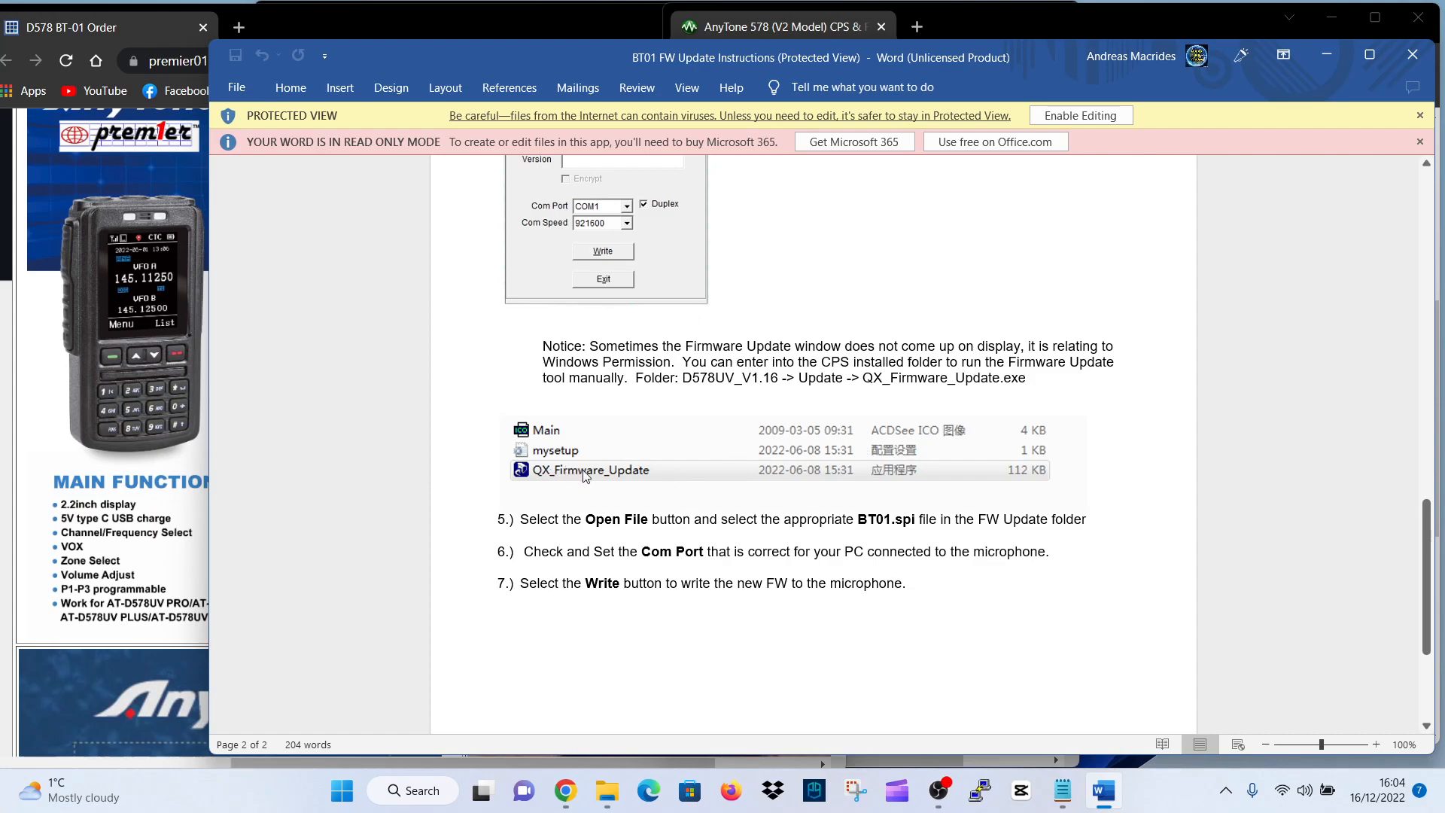
mouse_move(1231, 410)
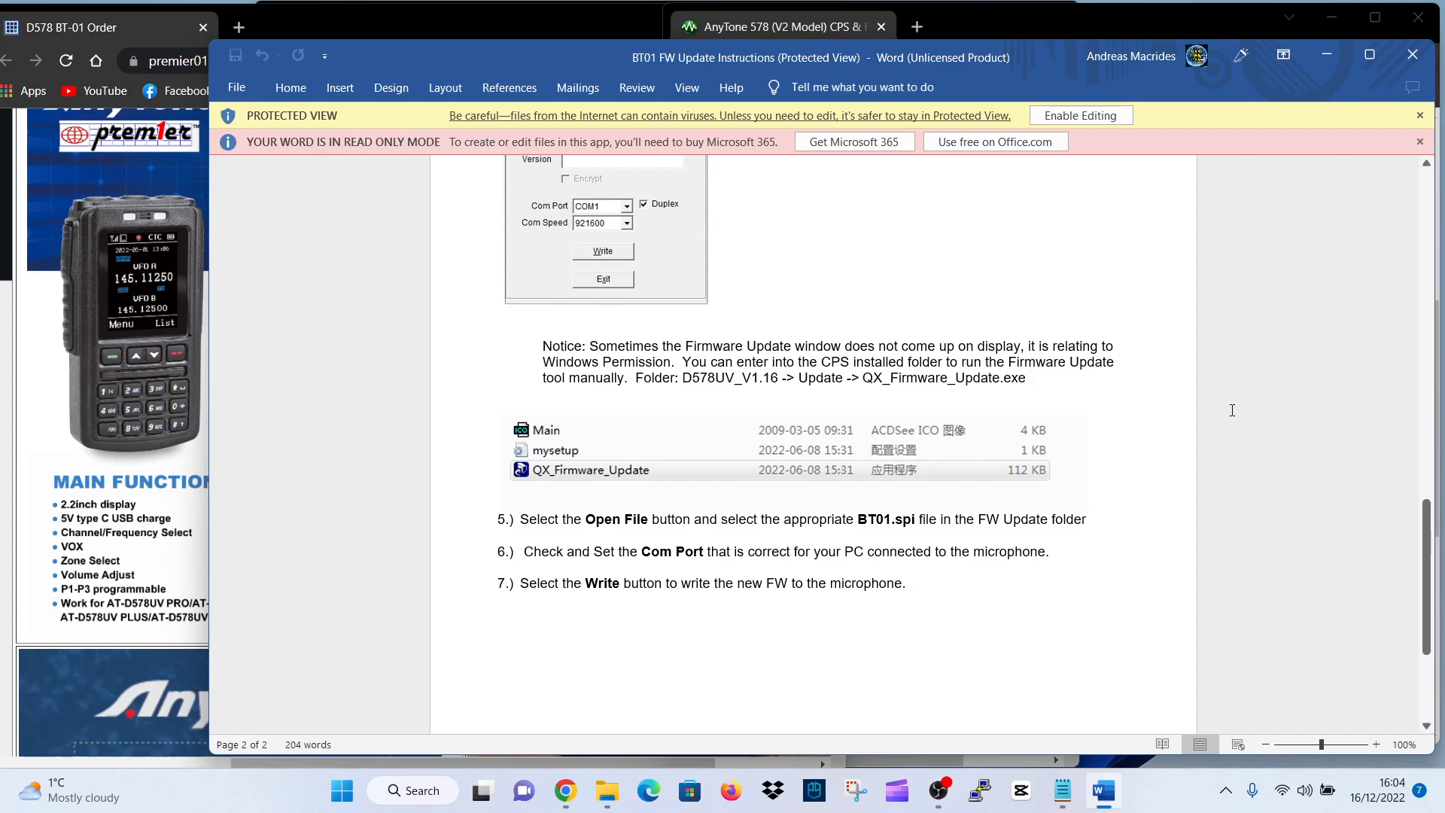
scroll(up, 3)
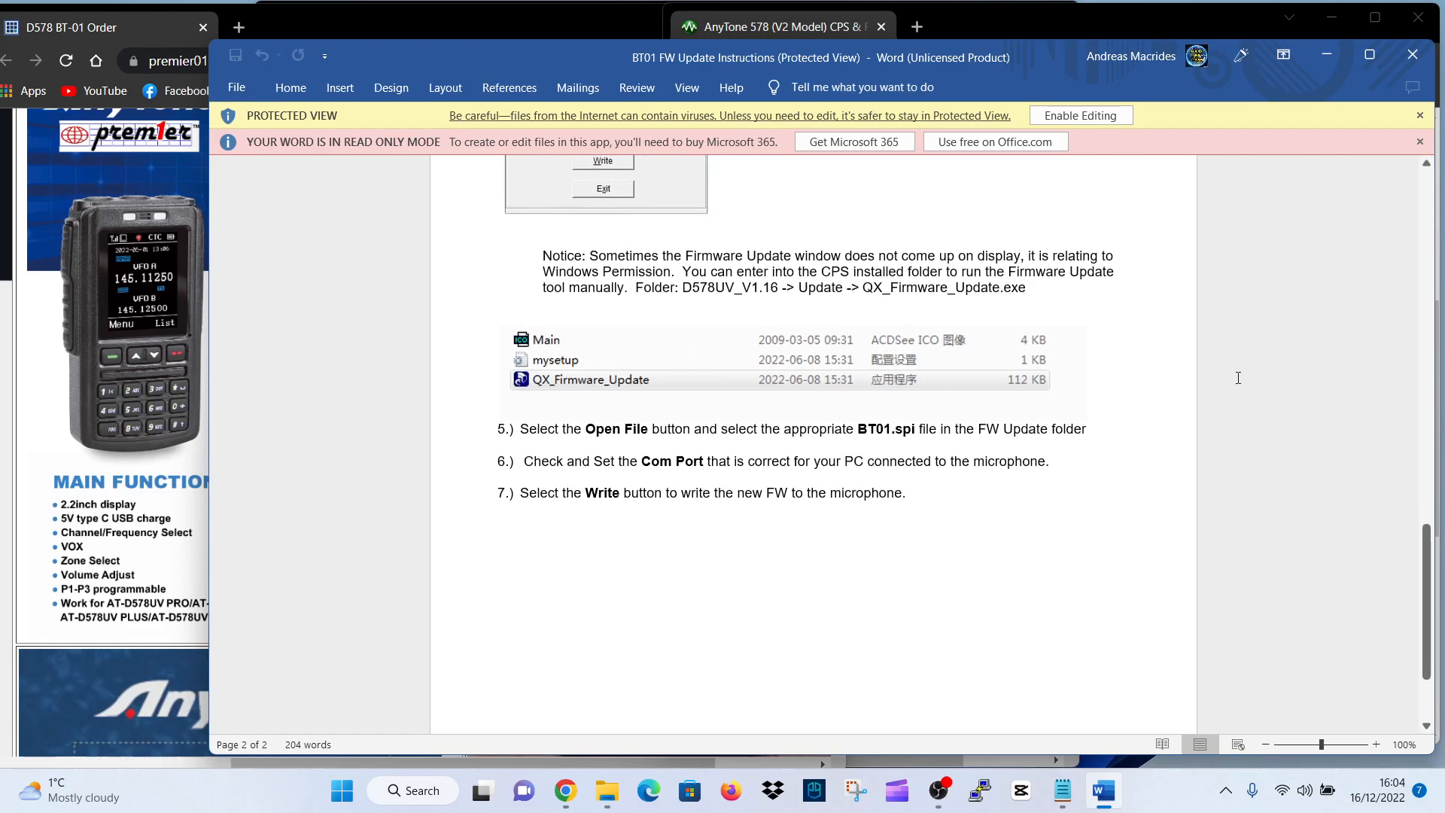
mouse_move(1183, 378)
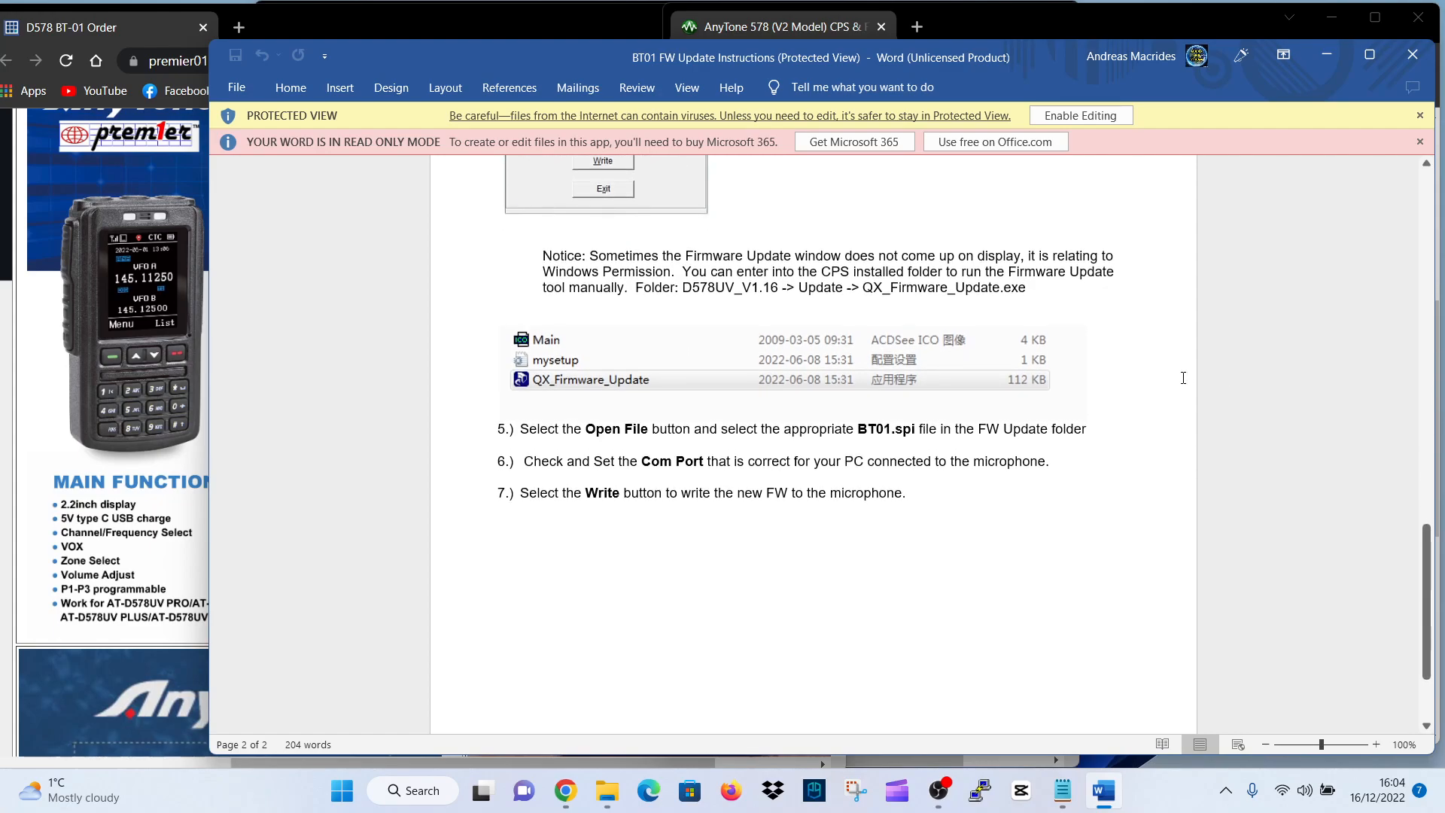
mouse_move(961, 463)
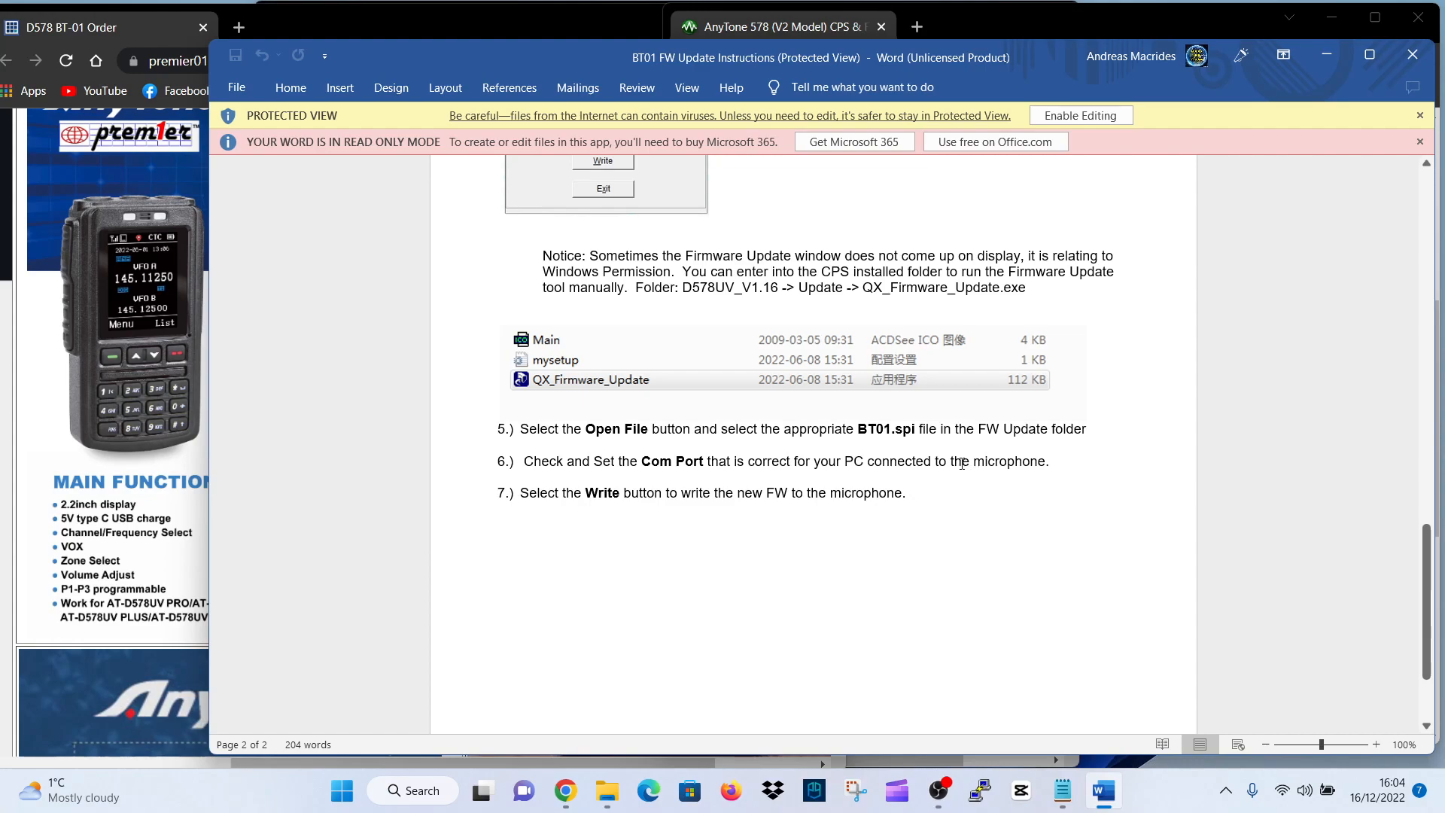
mouse_move(582, 505)
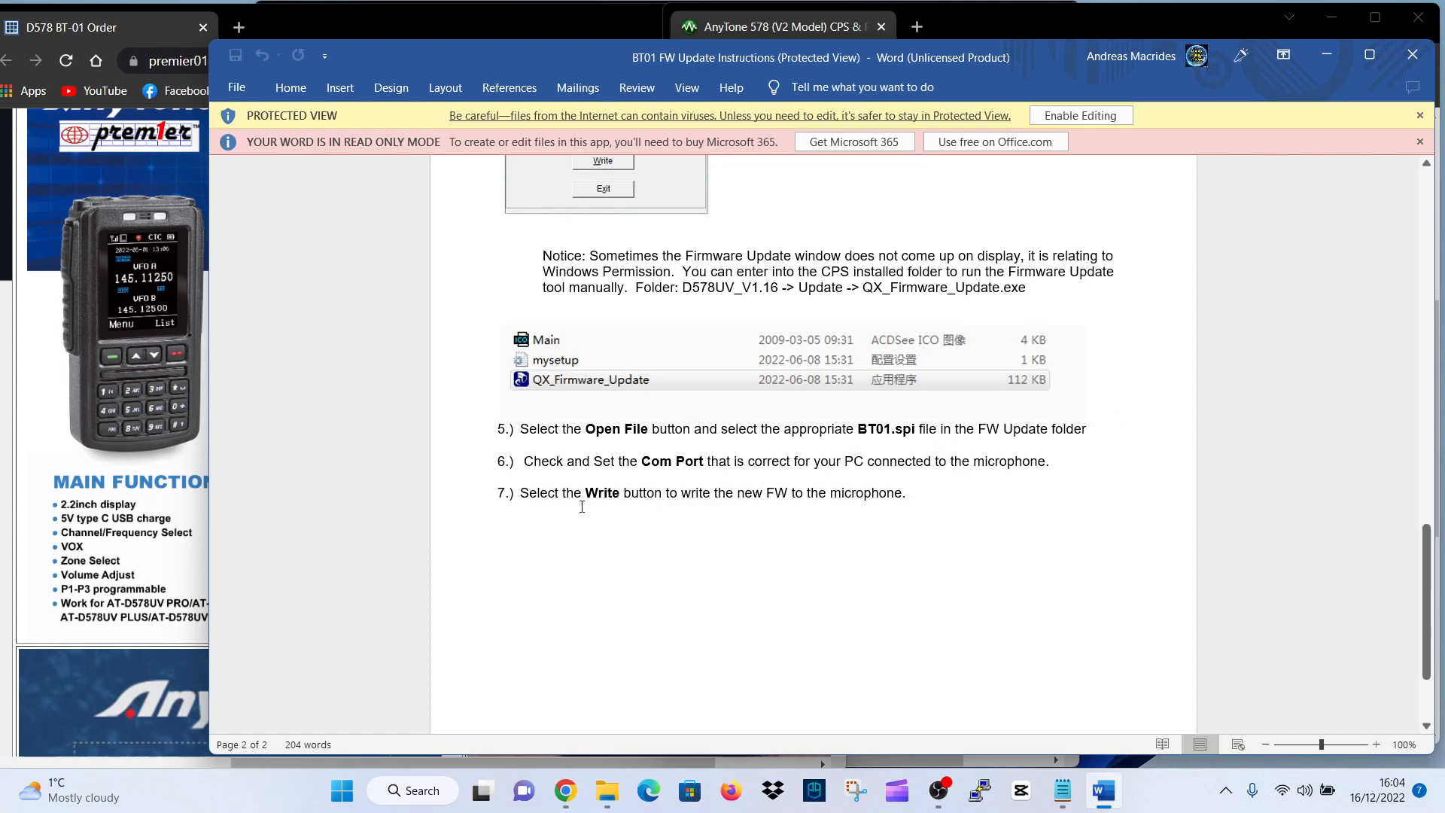
mouse_move(907, 471)
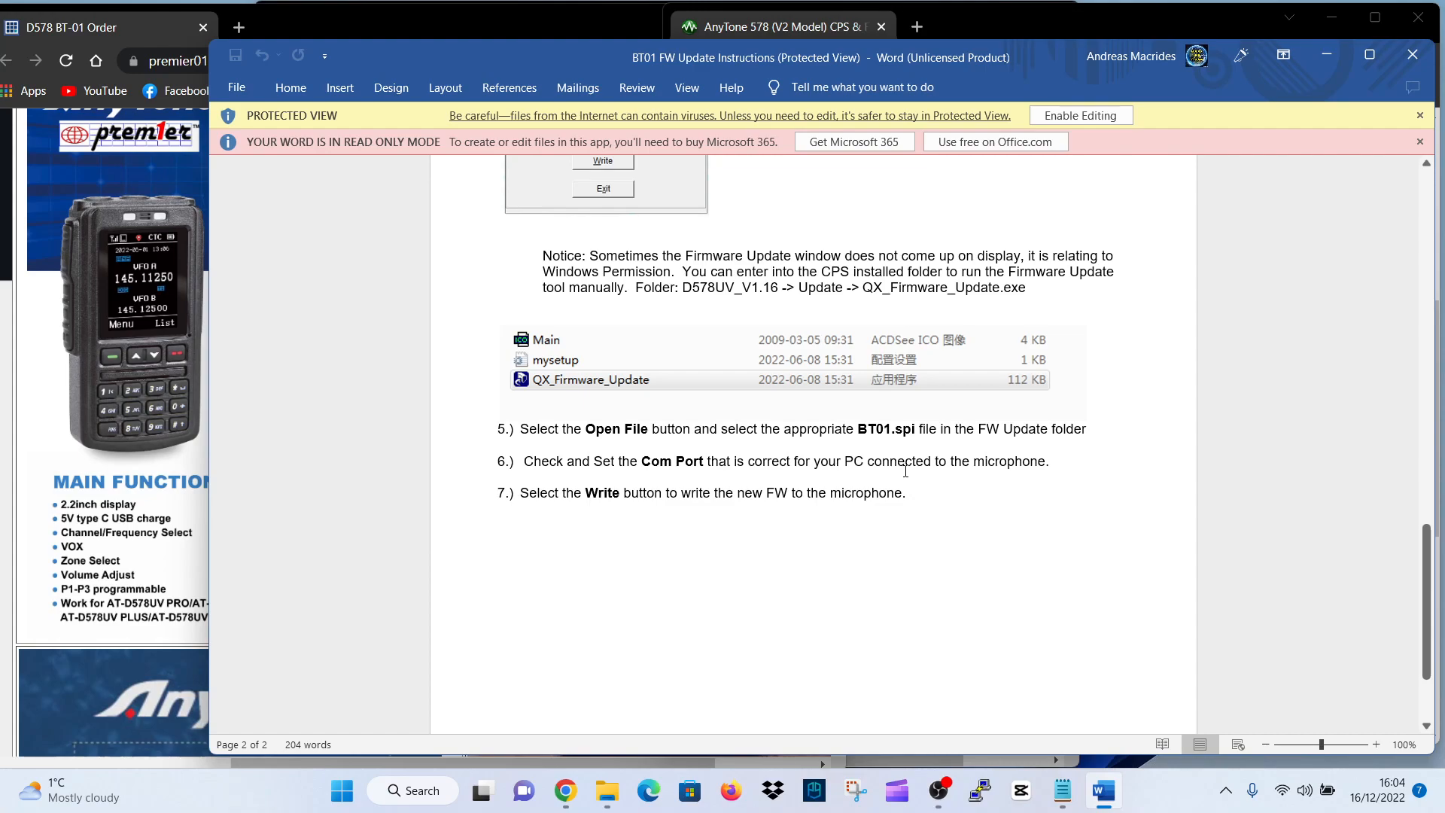
mouse_move(582, 517)
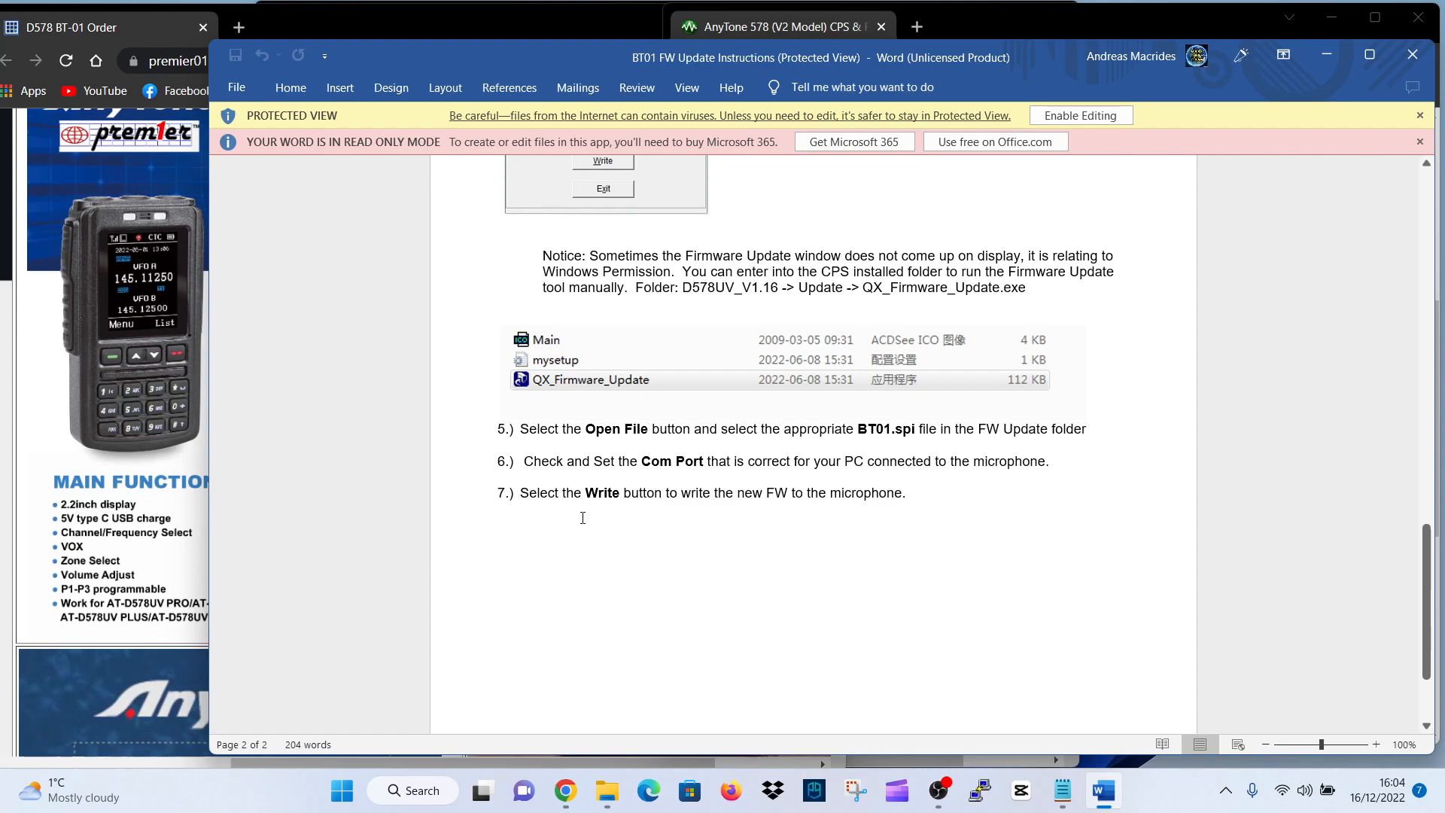
right_click(341, 790)
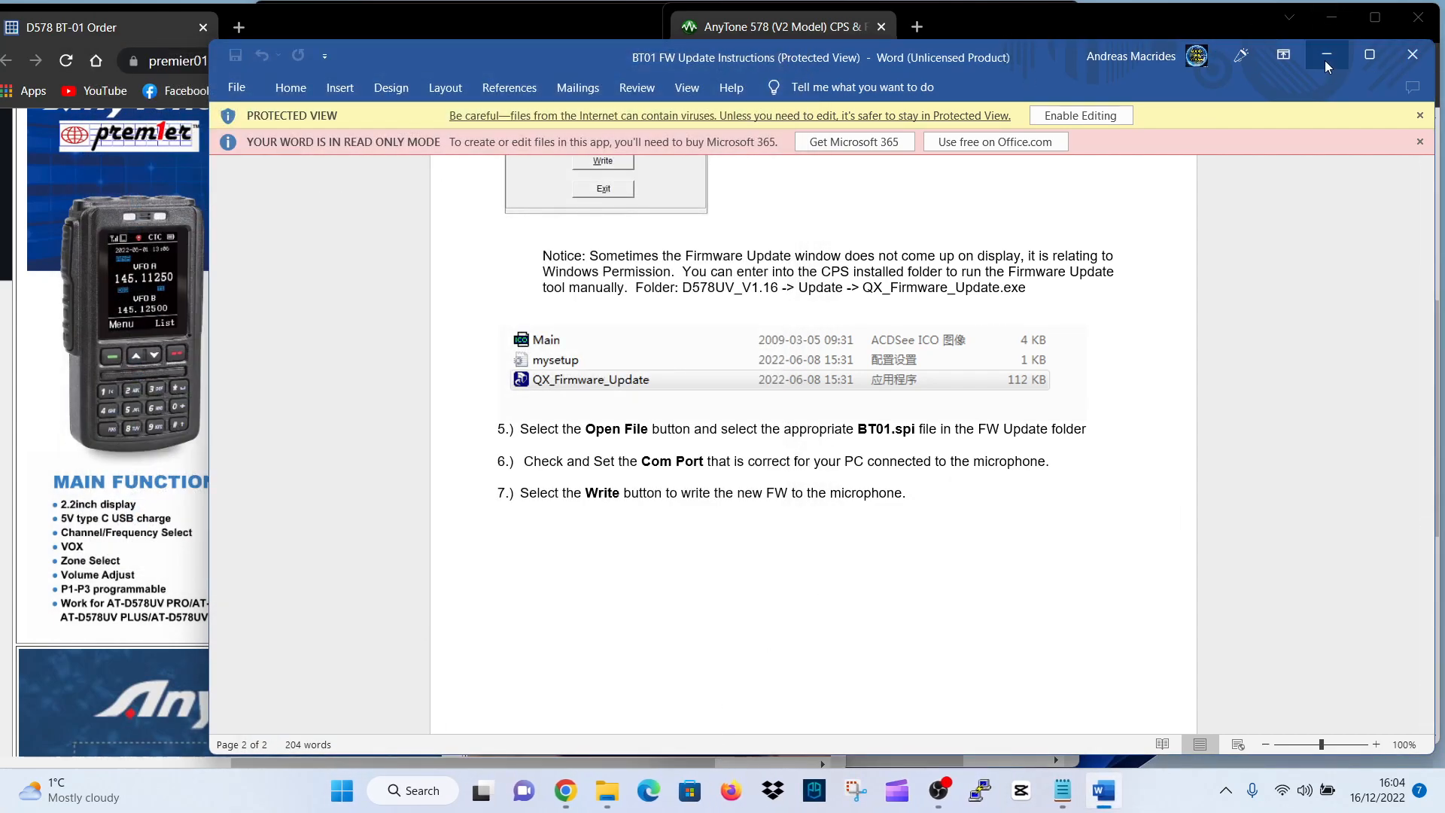
mouse_move(1327, 55)
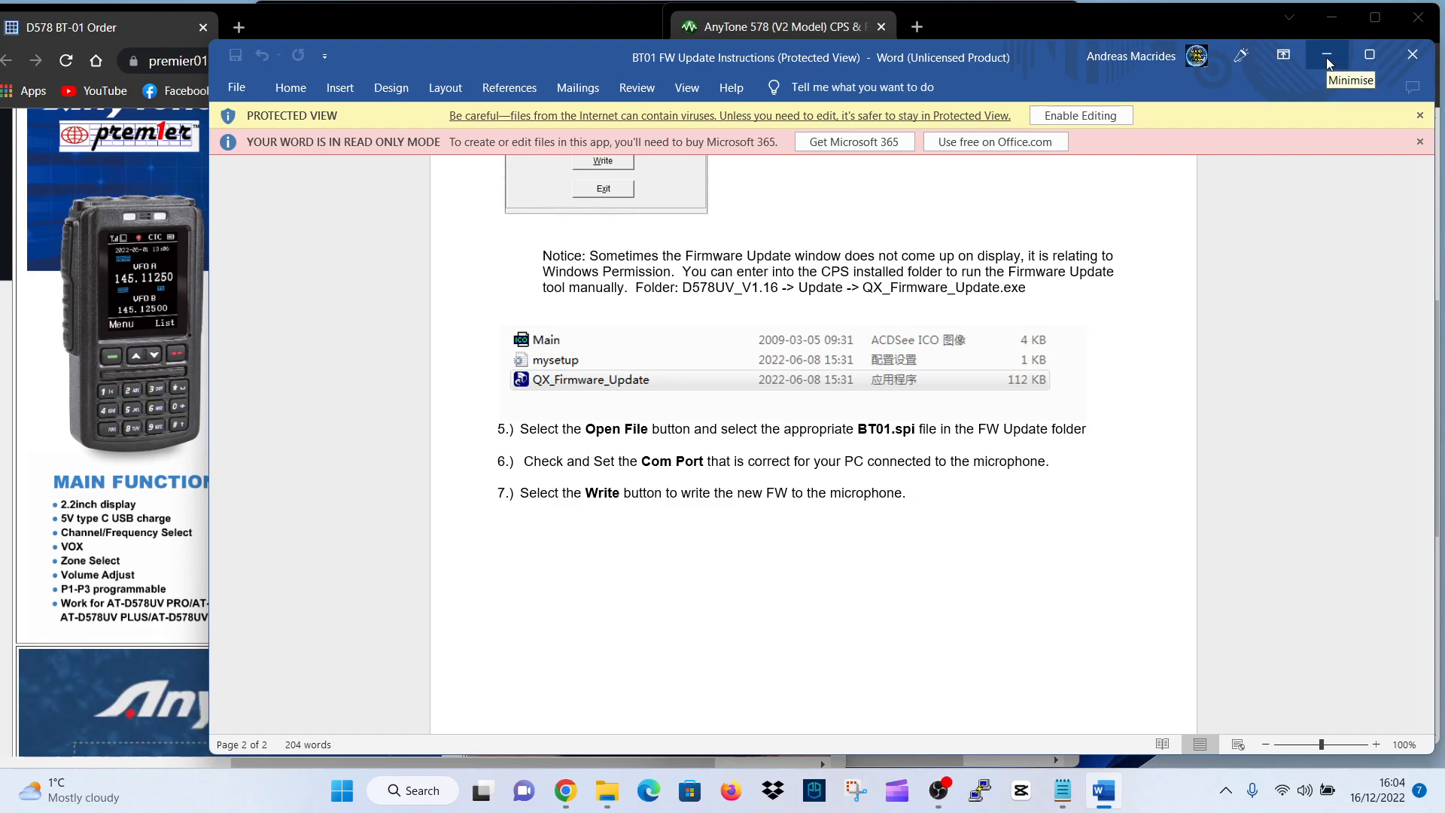
Minimise Word and view the BT01 V1.00h folder's CDD, CDI and spi files
click(1326, 57)
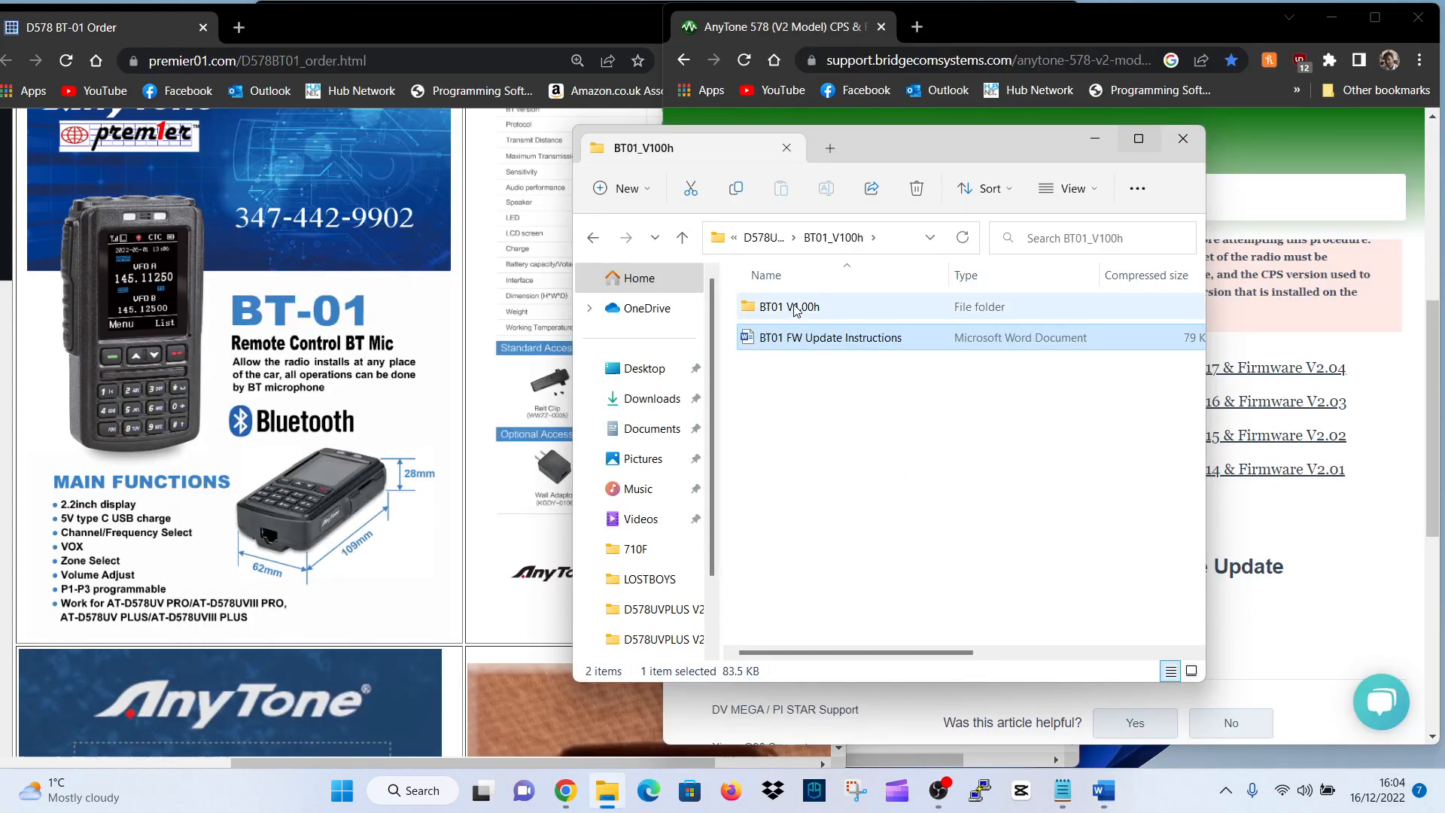
double_click(785, 307)
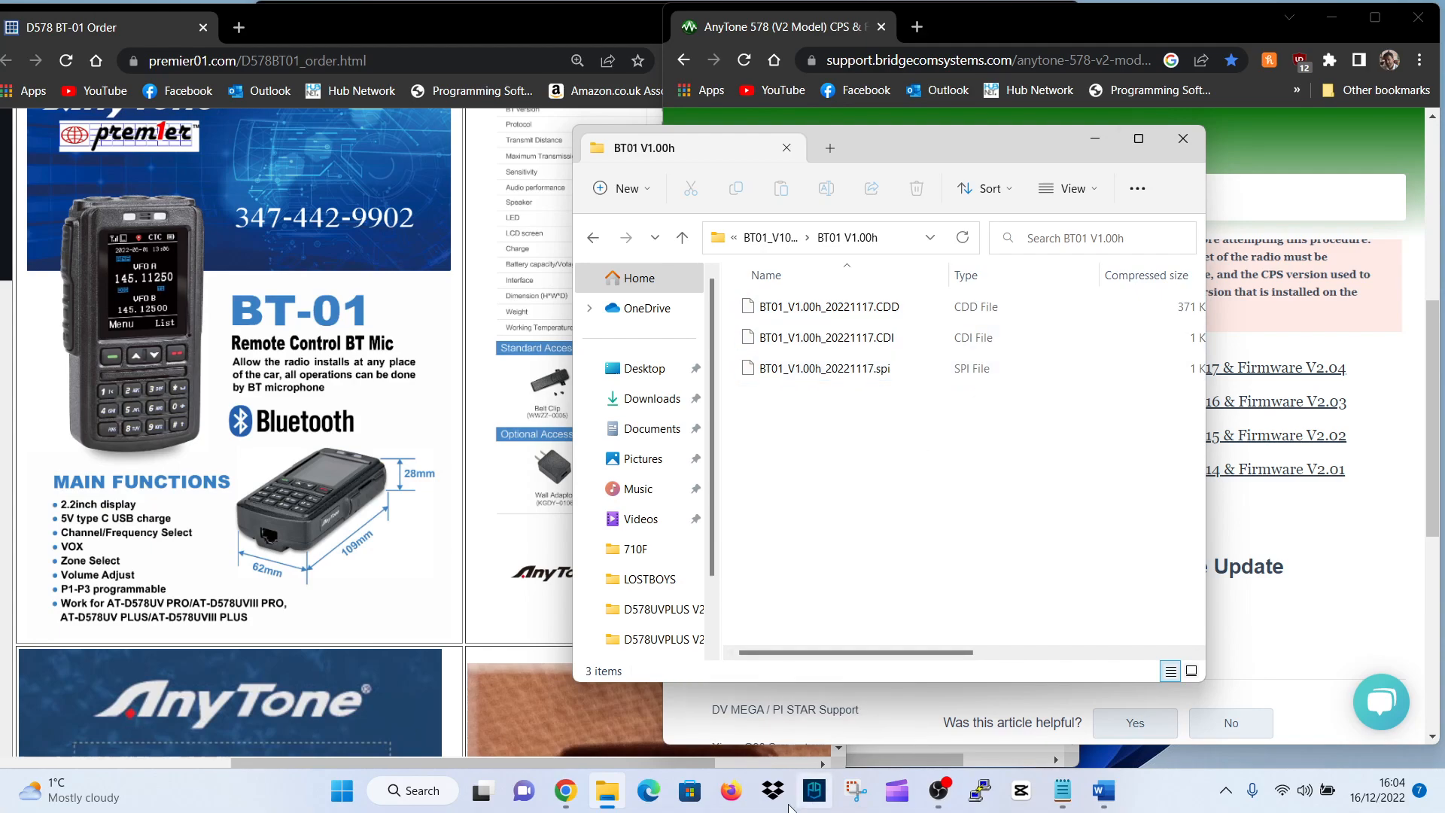
mouse_move(1095, 139)
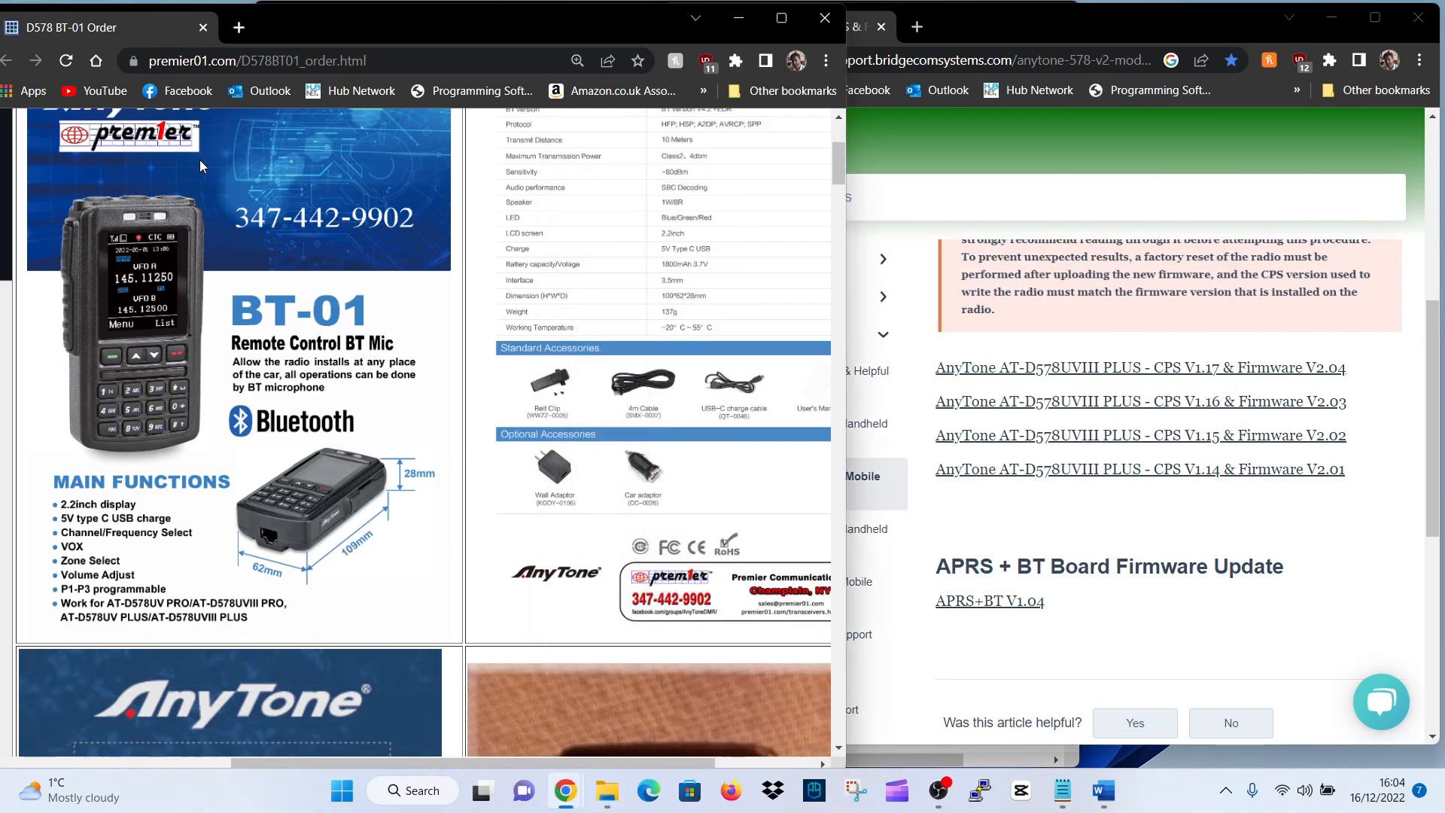
Scroll the Premier BT-01 order page to its D578UV PRO V1.17 and D578UVII V2.04 downloads
click(223, 28)
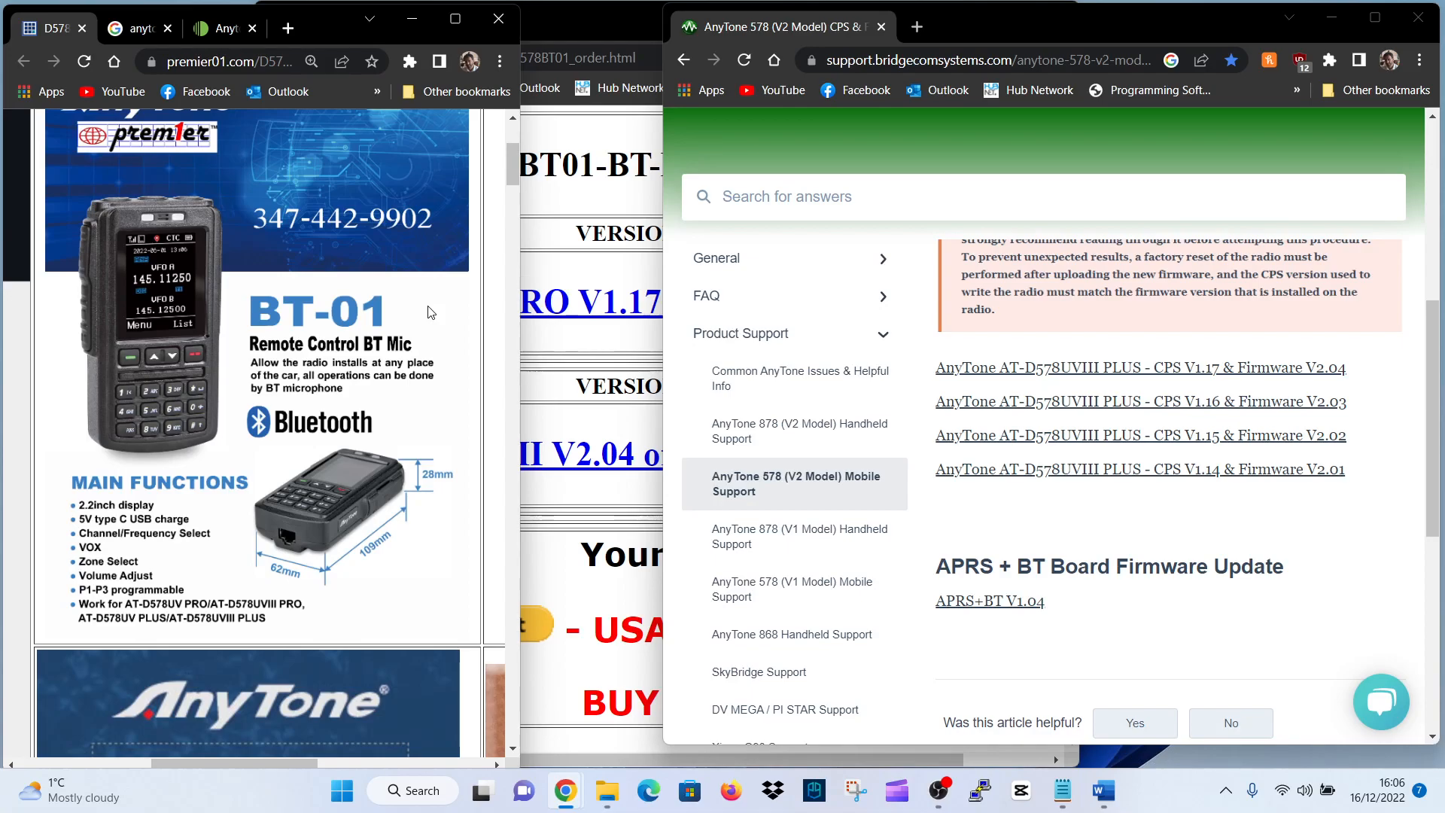
scroll(down, 3)
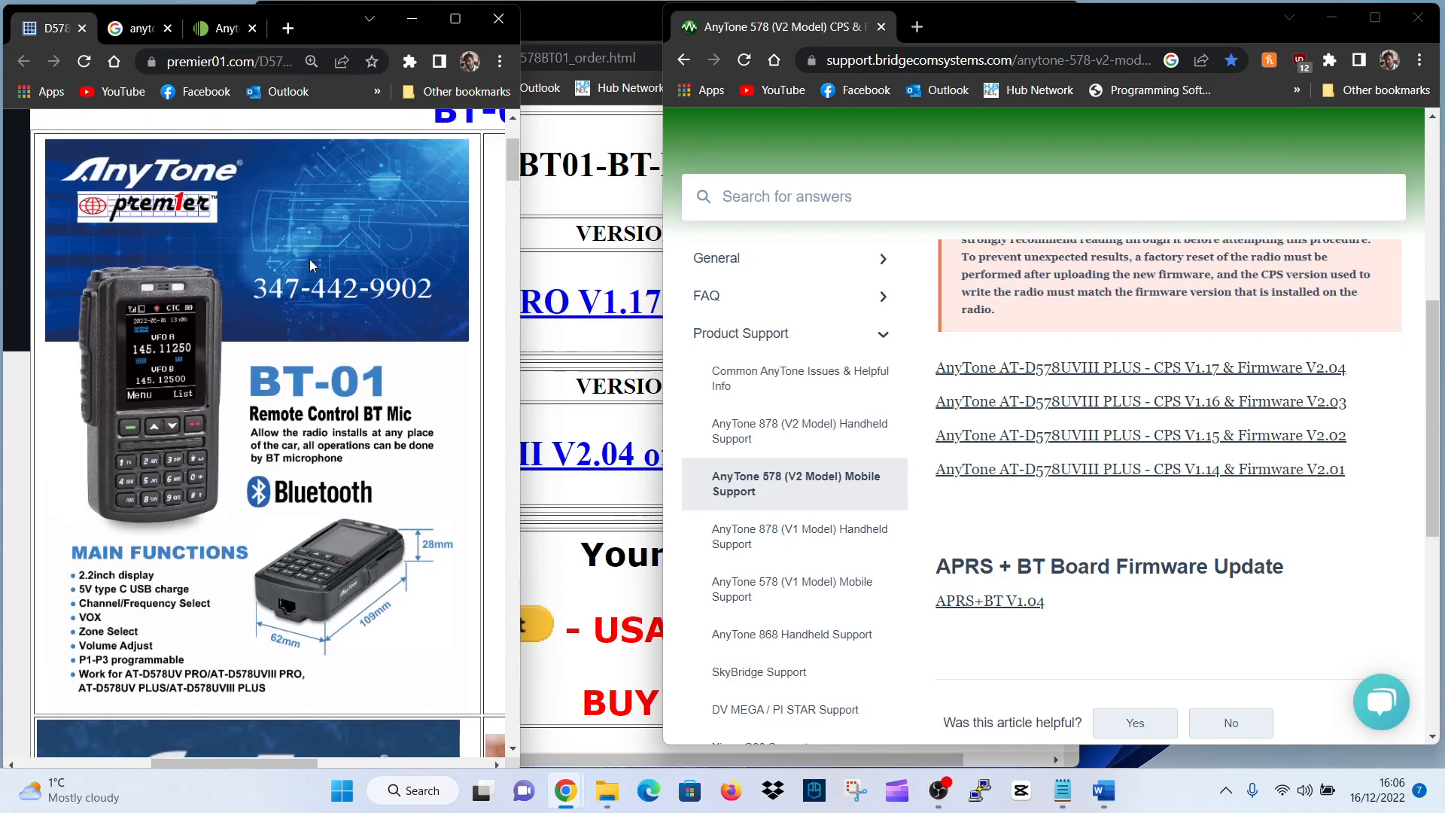
scroll(down, 3)
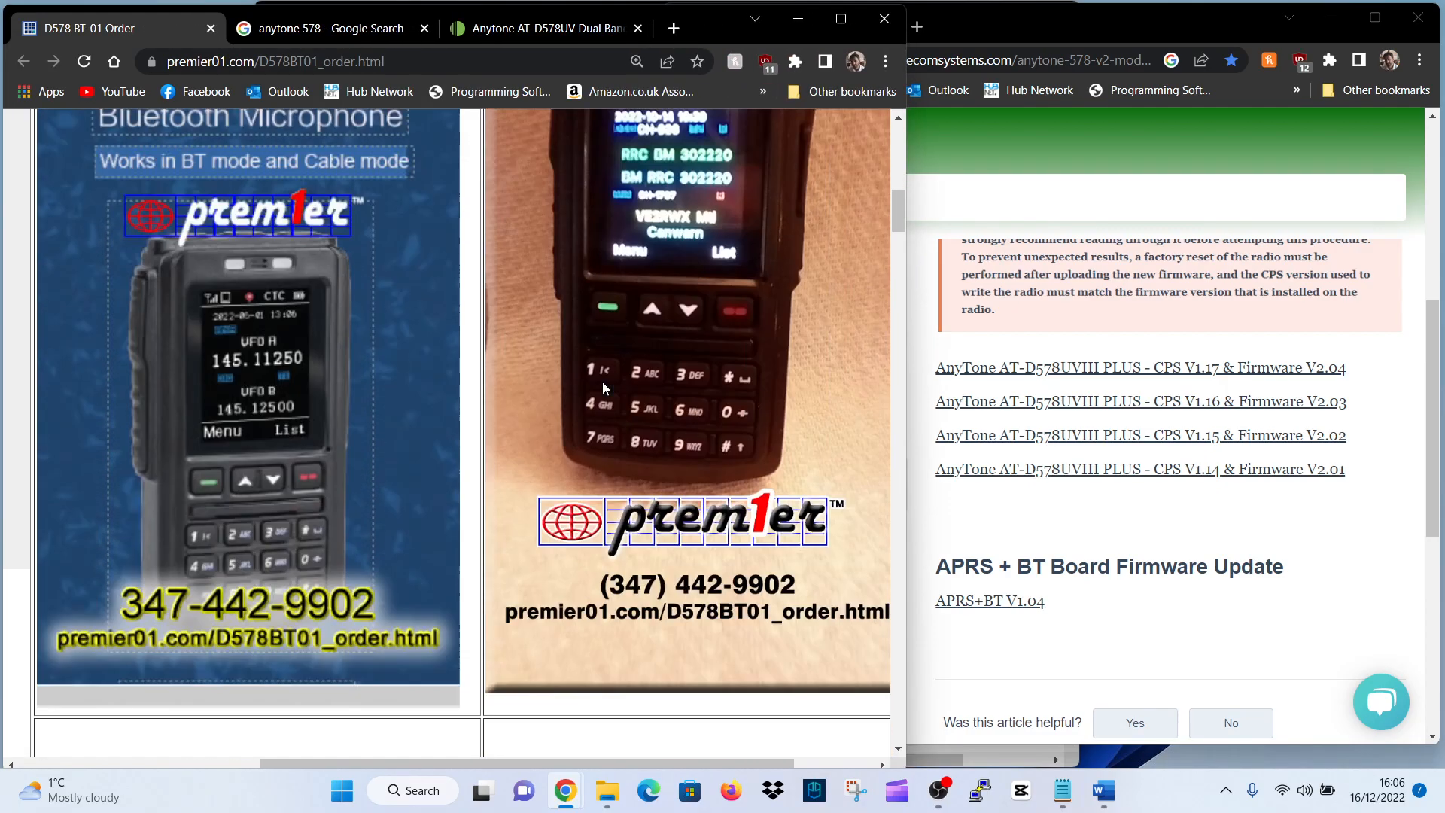
scroll(up, 3)
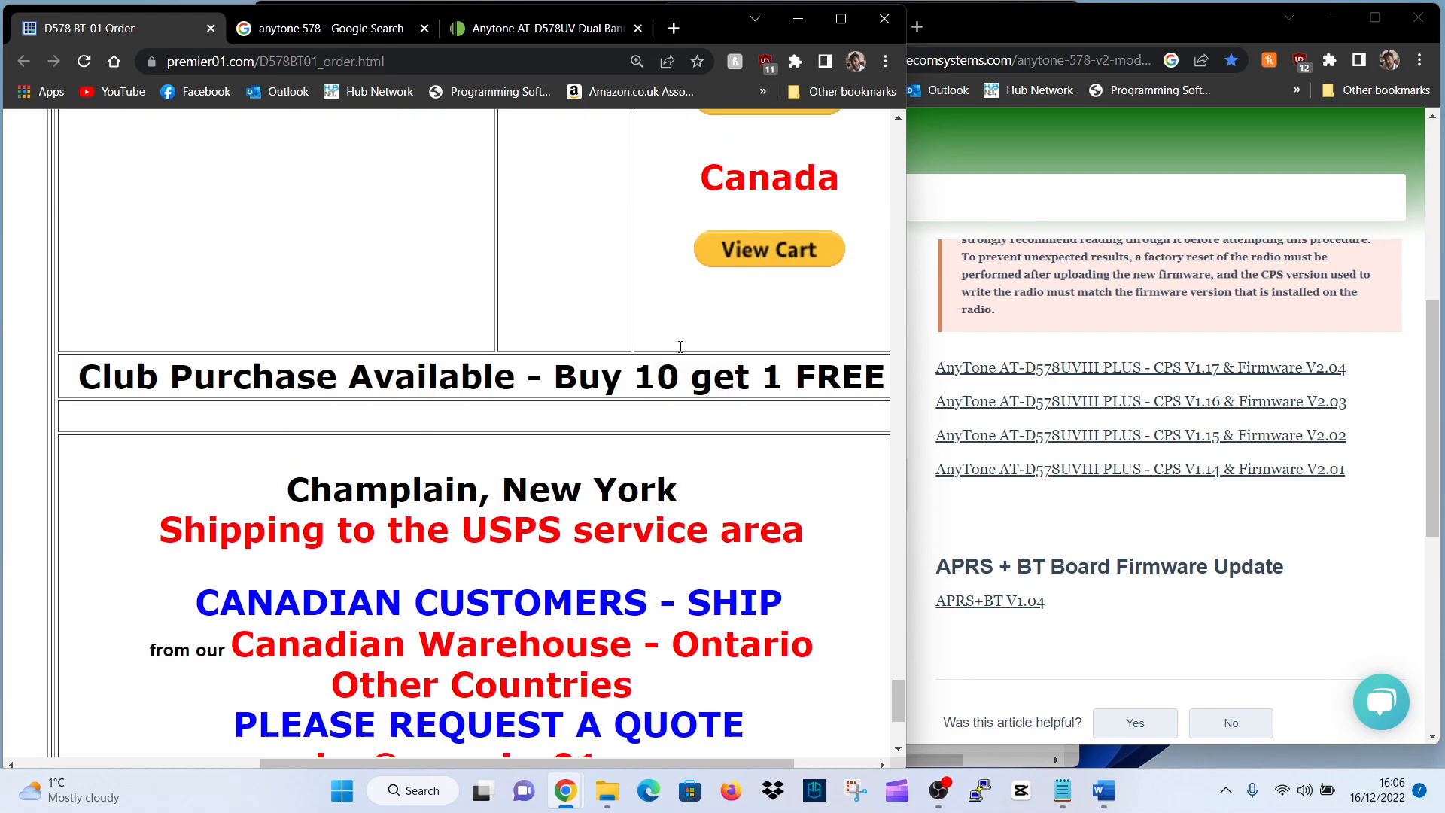
scroll(down, 3)
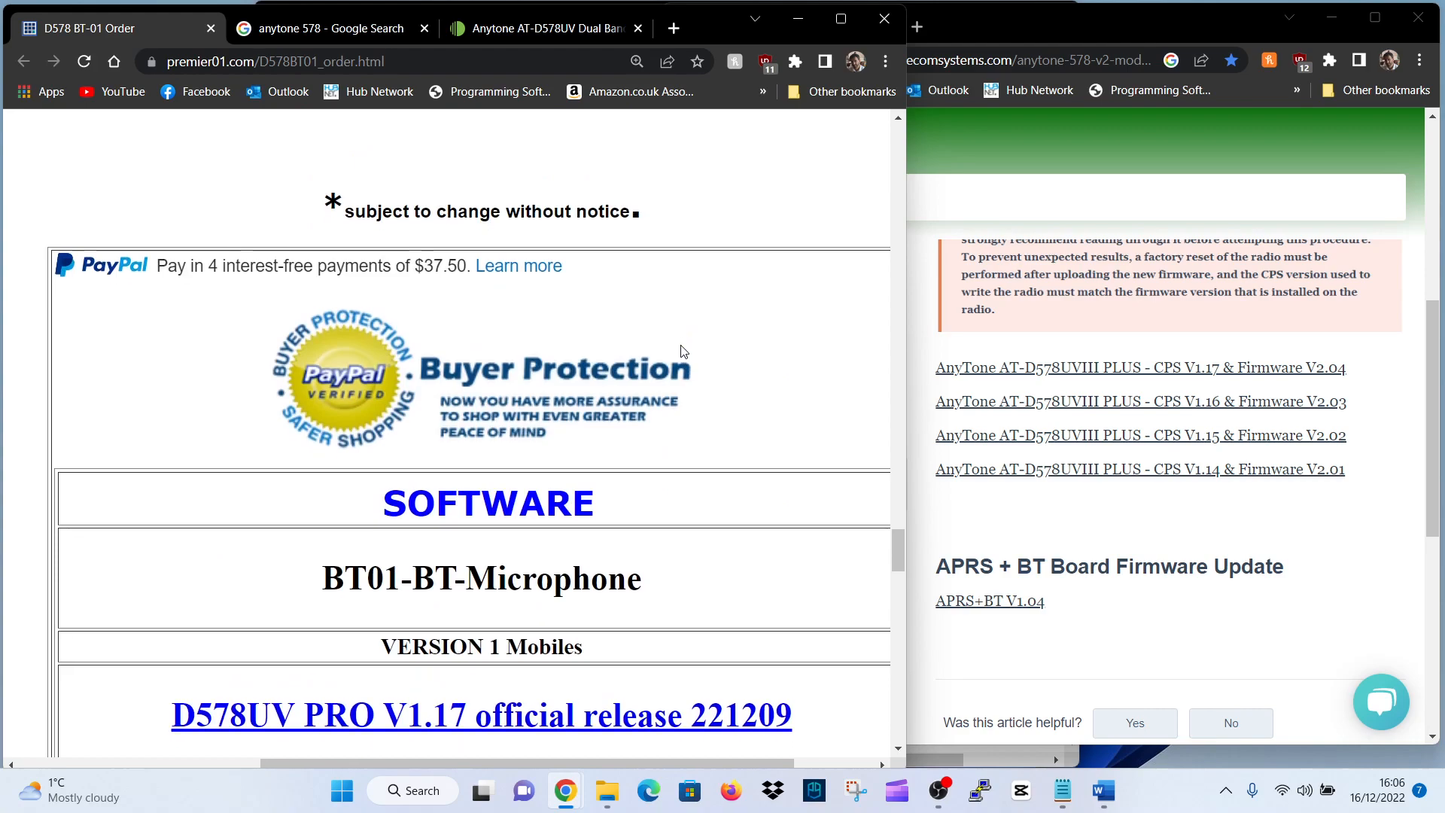
scroll(down, 3)
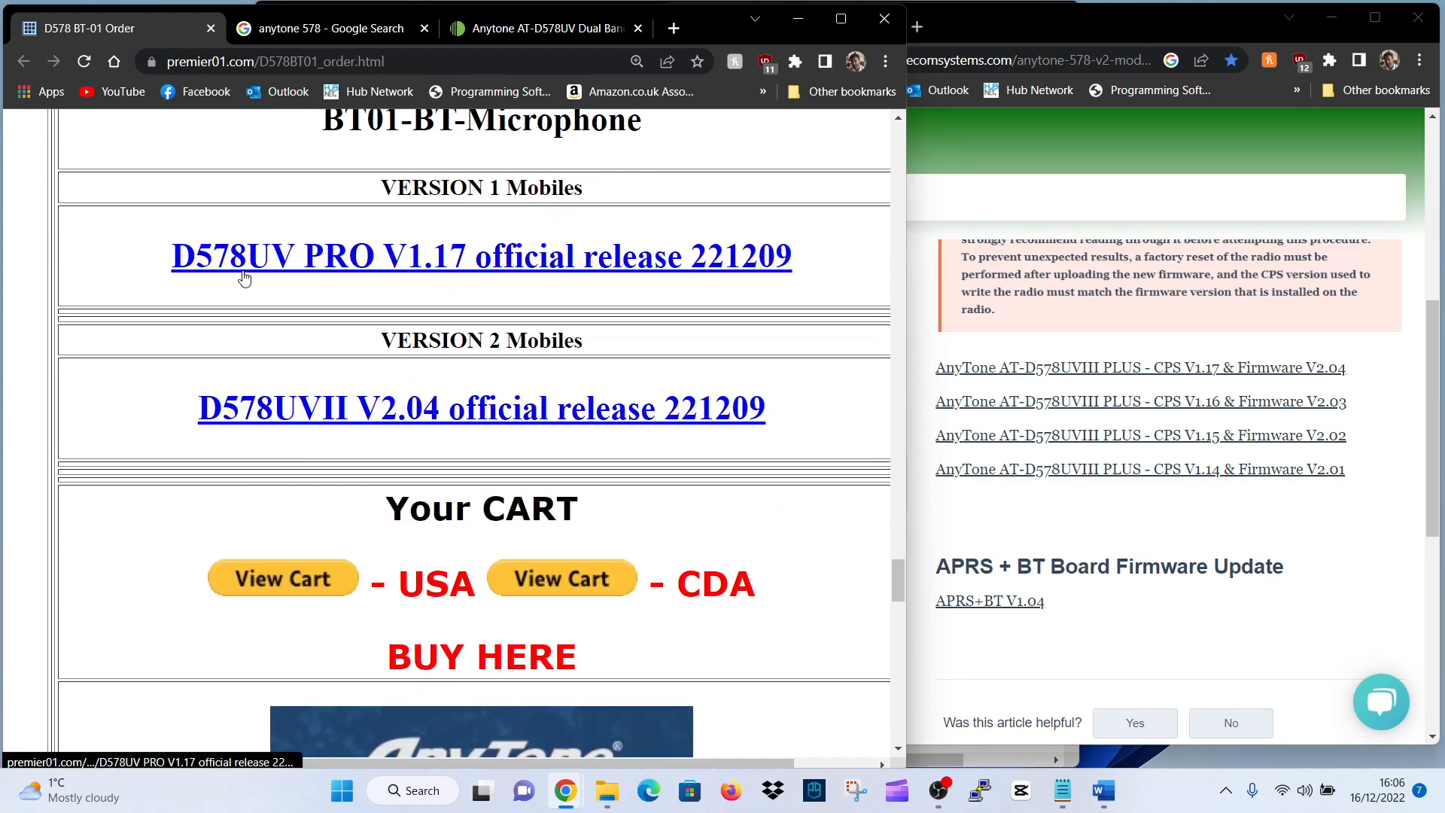
mouse_move(572, 260)
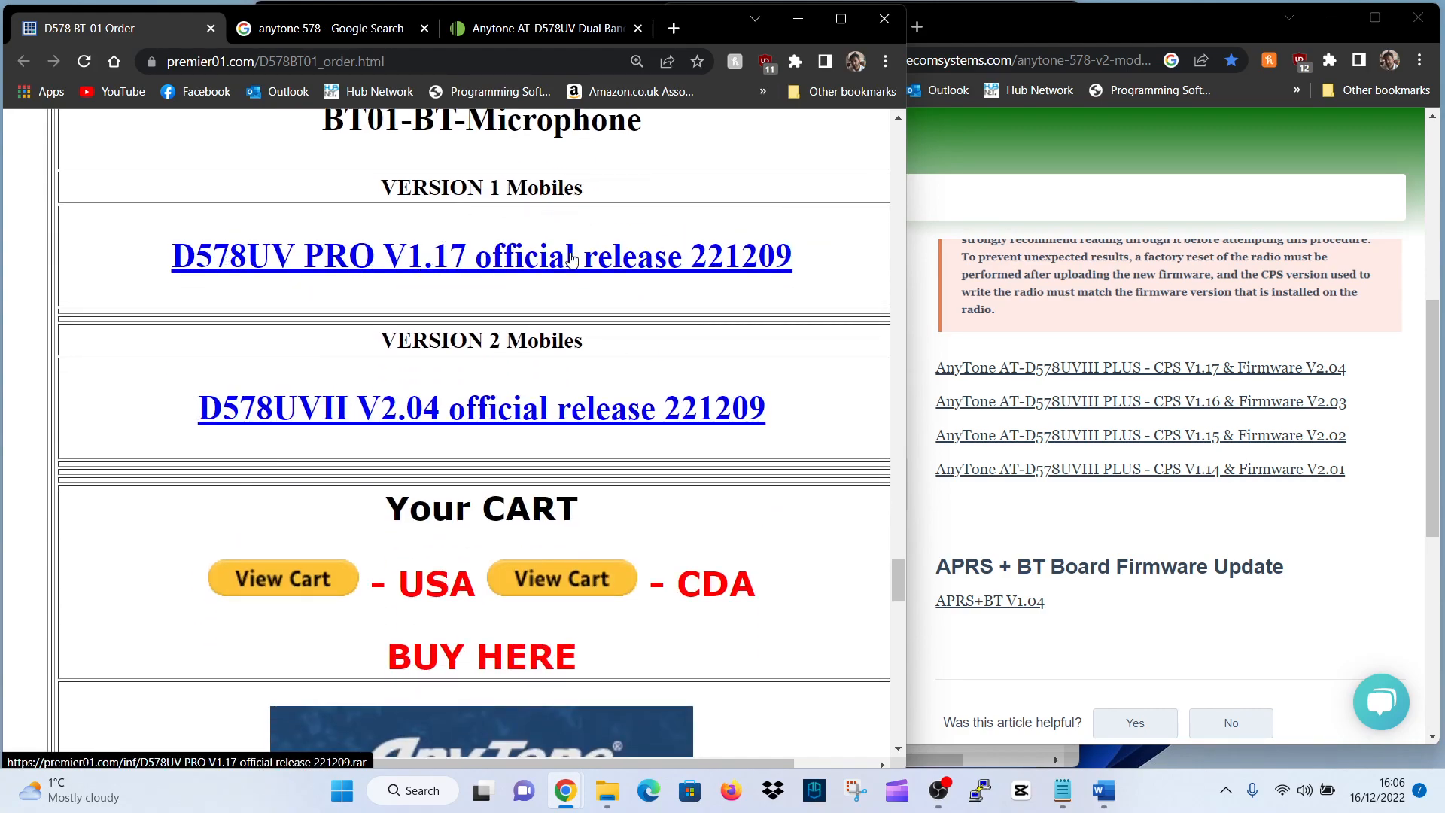
mouse_move(304, 360)
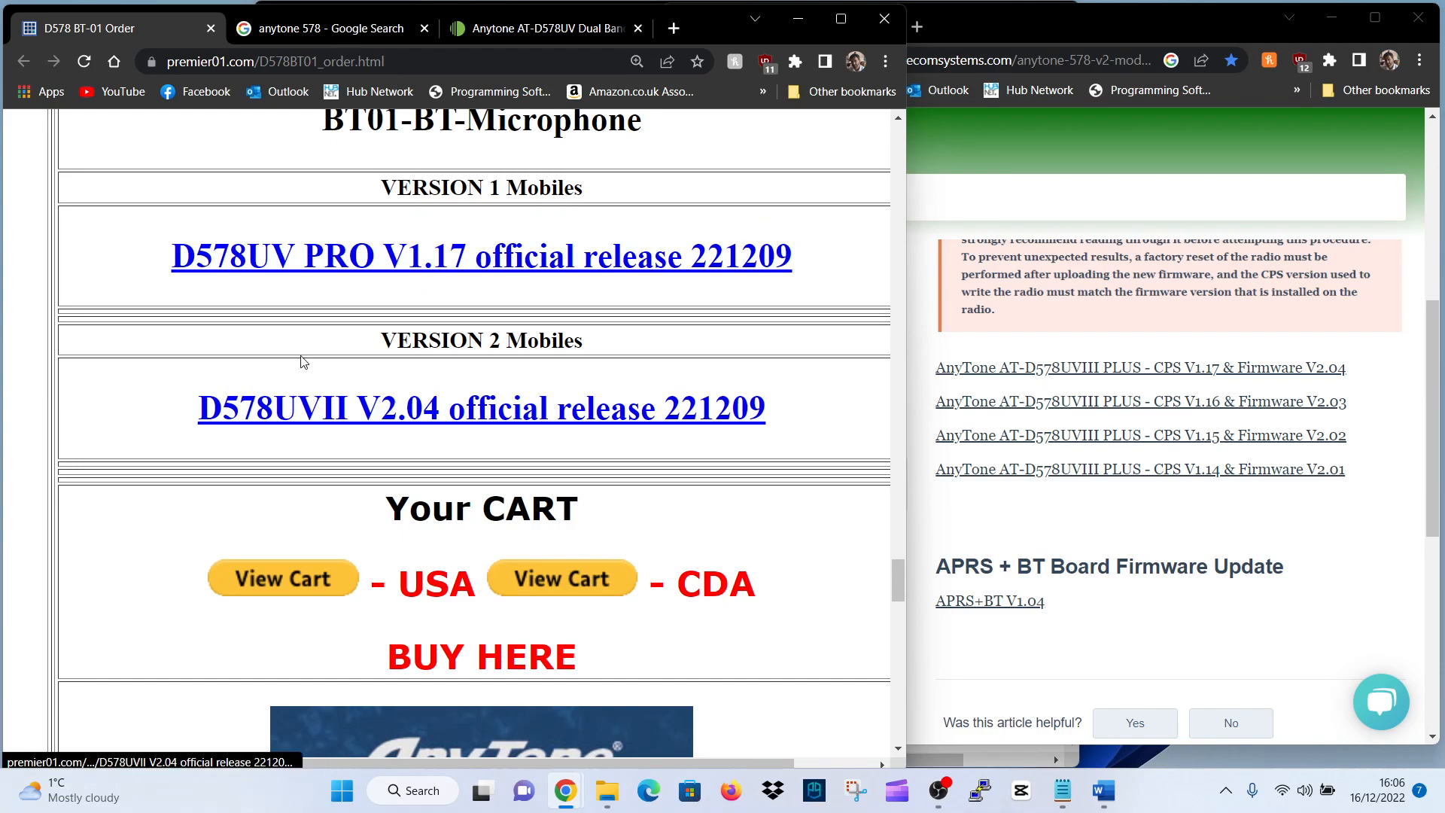
mouse_move(355, 431)
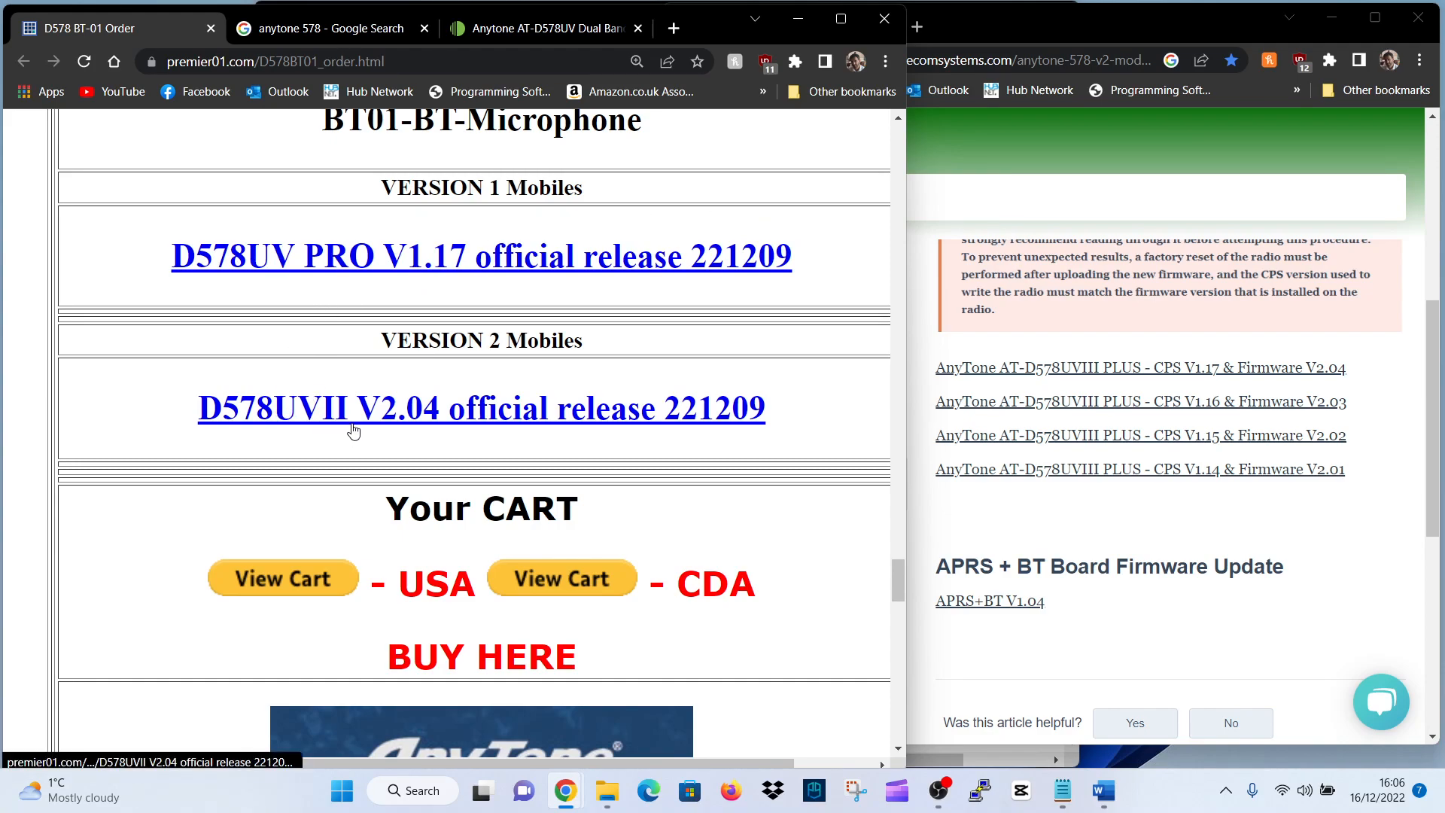
mouse_move(648, 423)
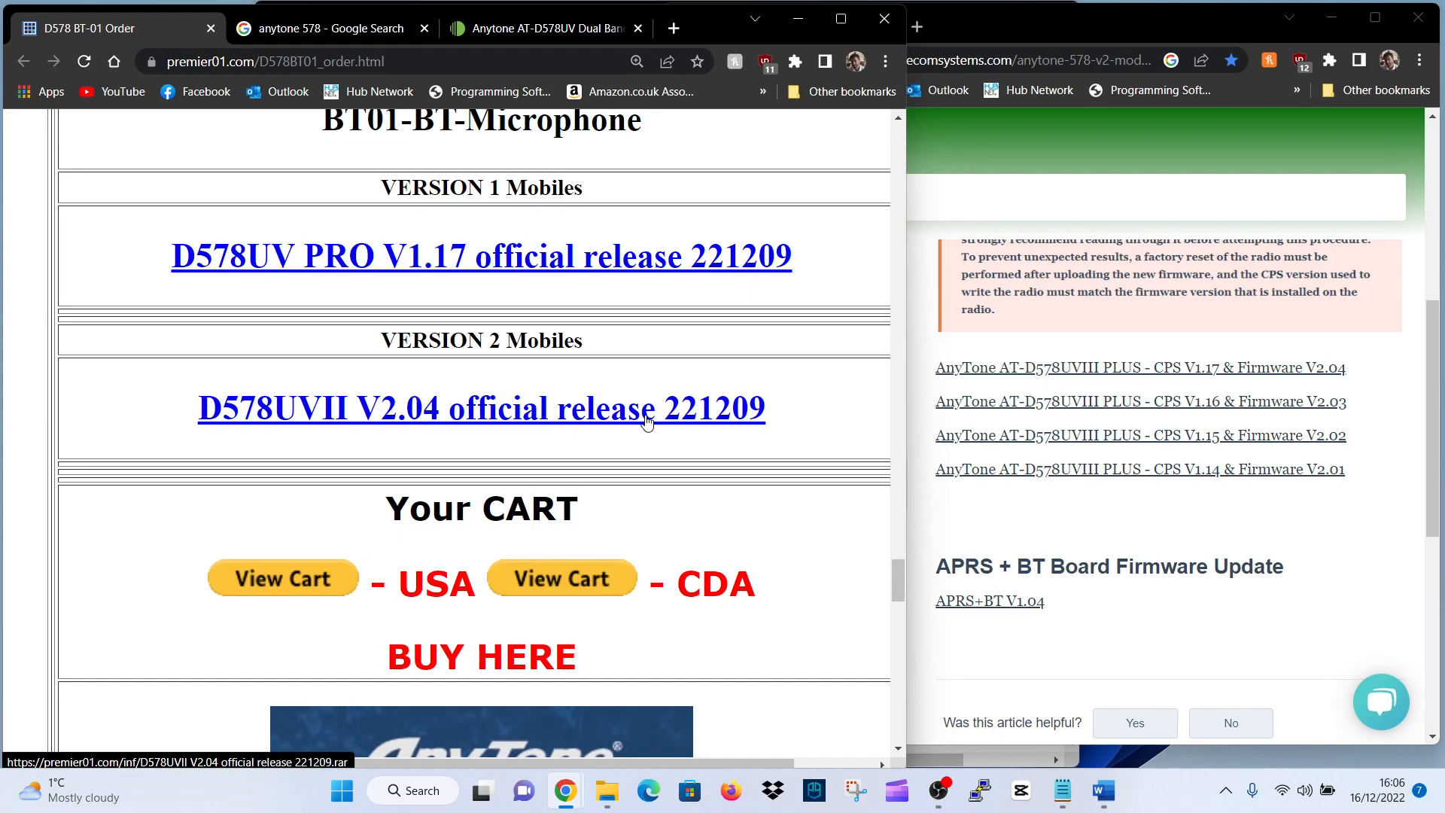
mouse_move(1264, 383)
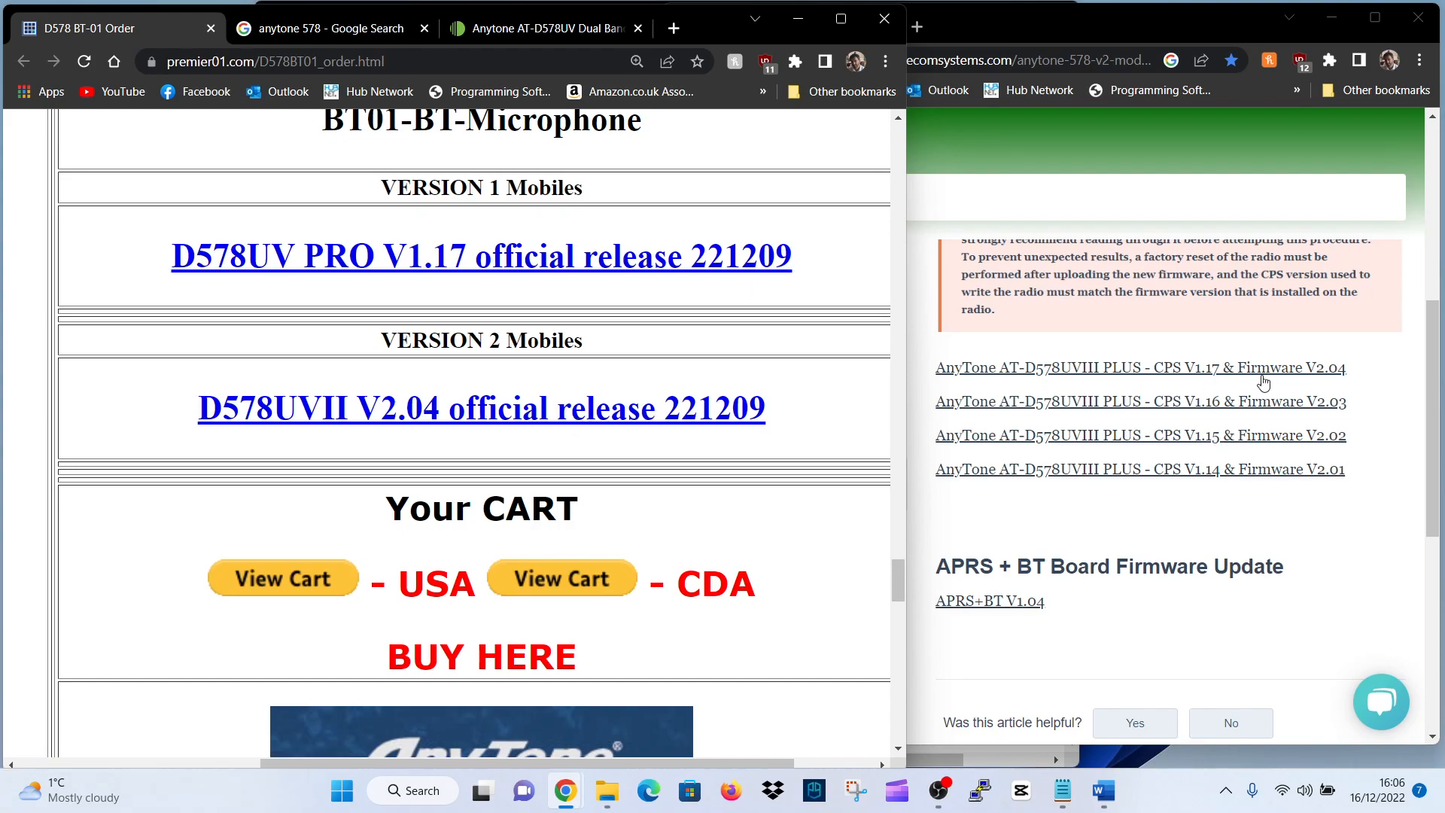
mouse_move(1249, 352)
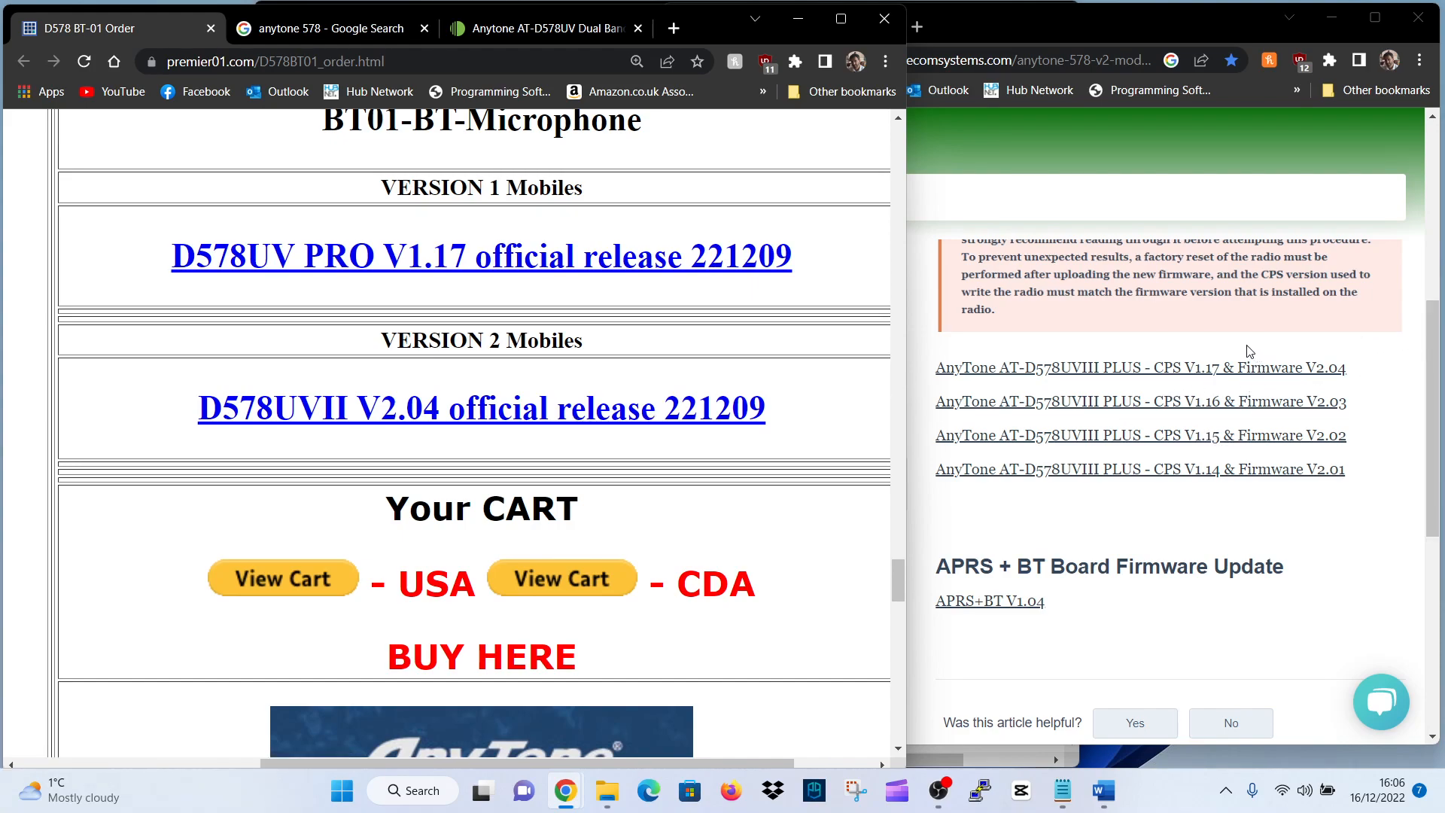
mouse_move(698, 202)
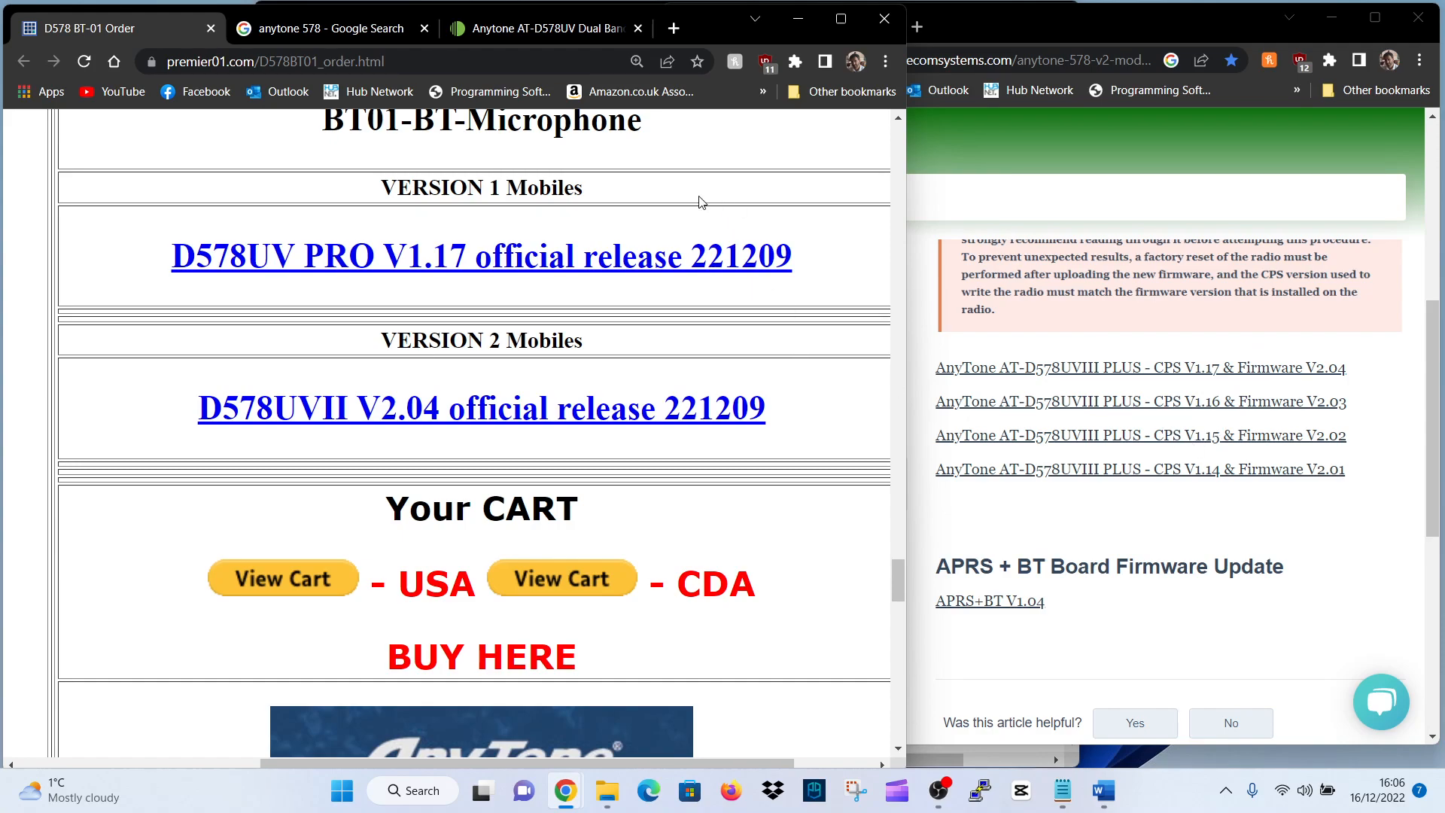